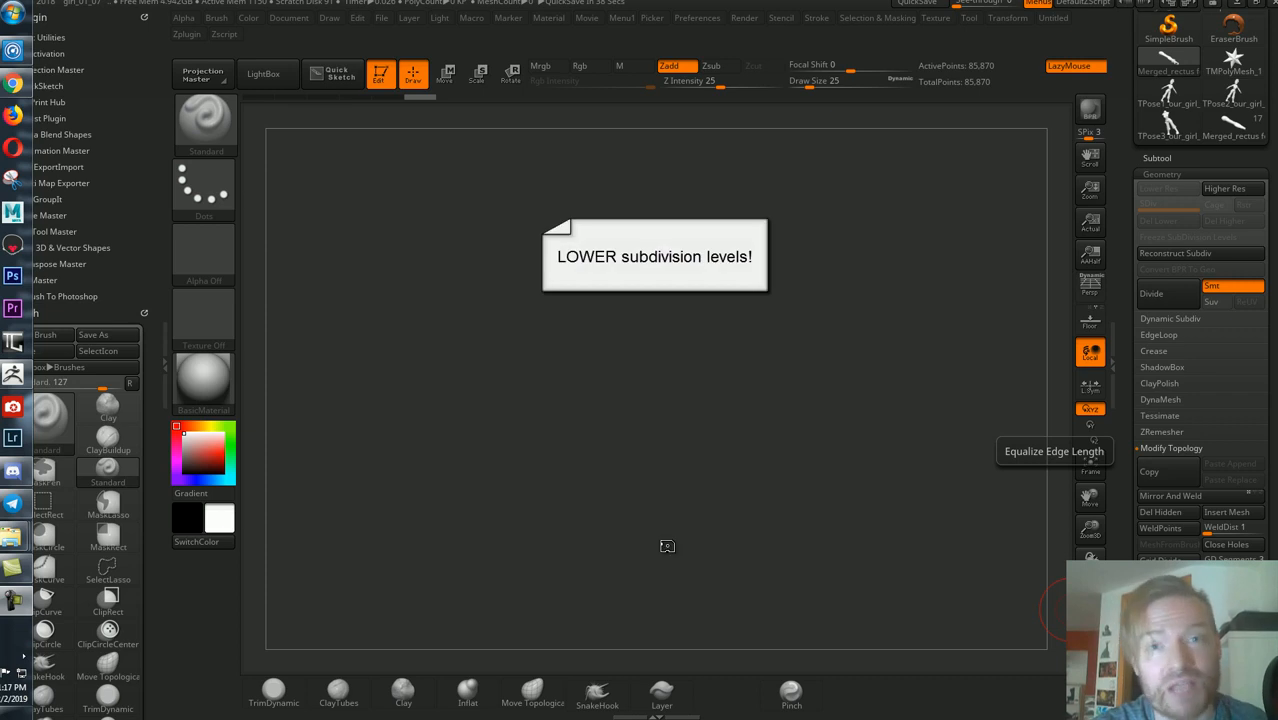
mouse_move(668, 548)
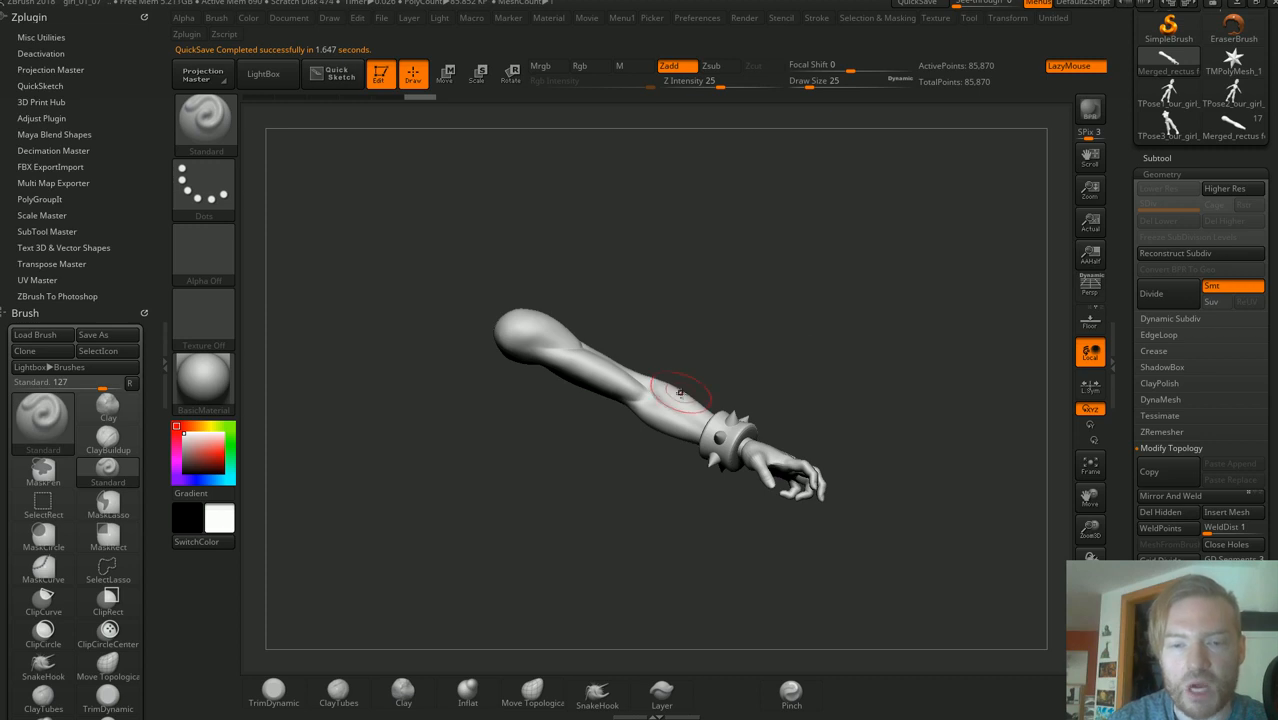
Split the arm into separate subtools by polygroup: upper arm, spiked bracelet and hand
drag(680, 390, 828, 456)
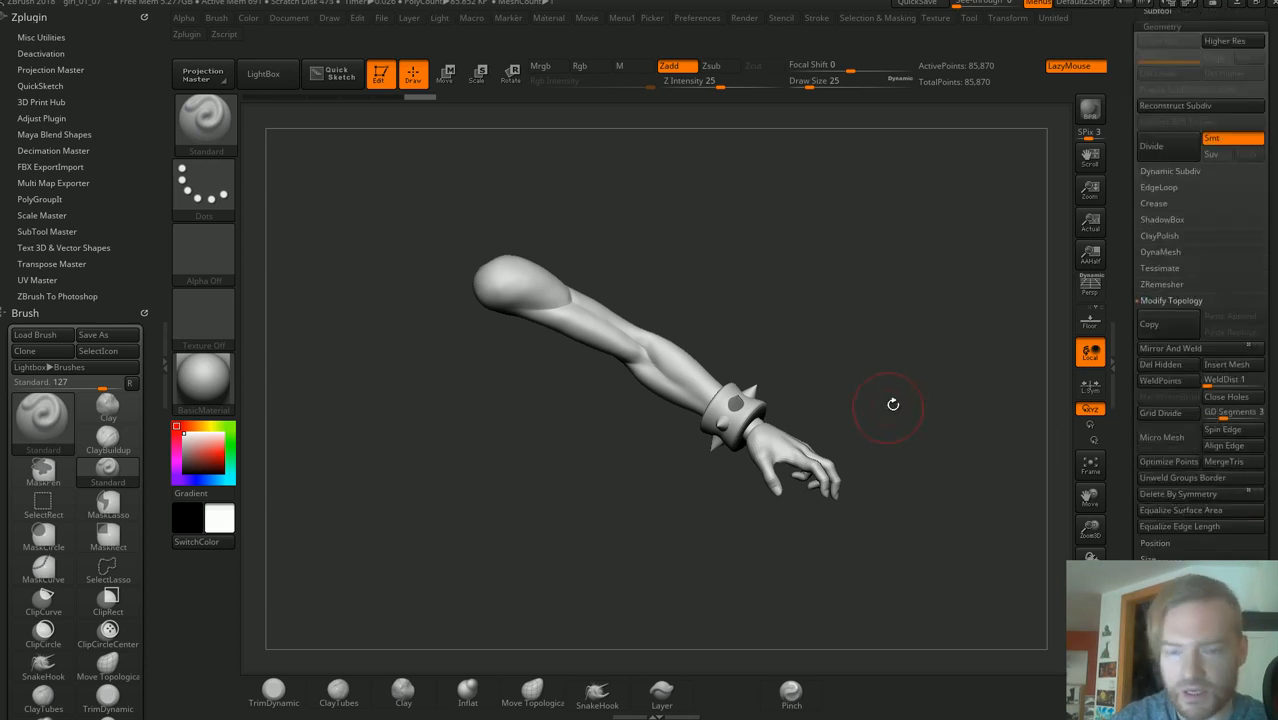
drag(892, 404, 880, 432)
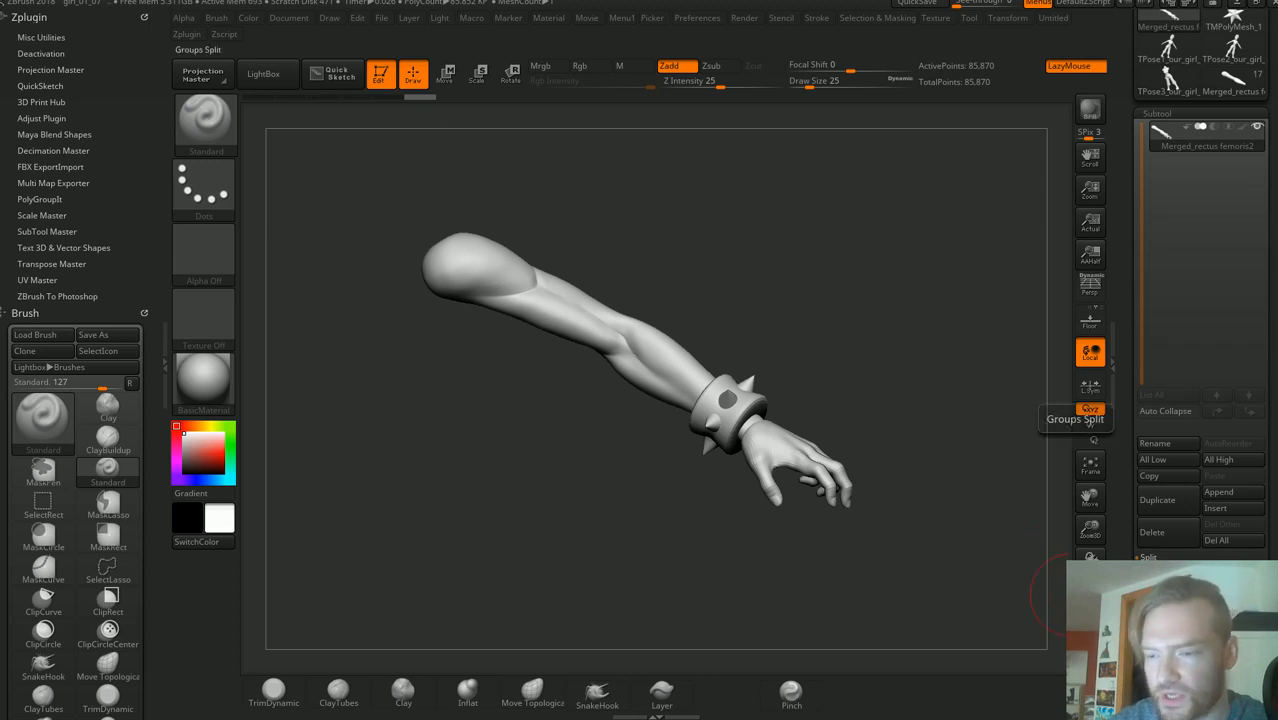
click(1076, 420)
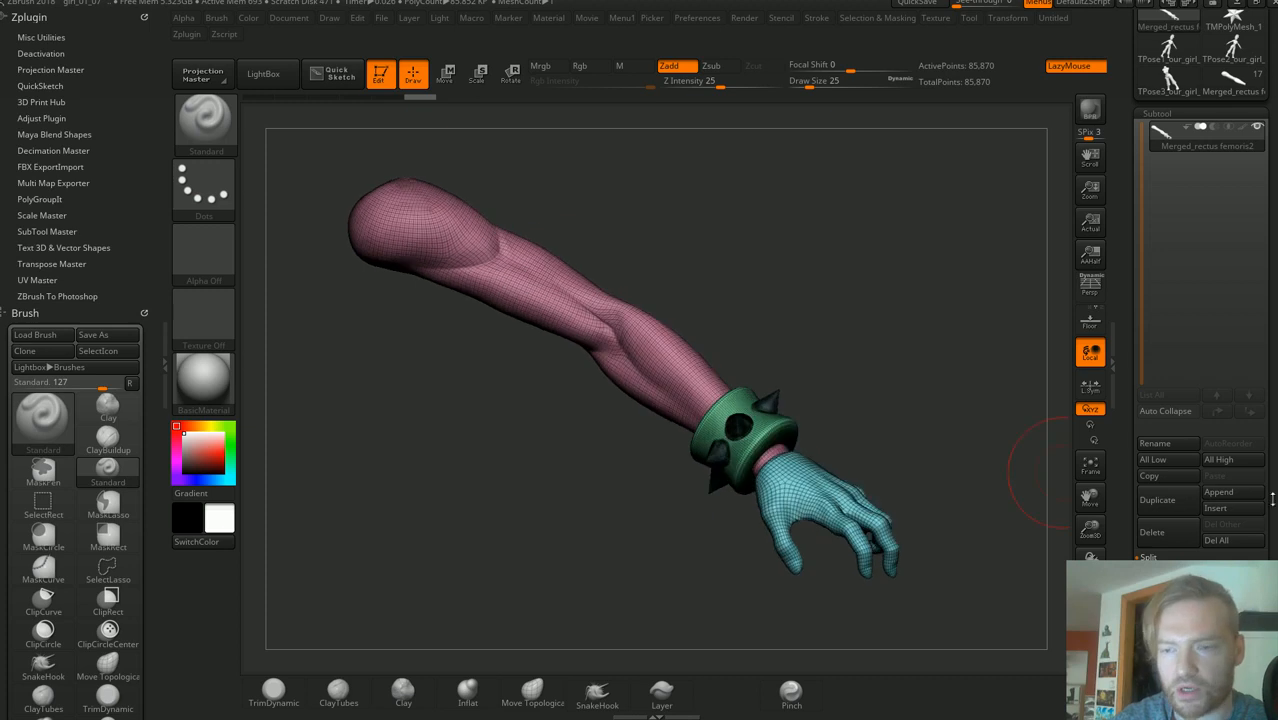
mouse_move(1158, 500)
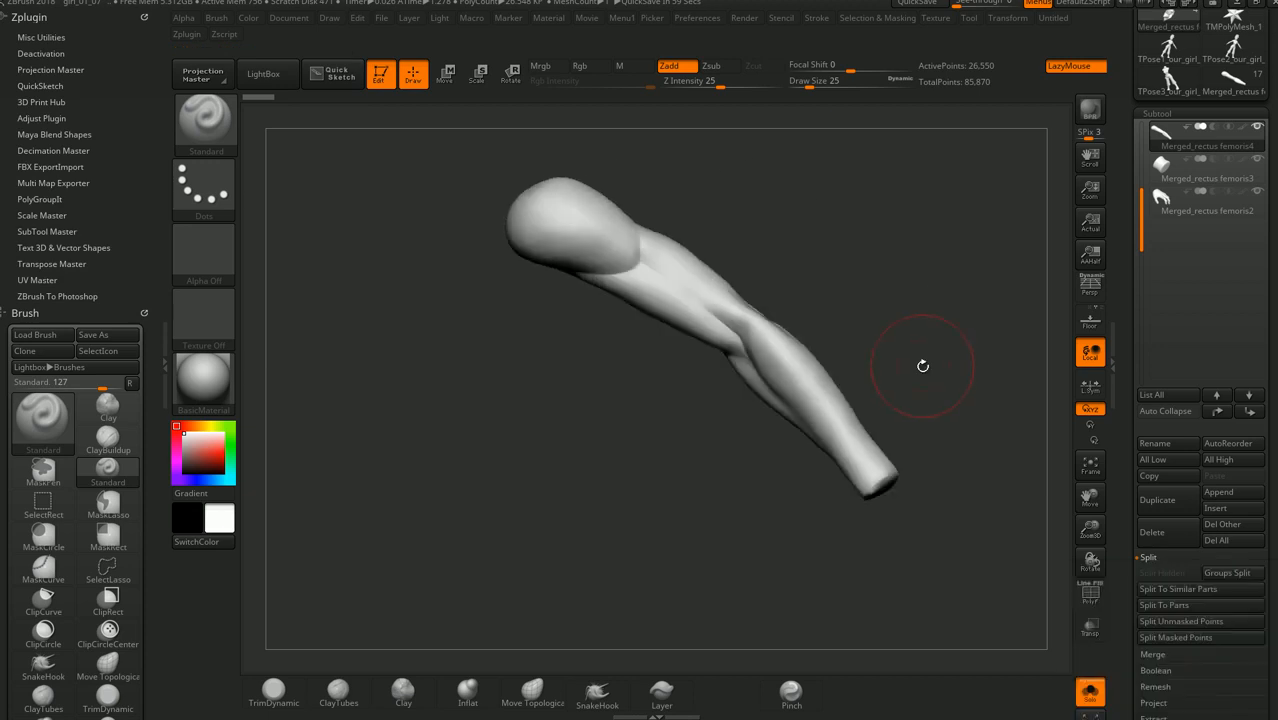
Orbit the bare arm to inspect the elbow as it is subdivided to about 1.699 Mil points
drag(924, 364, 956, 108)
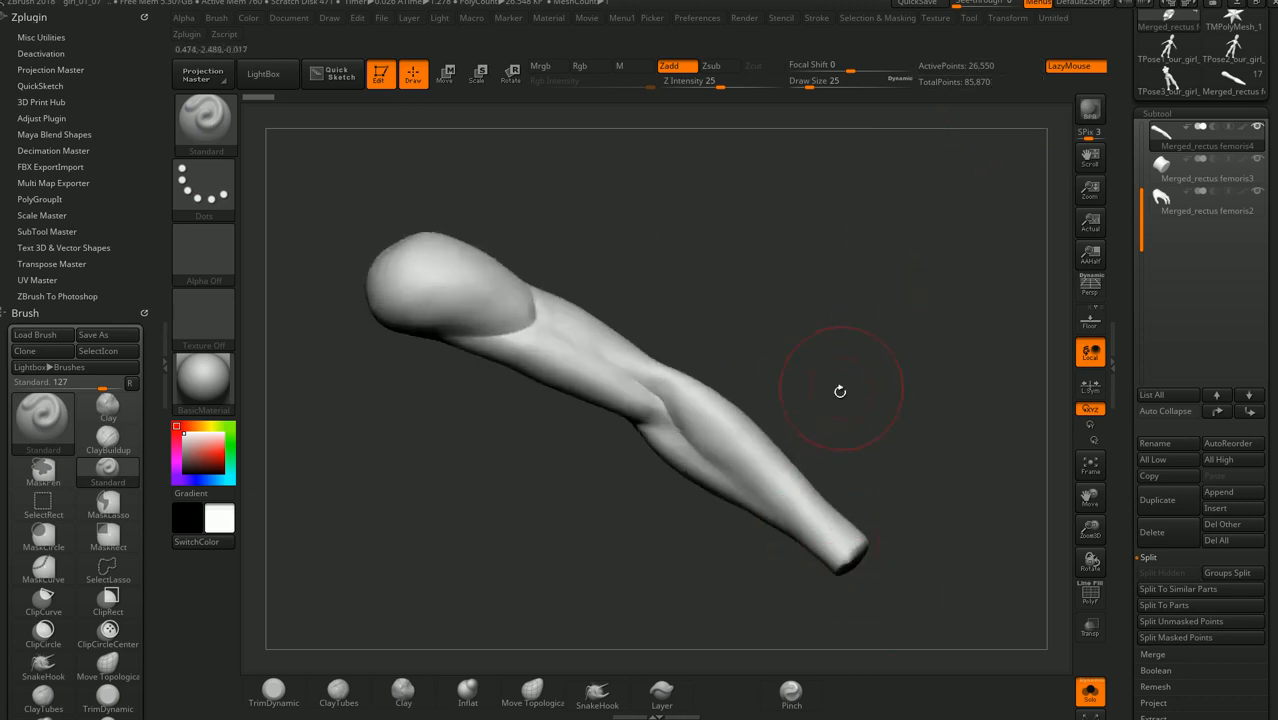
drag(840, 390, 796, 332)
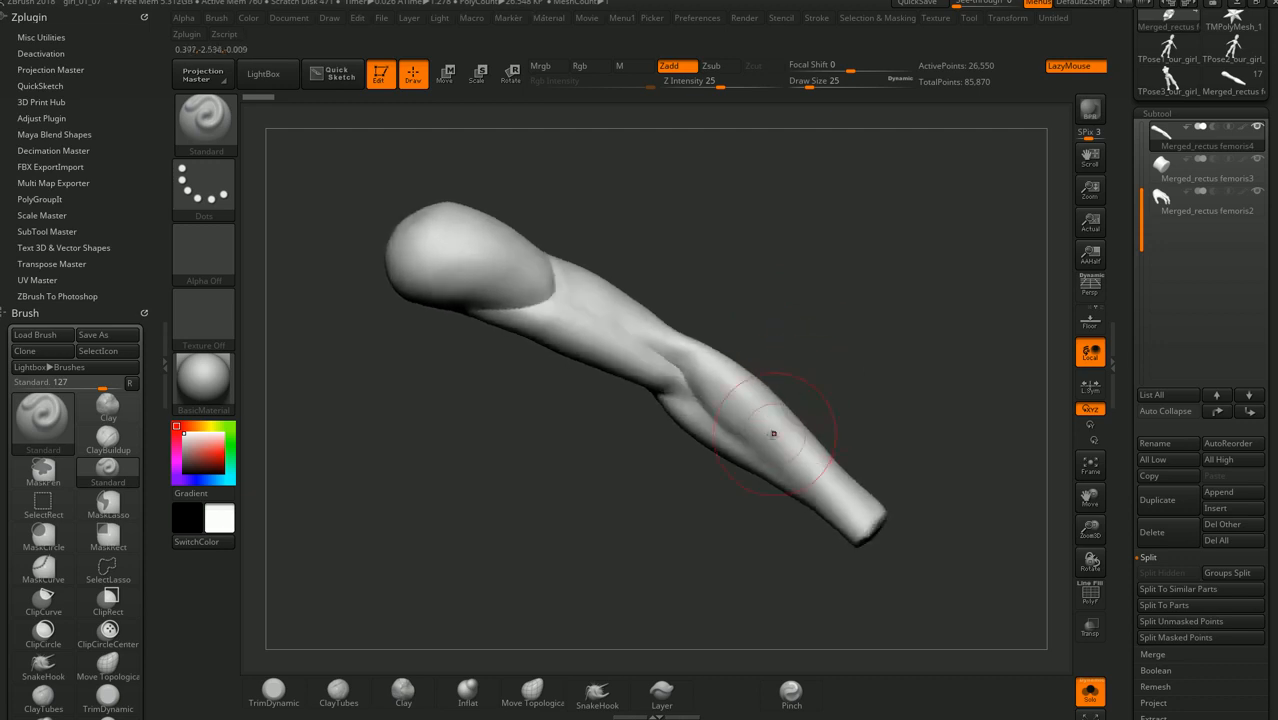
drag(772, 432, 844, 414)
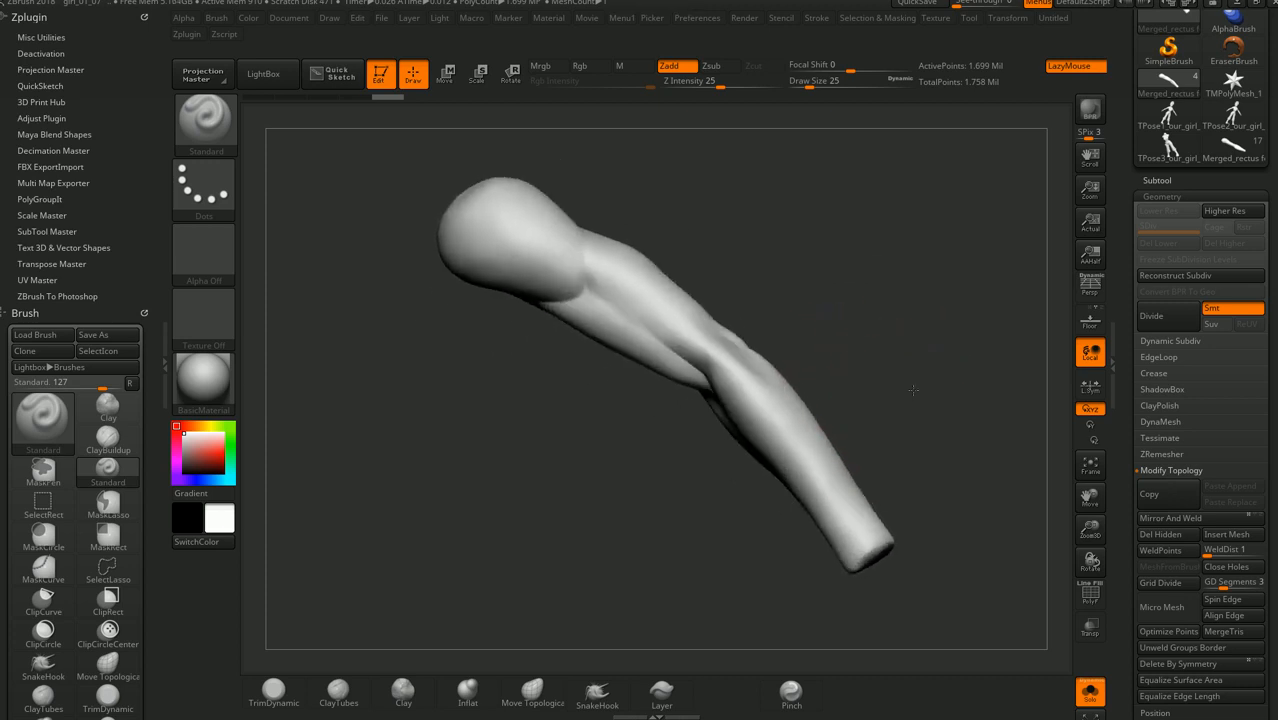
drag(912, 390, 848, 404)
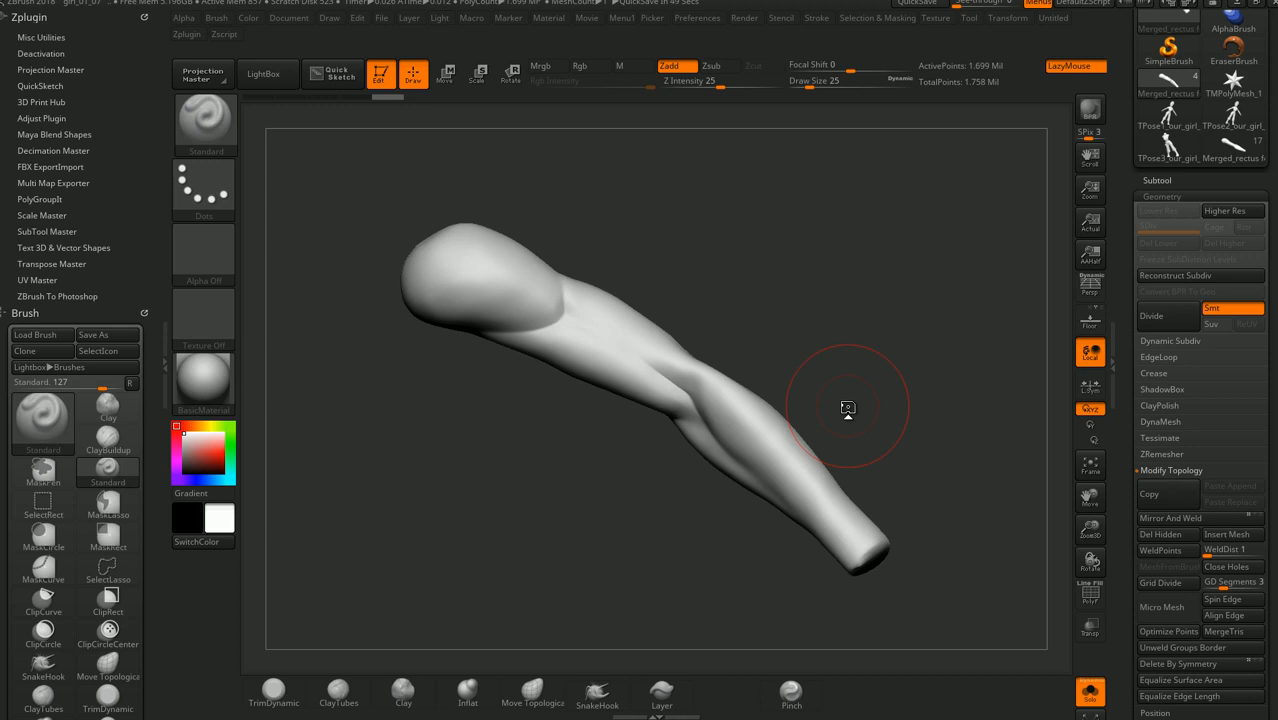
mouse_move(672, 276)
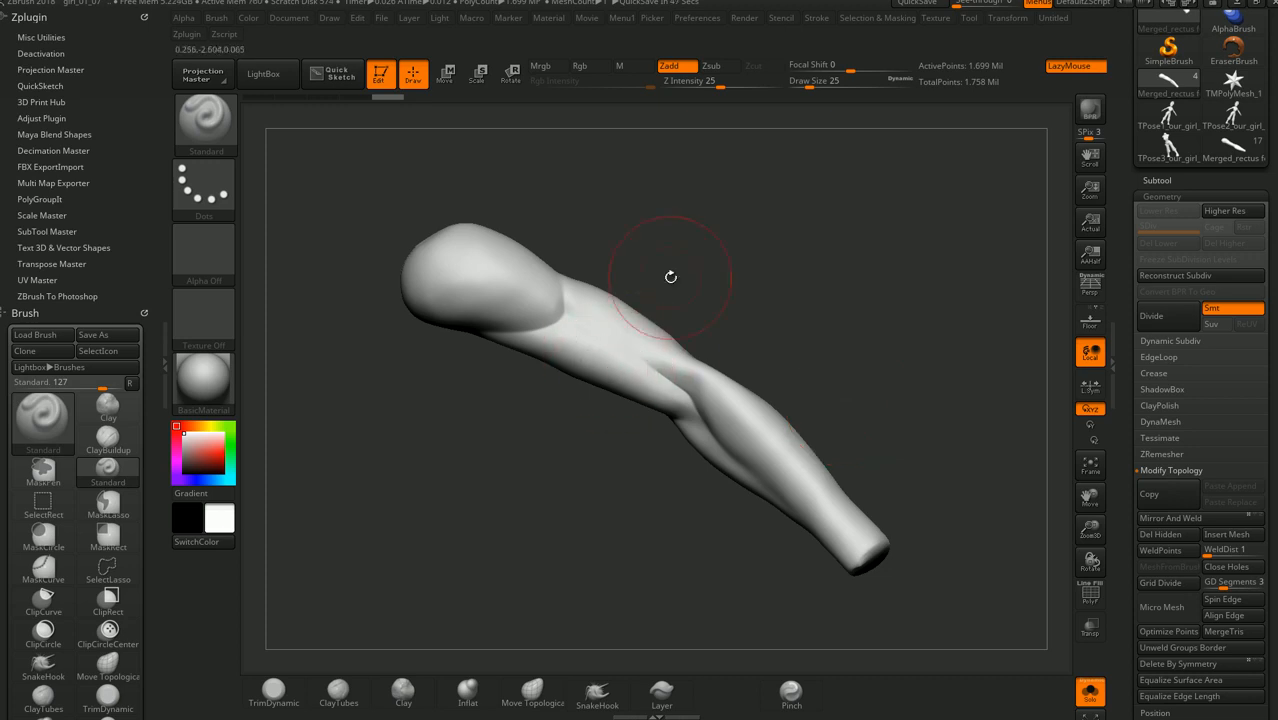
mouse_move(796, 392)
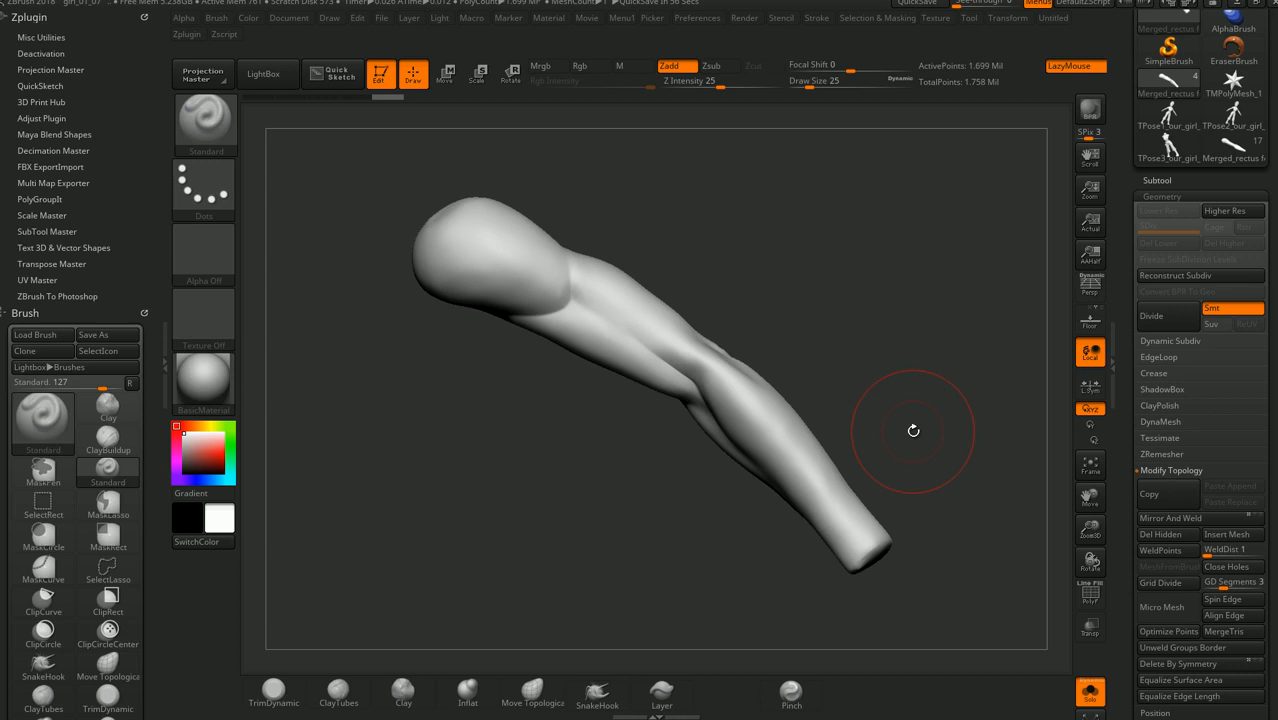
mouse_move(670, 348)
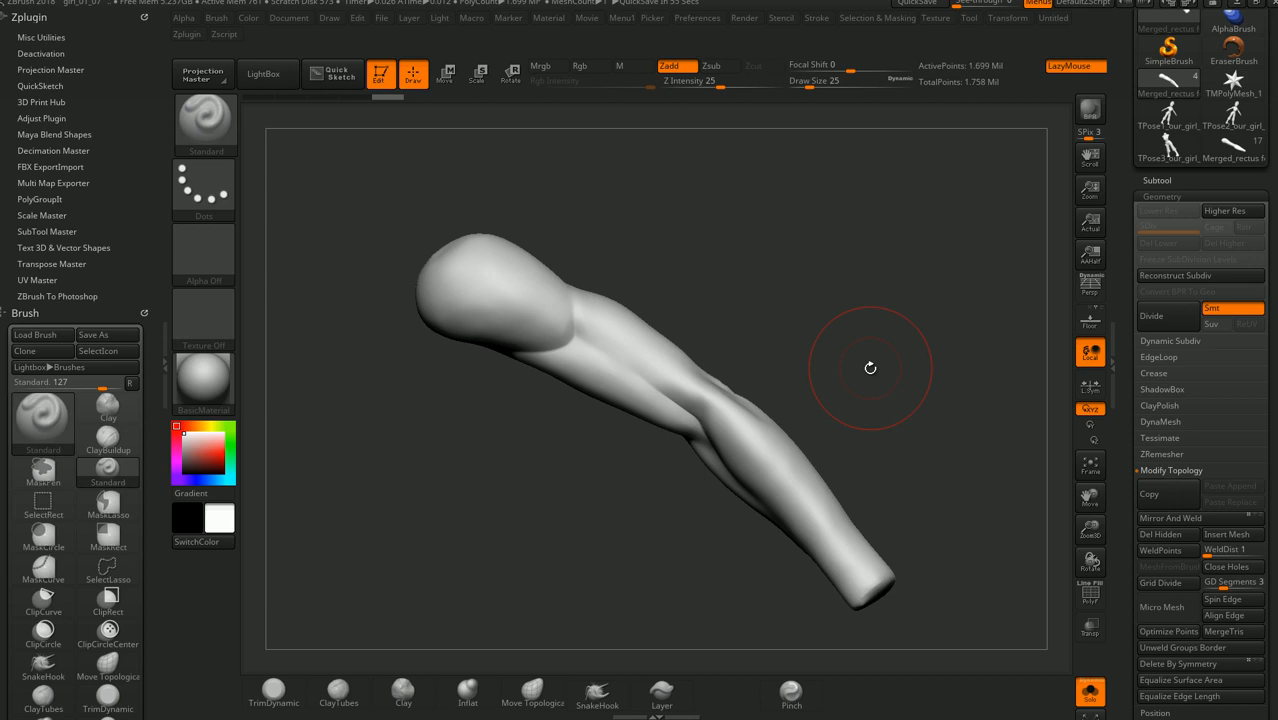
mouse_move(632, 368)
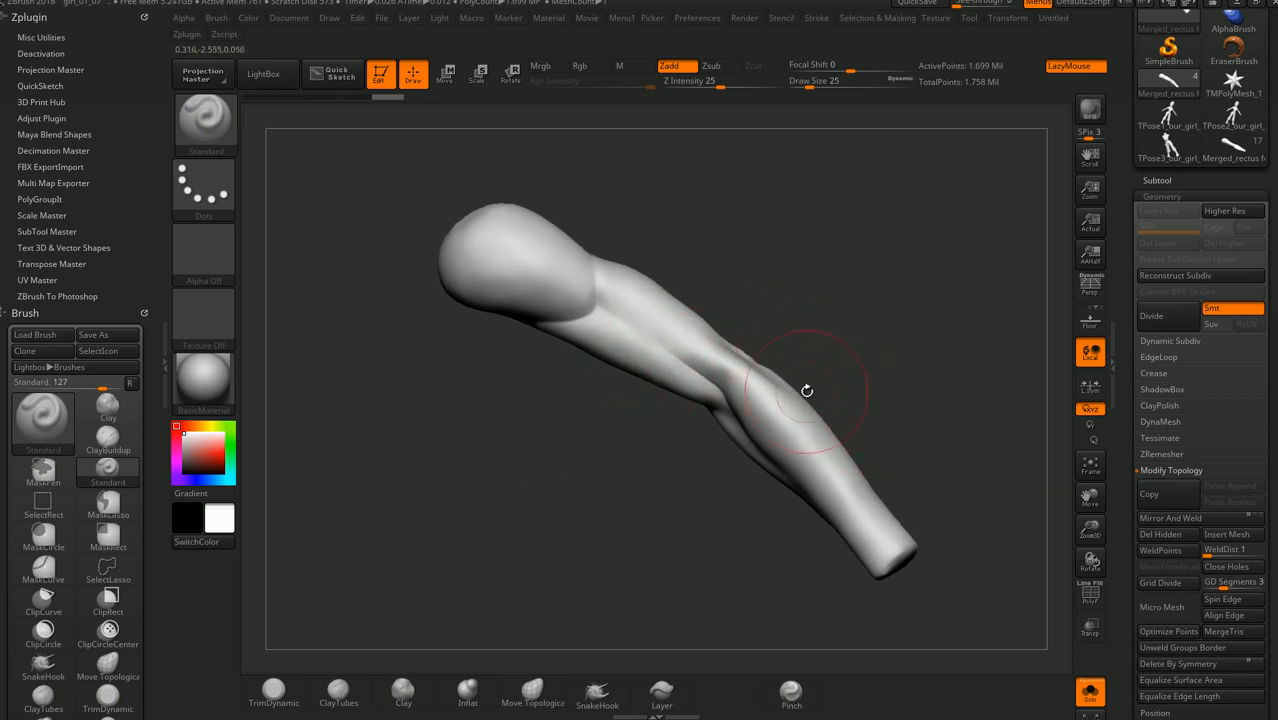
Undo the extra Divide and freeze the arm's subdivision levels at about 1.7 million points
drag(808, 390, 816, 398)
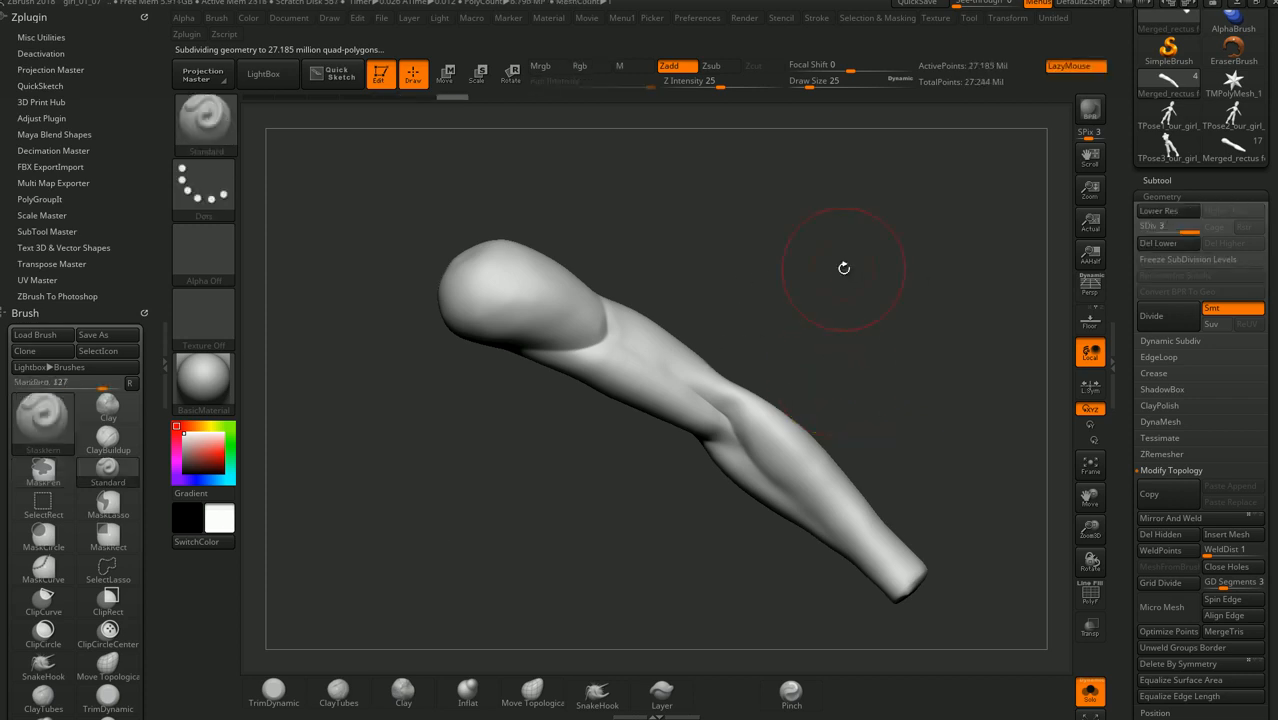
mouse_move(882, 356)
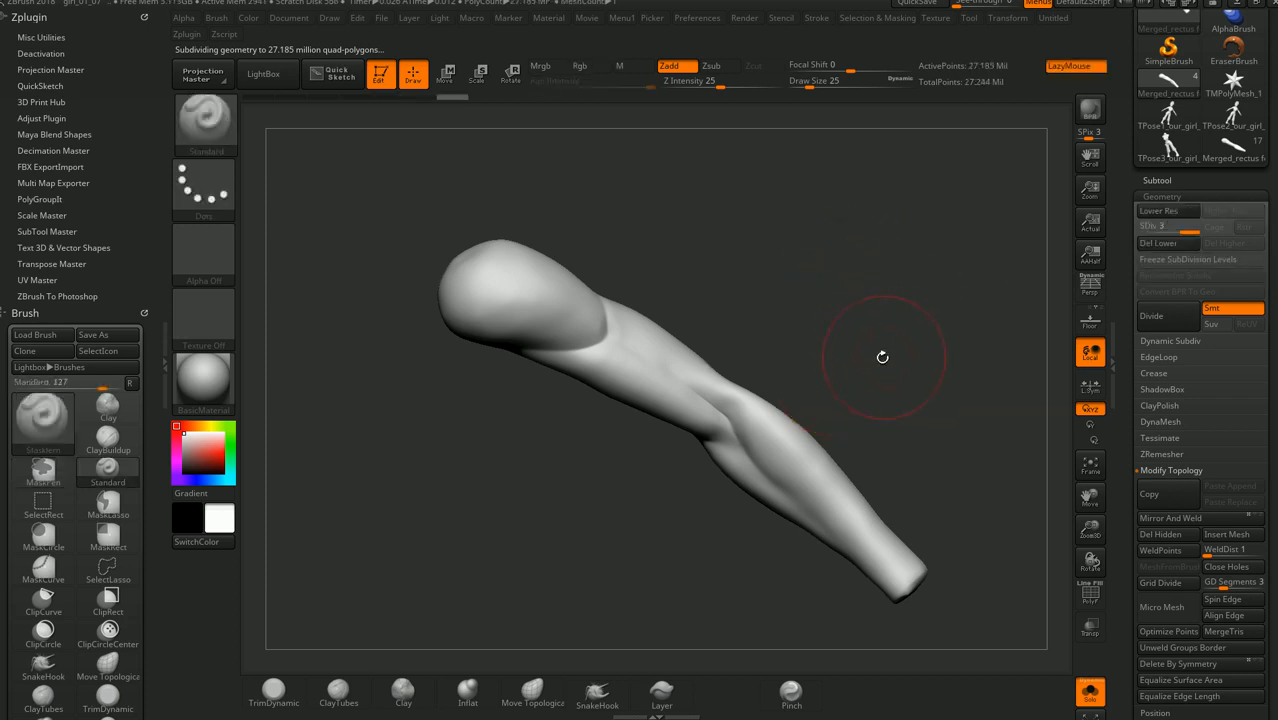
mouse_move(1024, 128)
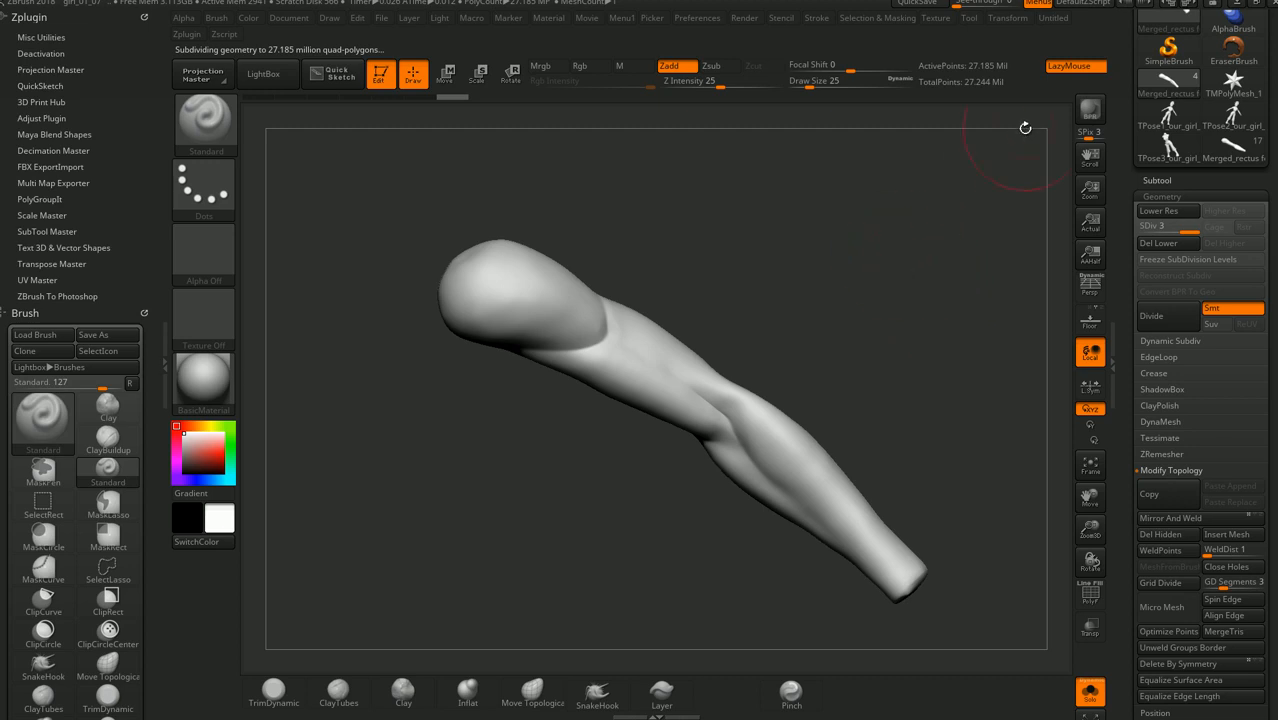
mouse_move(1024, 130)
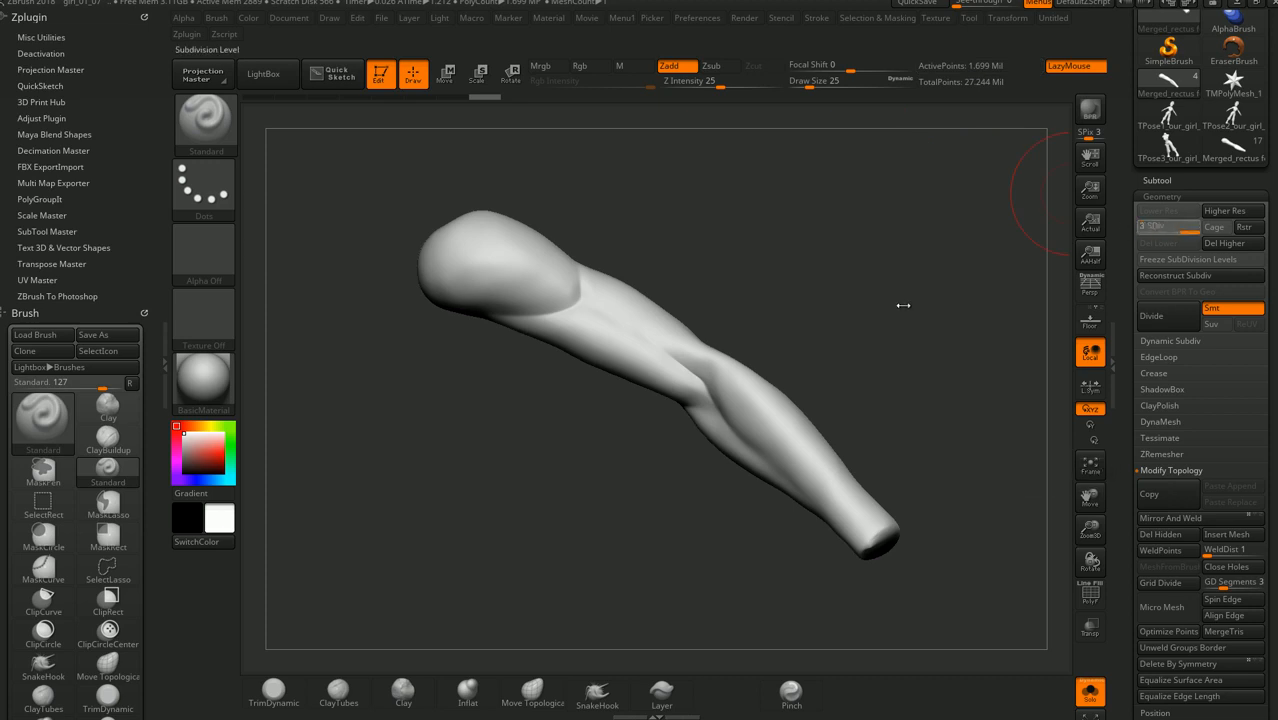
mouse_move(838, 314)
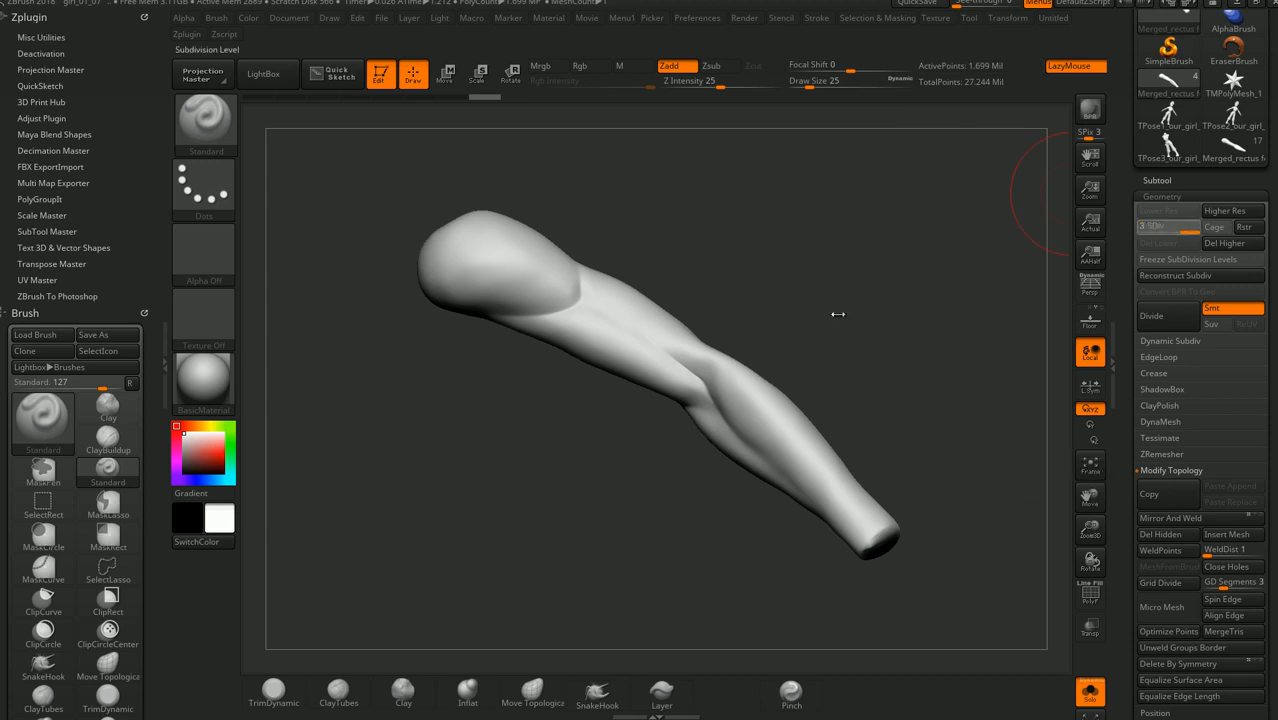
click(1150, 226)
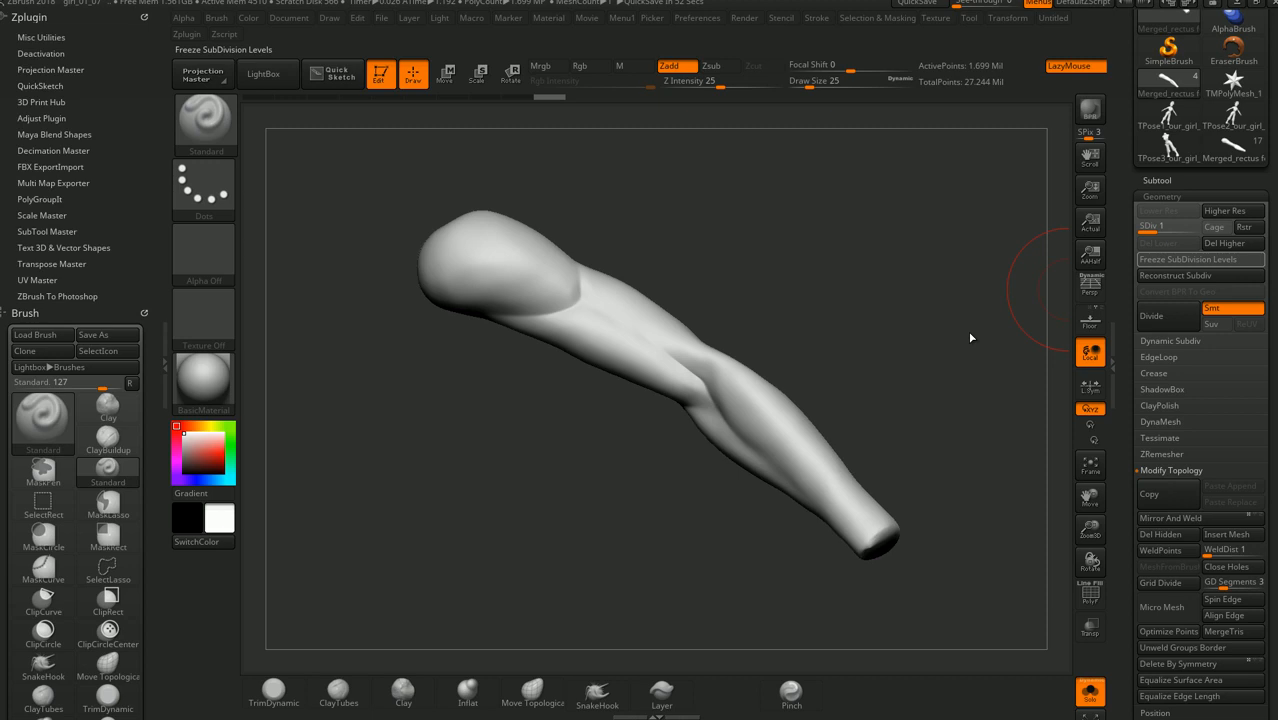
mouse_move(284, 392)
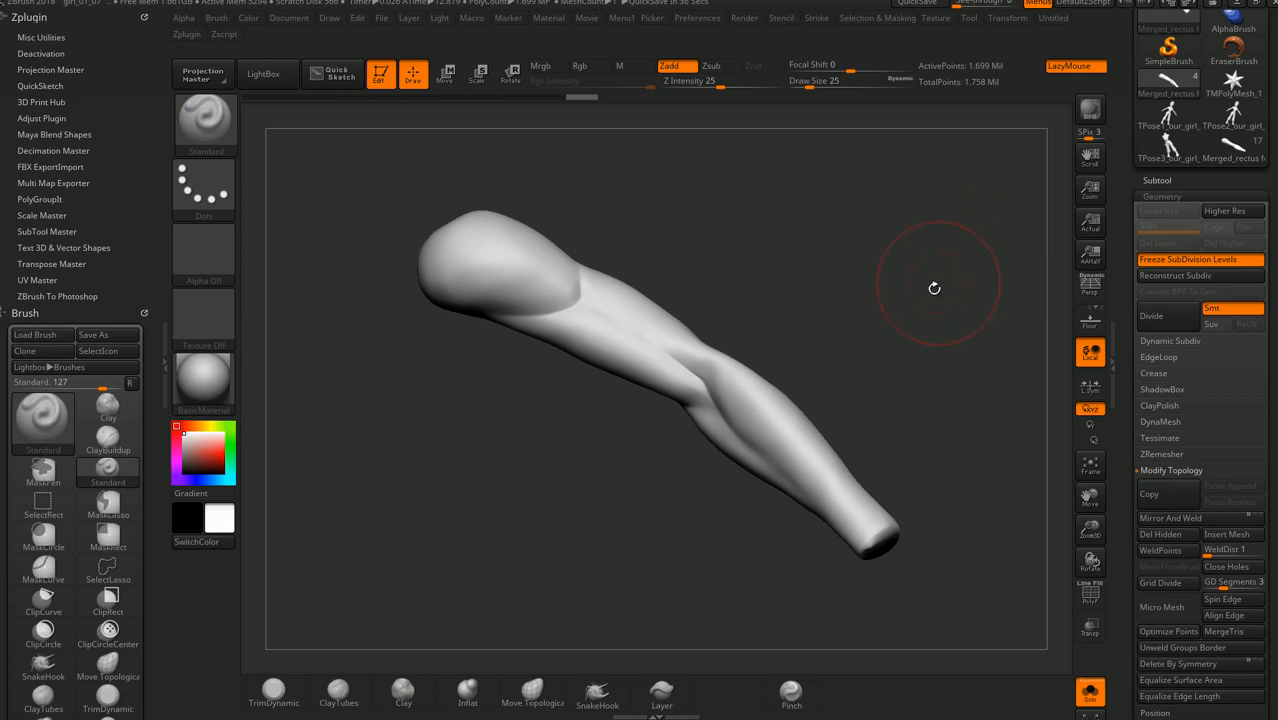
DynaMesh the arm at low resolution, undo the blocky result and remesh at higher resolution
drag(934, 288, 884, 392)
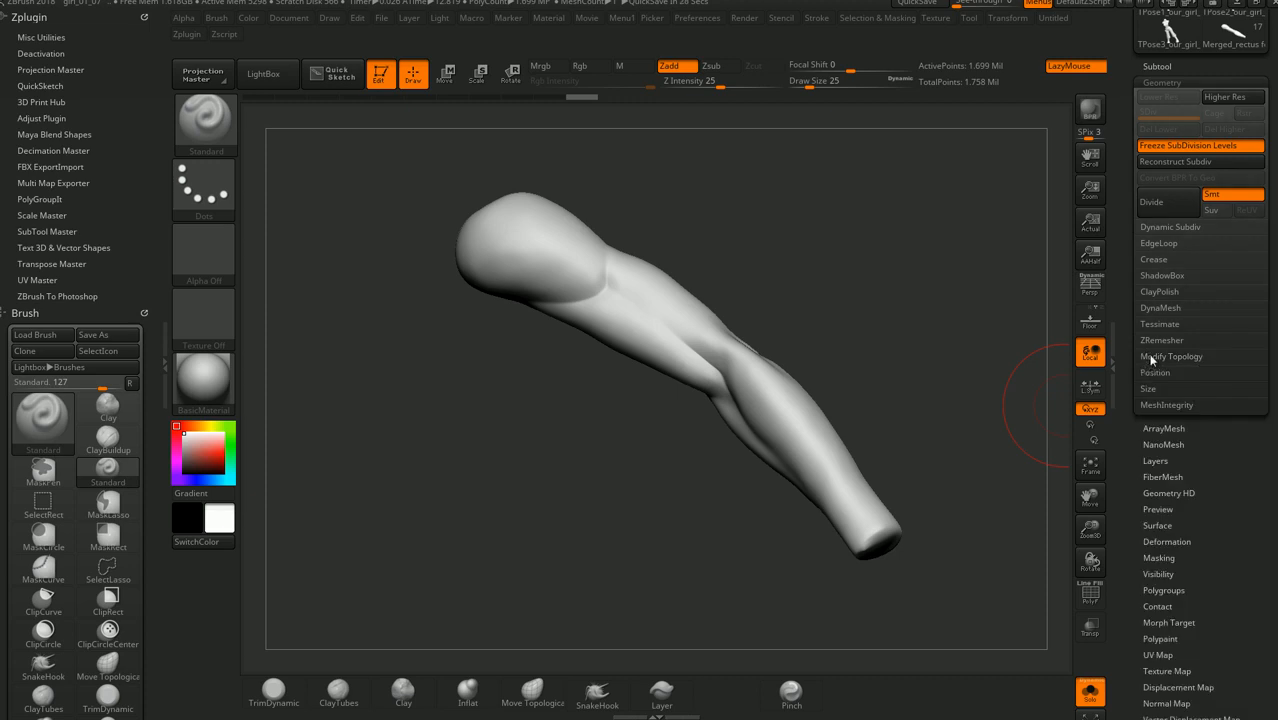
click(1160, 308)
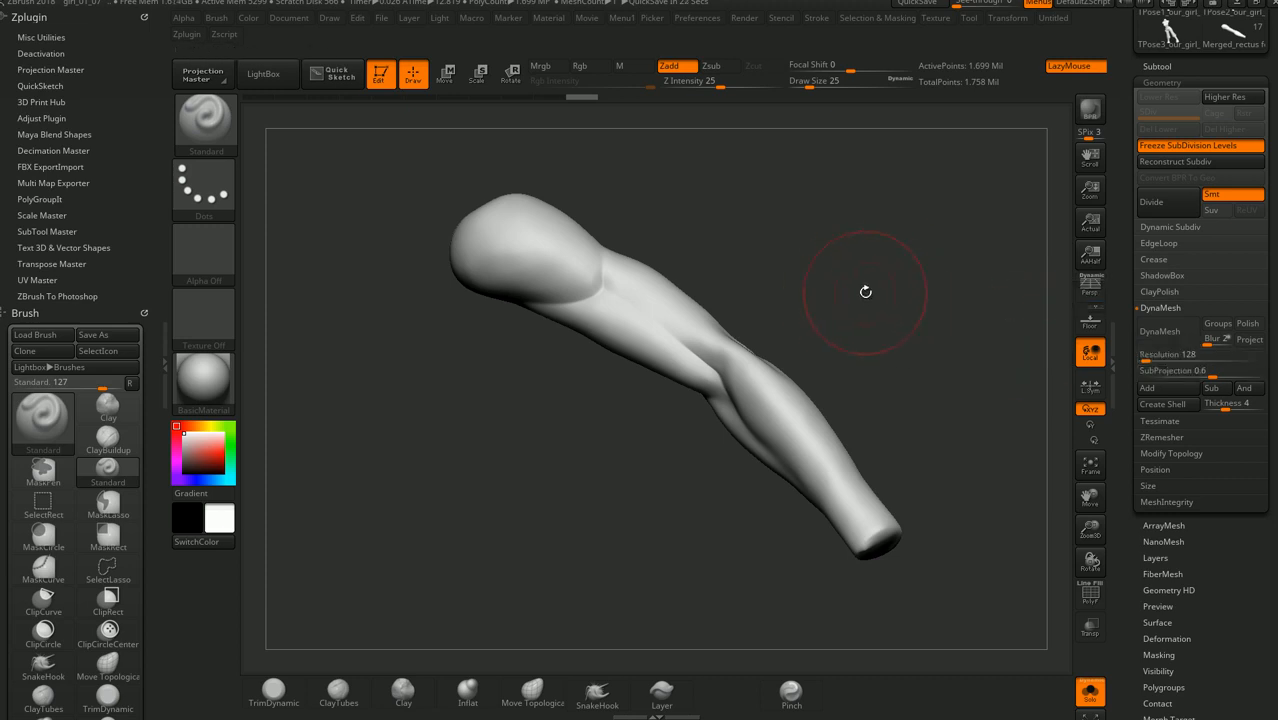
mouse_move(948, 304)
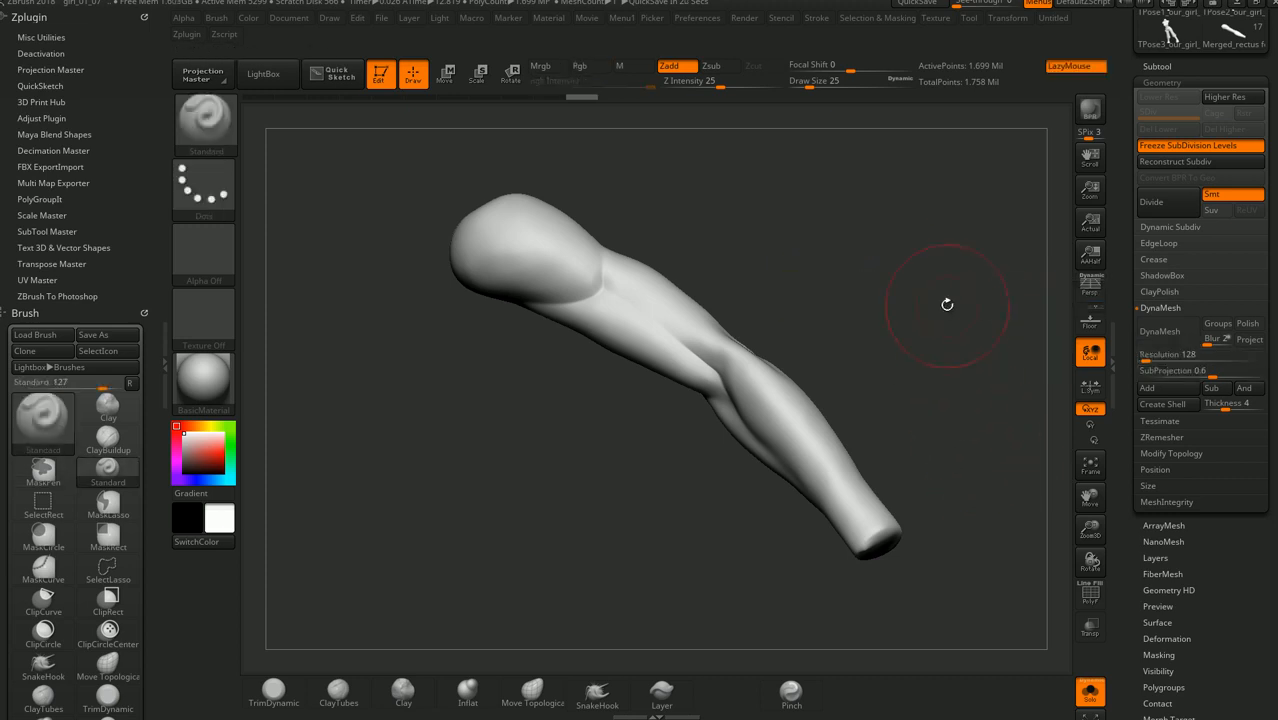
click(1160, 332)
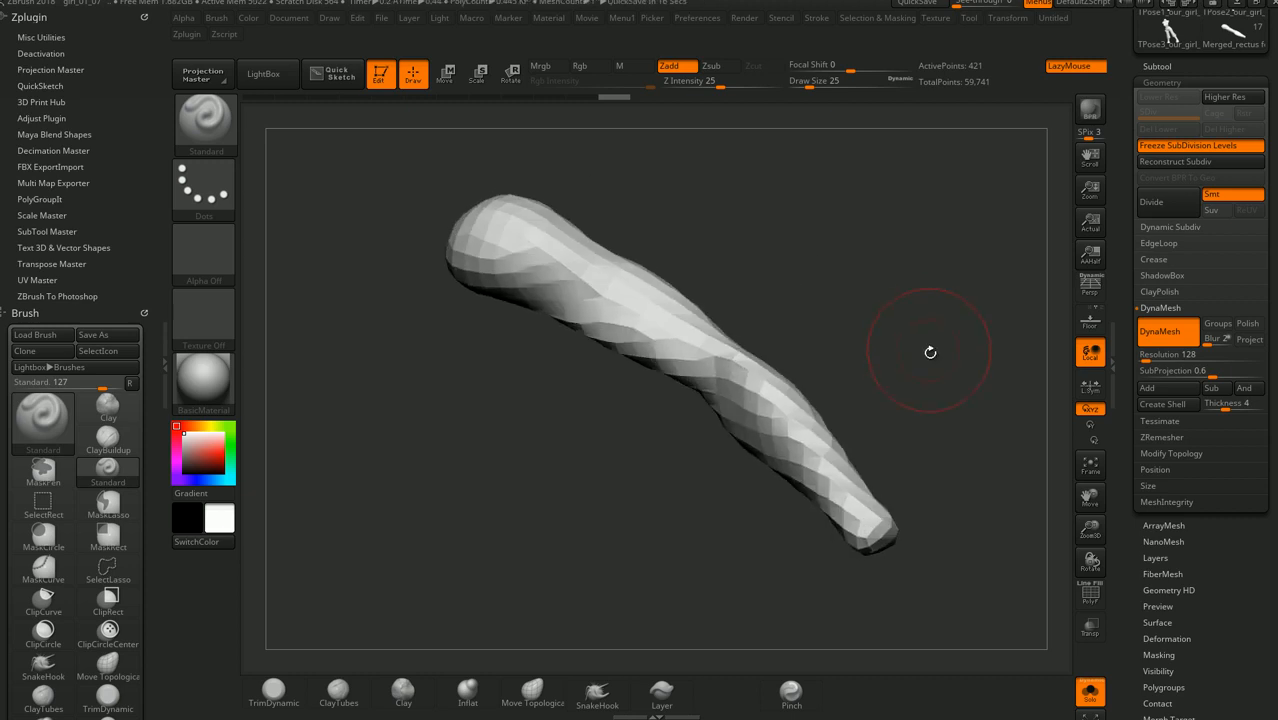
click(1160, 332)
text(504)
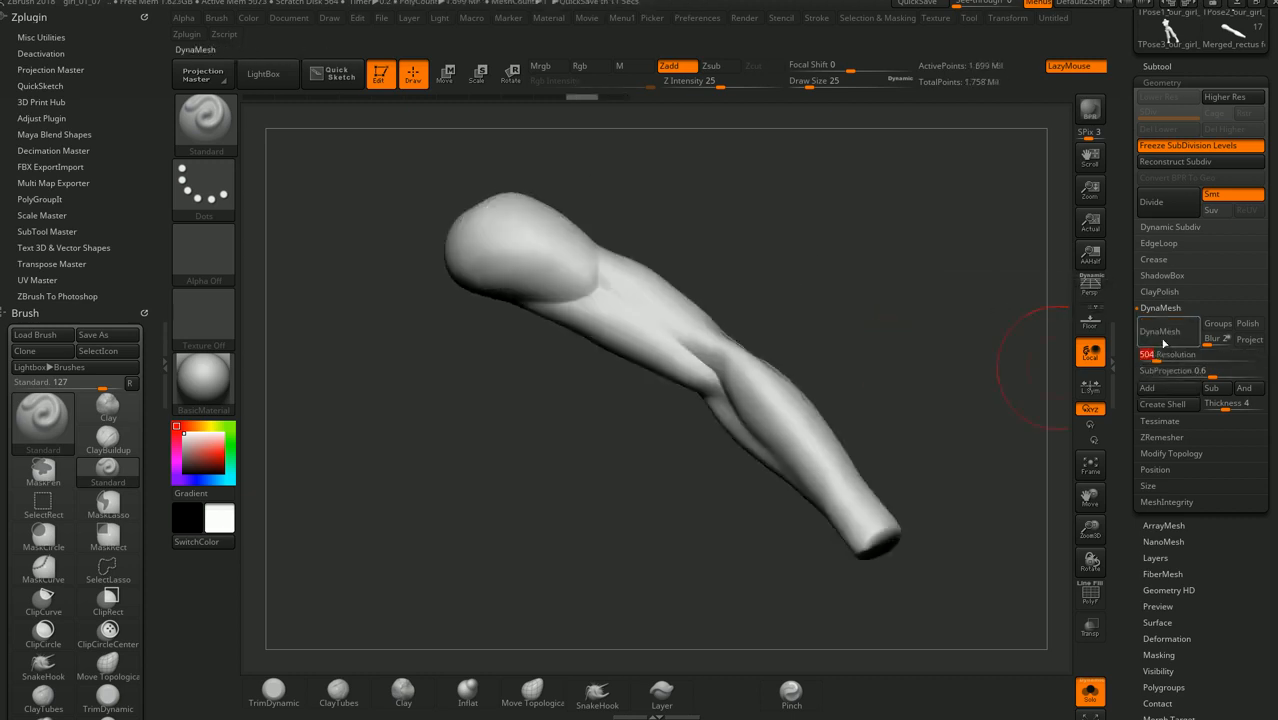
click(1160, 332)
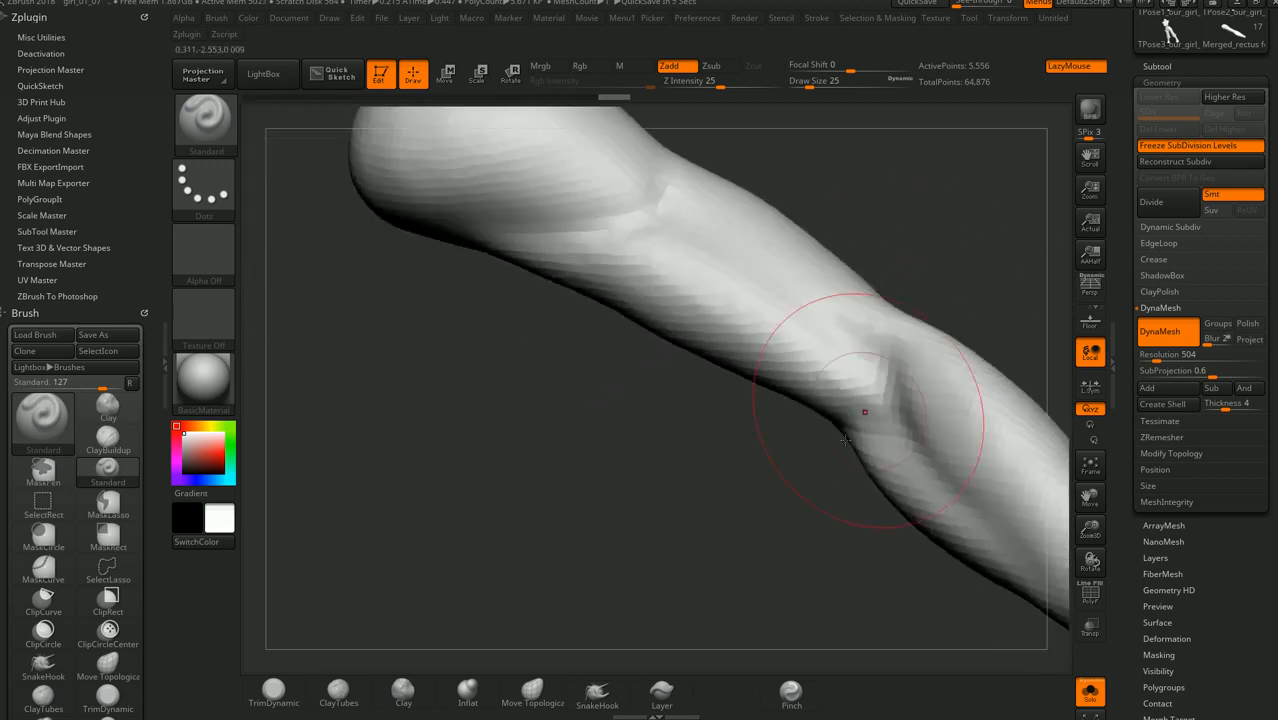
Remesh once more at a higher DynaMesh resolution, reaching a clean arm of about 13,675 points
drag(864, 412, 936, 350)
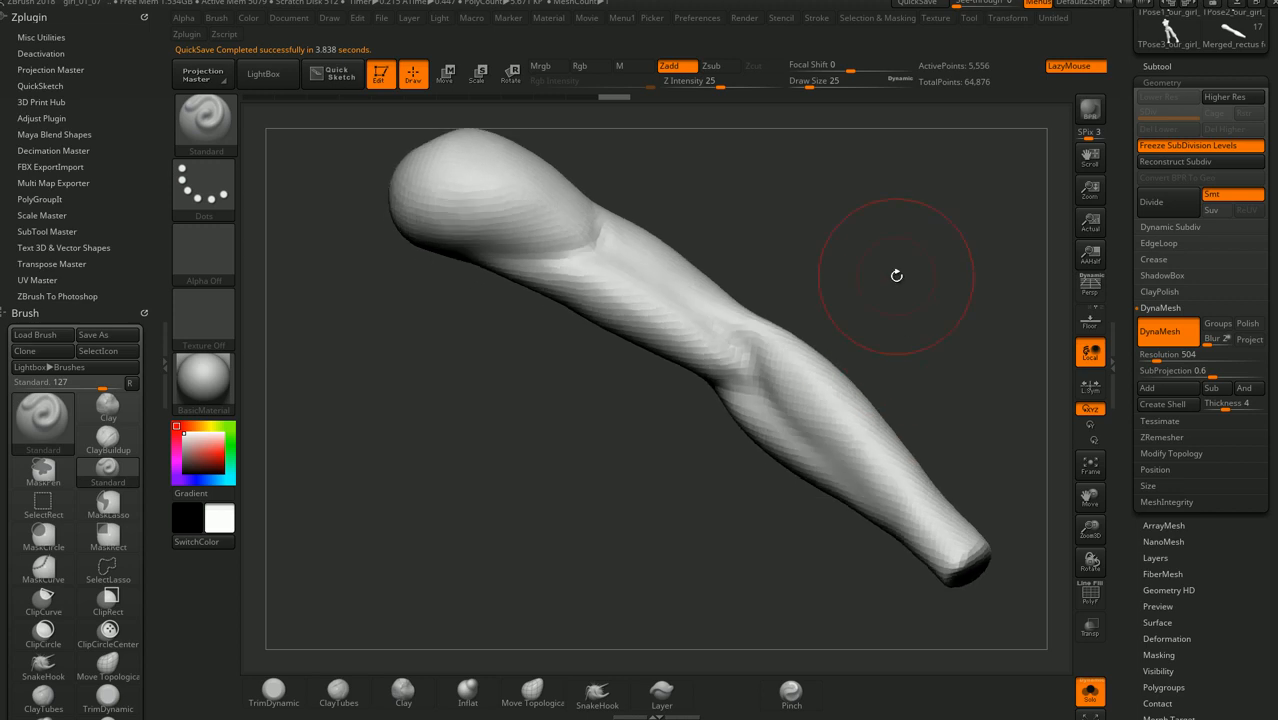
mouse_move(1120, 328)
text(800)
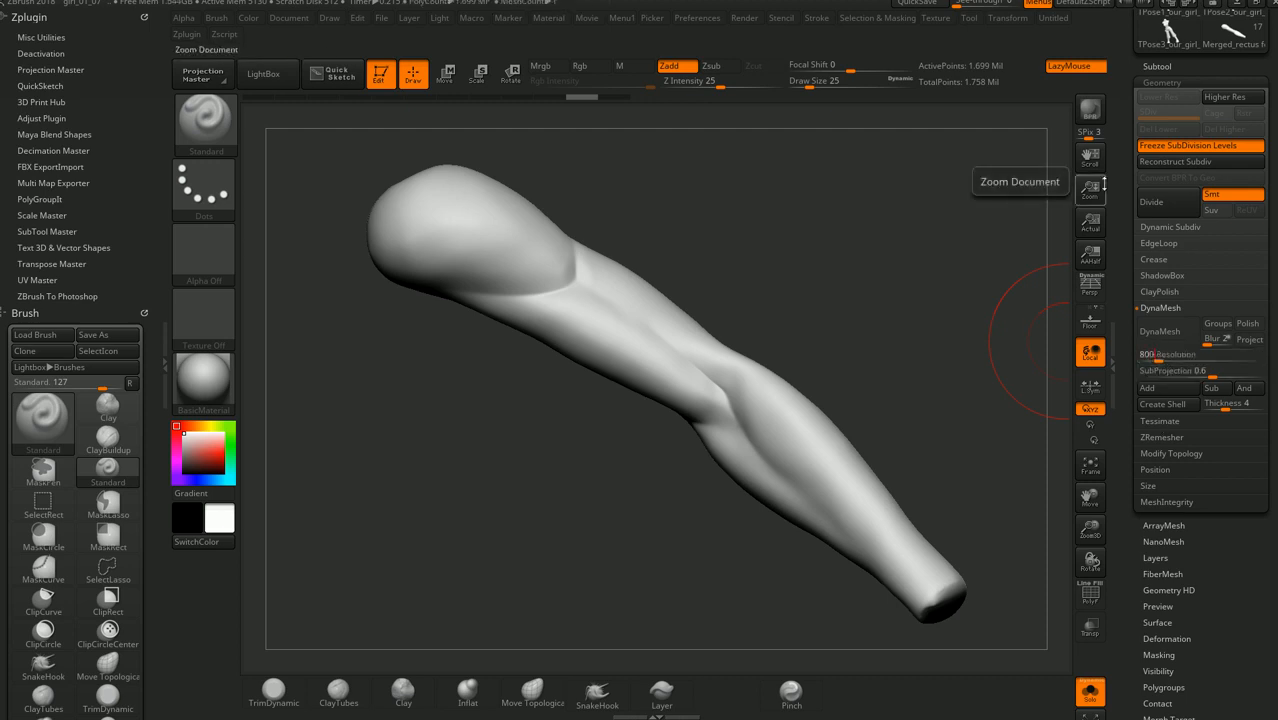
click(1168, 332)
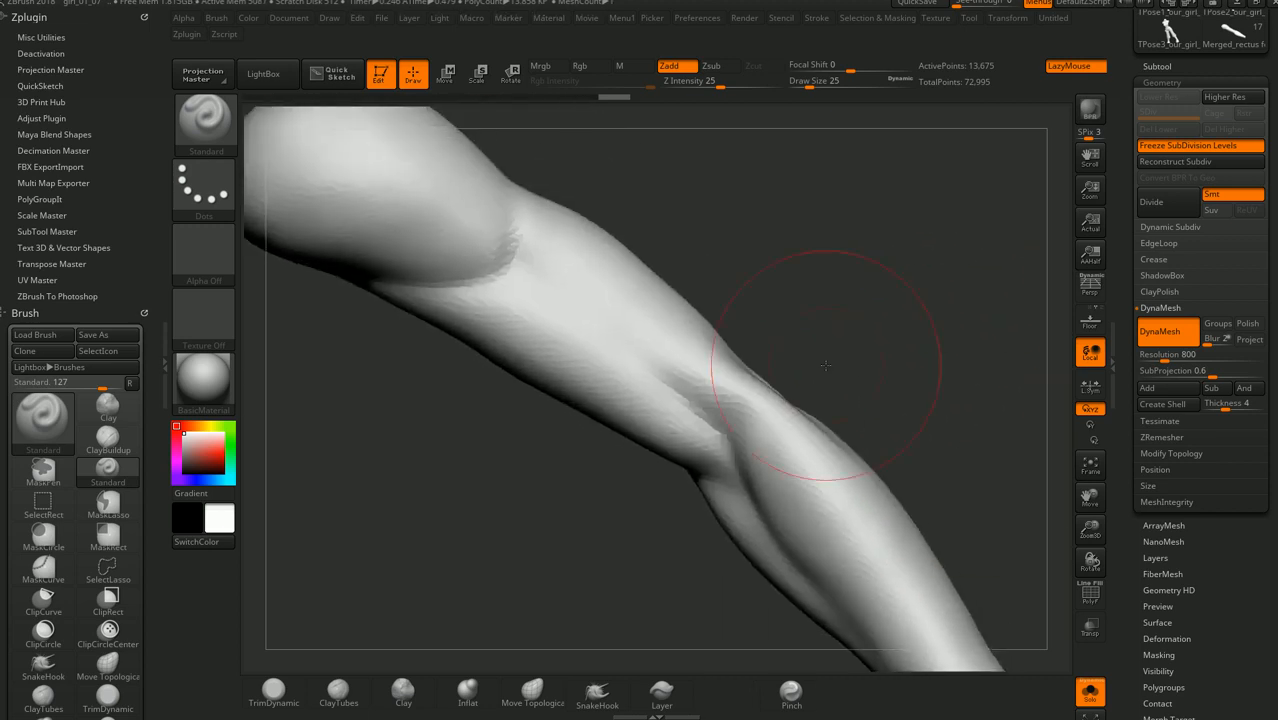
drag(824, 364, 930, 396)
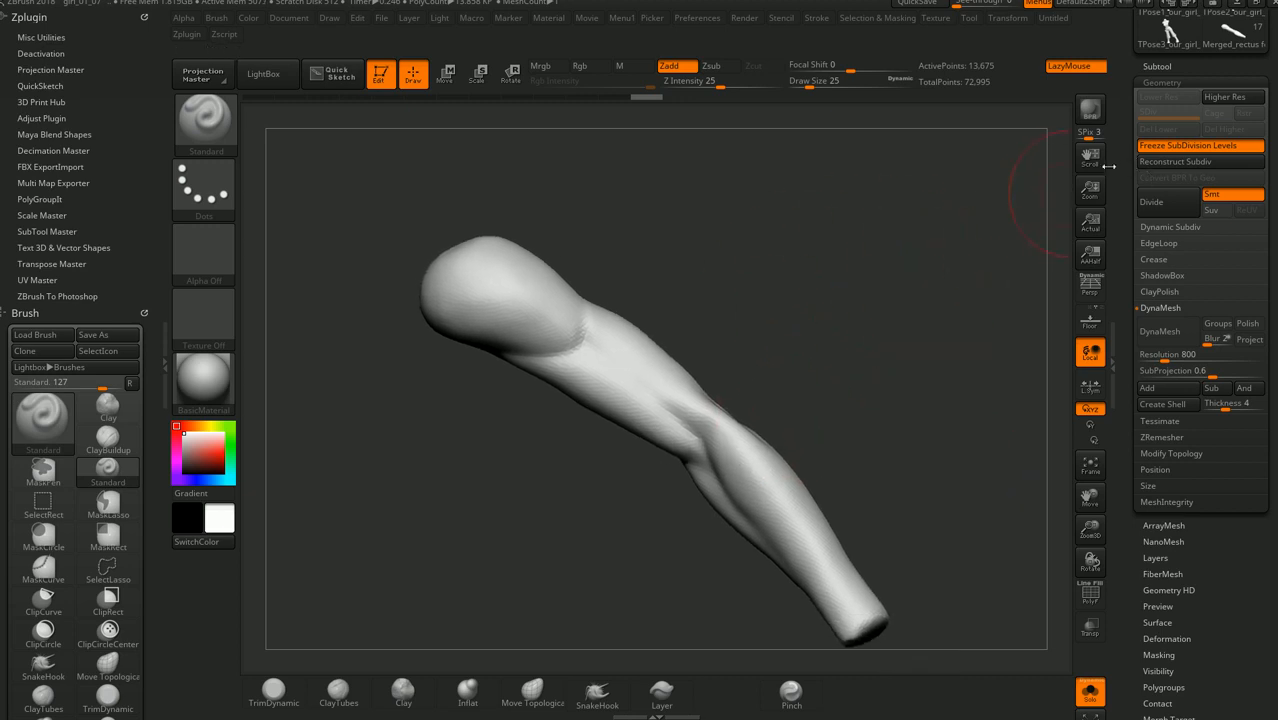
mouse_move(1200, 144)
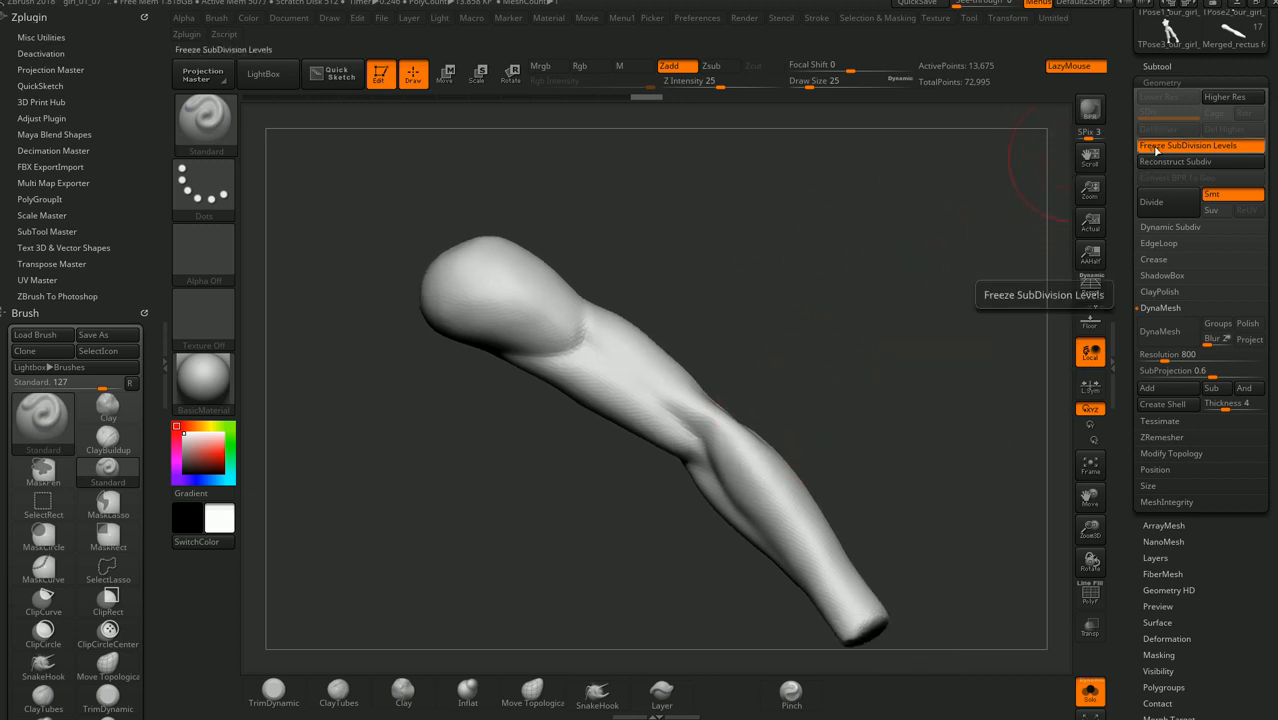
Unfreeze the arm's subdivision levels so the higher levels rebuild with full muscle detail
click(1200, 144)
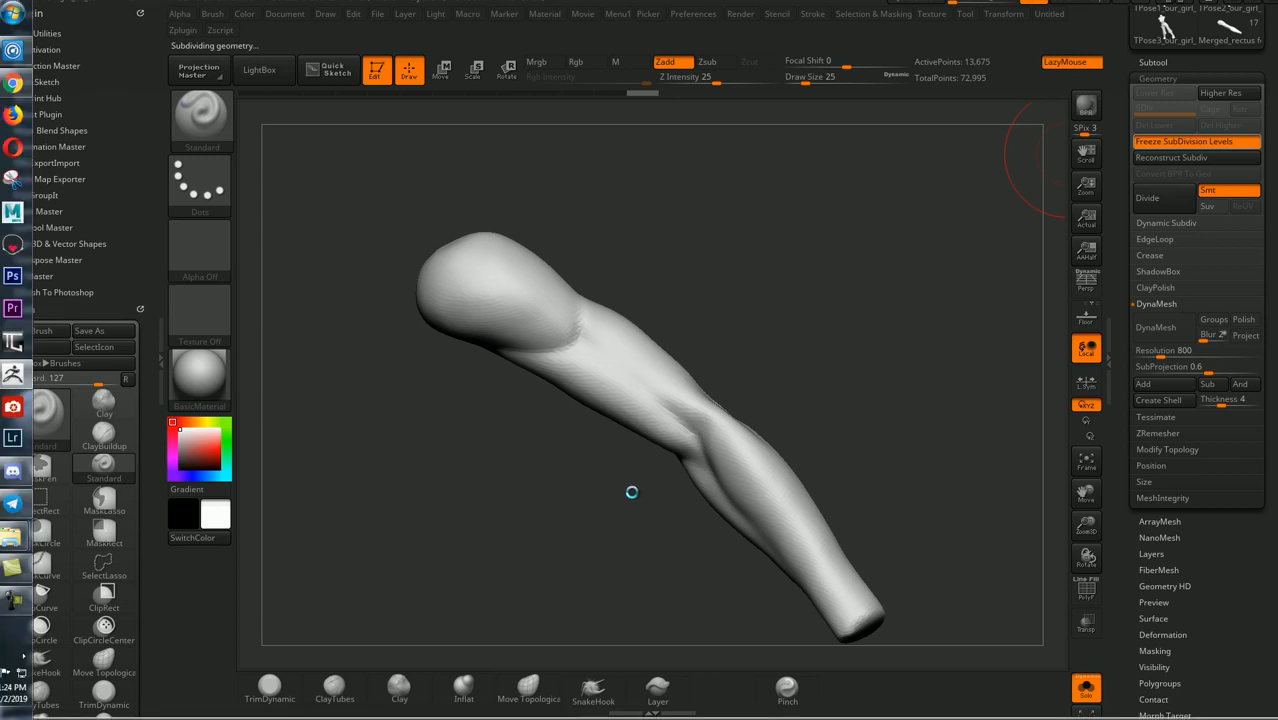
mouse_move(744, 364)
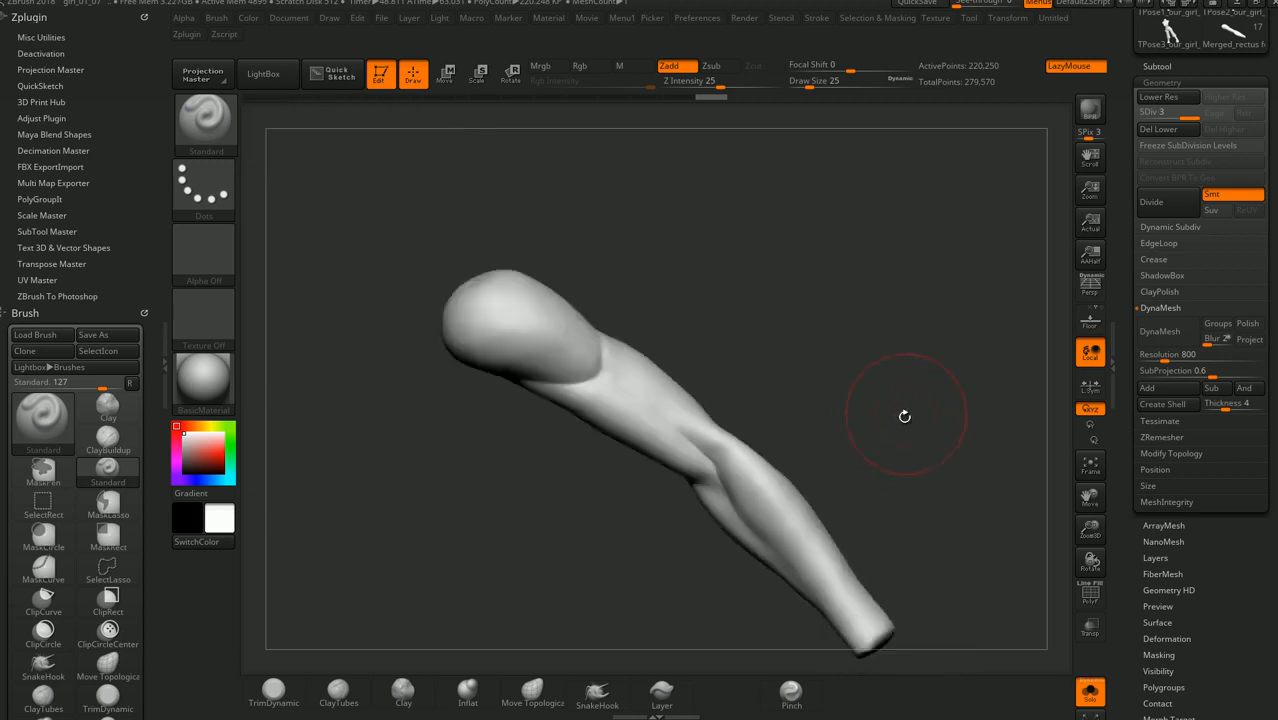
Orbit the restored arm to inspect it and bring the forearm closer into view
drag(904, 416, 890, 344)
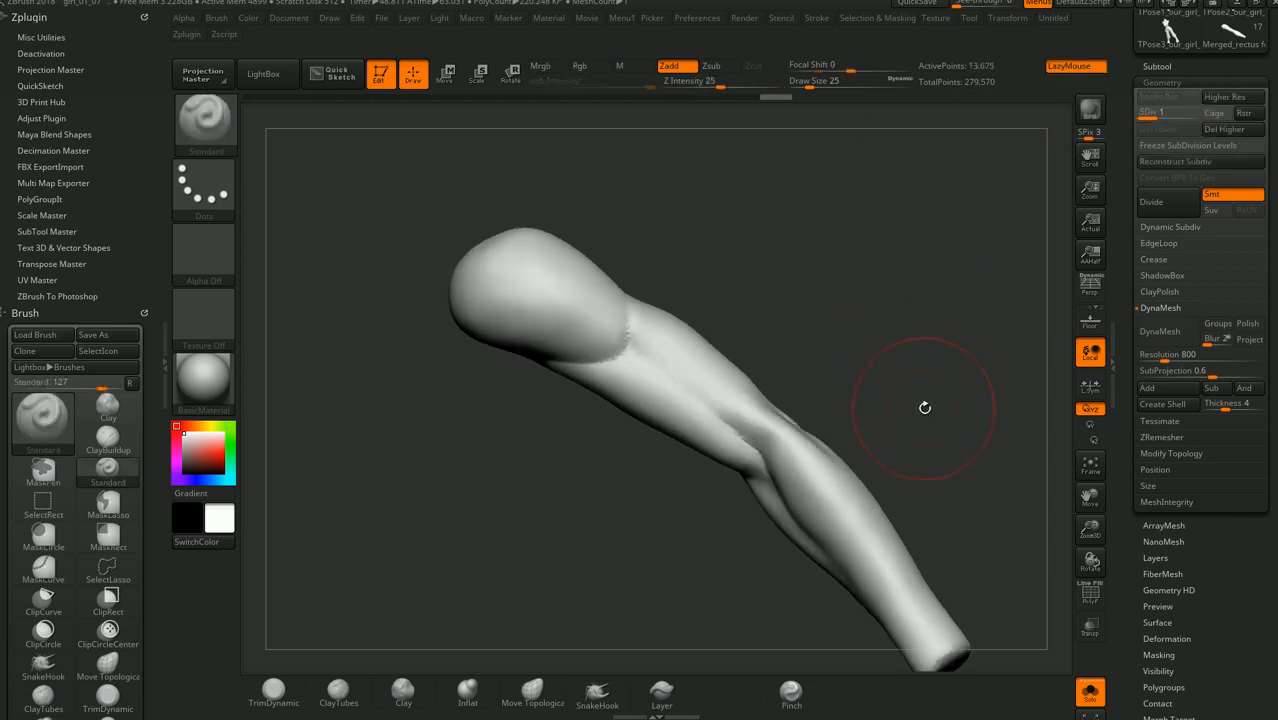
drag(924, 408, 872, 410)
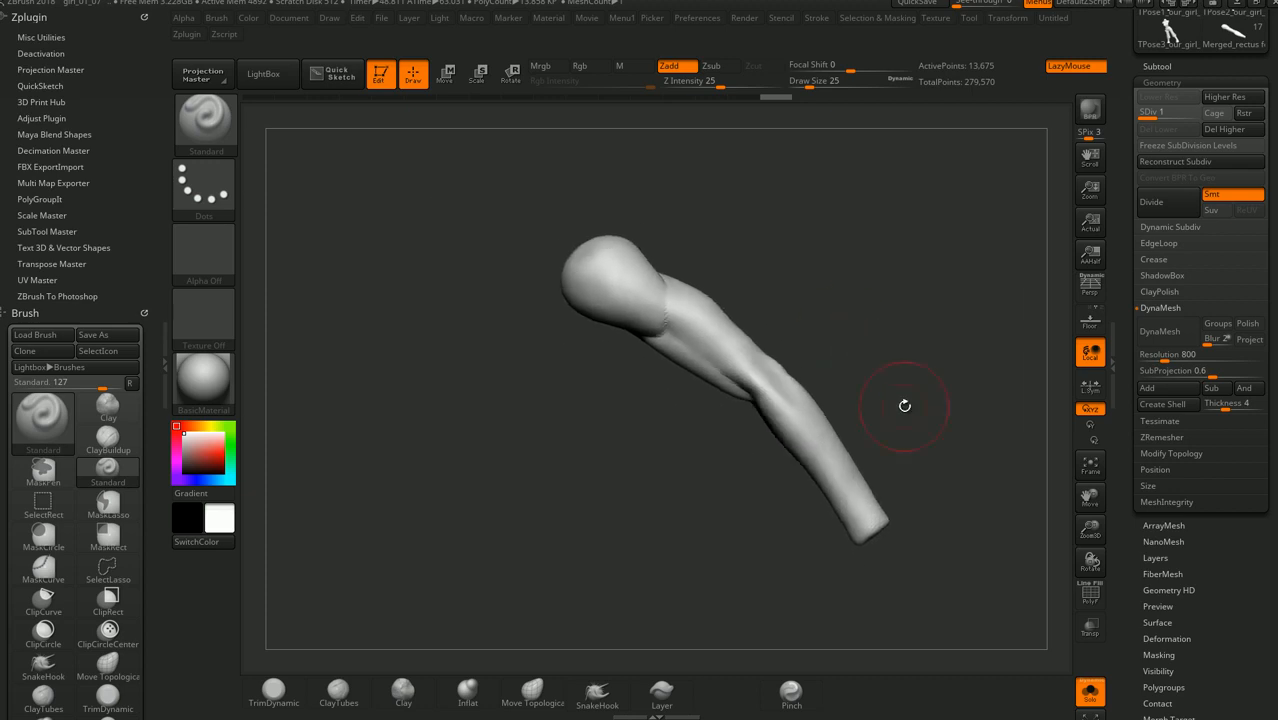
drag(904, 404, 820, 346)
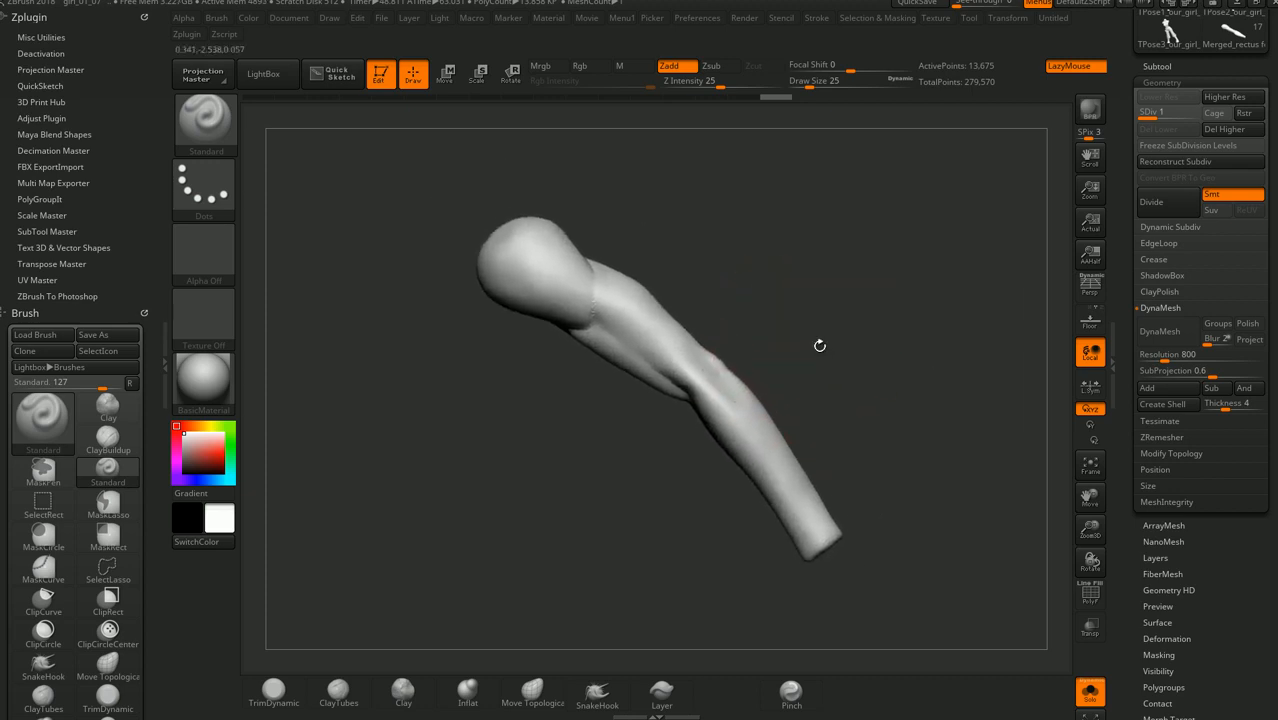
drag(820, 344, 916, 360)
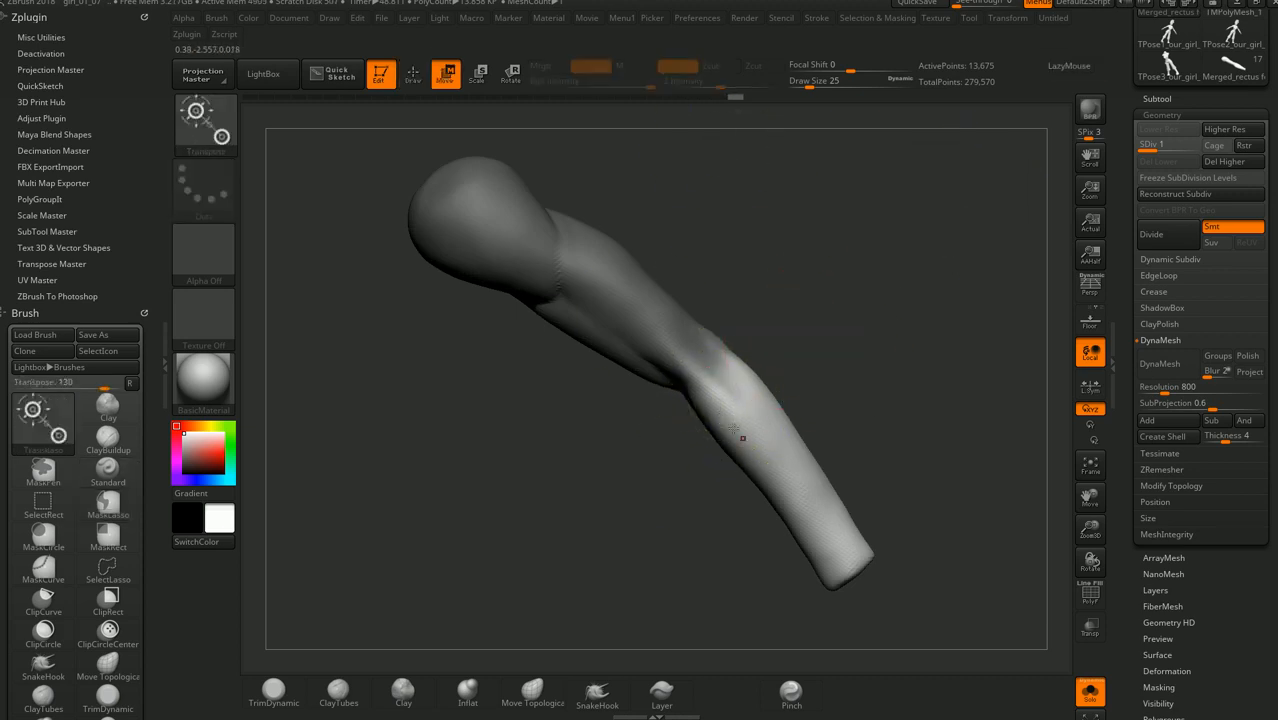
drag(736, 430, 804, 444)
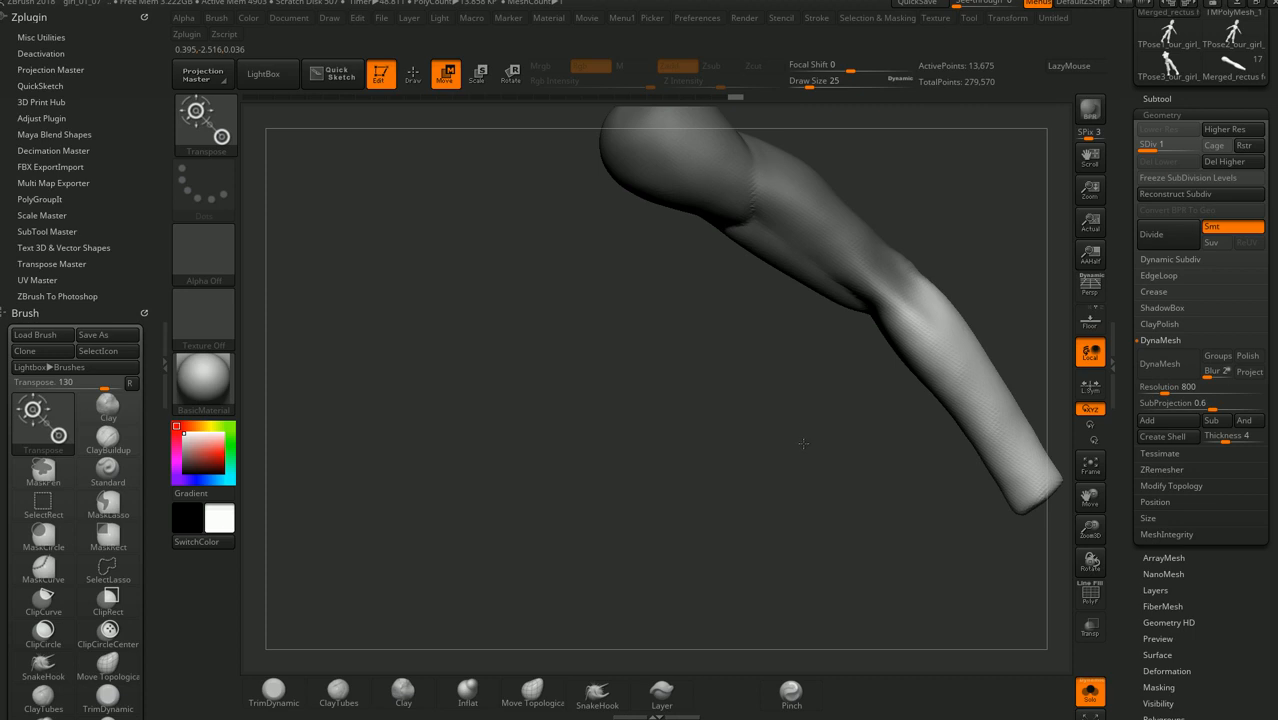
Step the arm down to SDiv 1 and lay a transpose line from elbow to wrist
click(1018, 18)
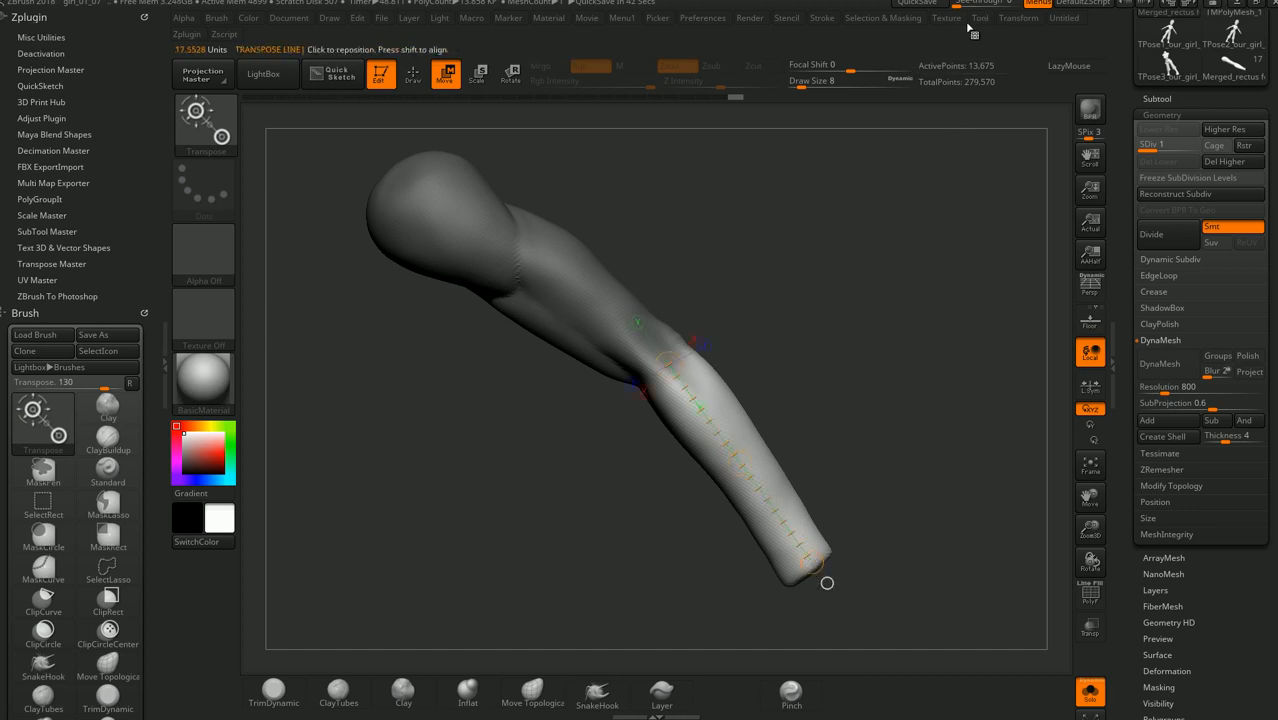
click(1018, 18)
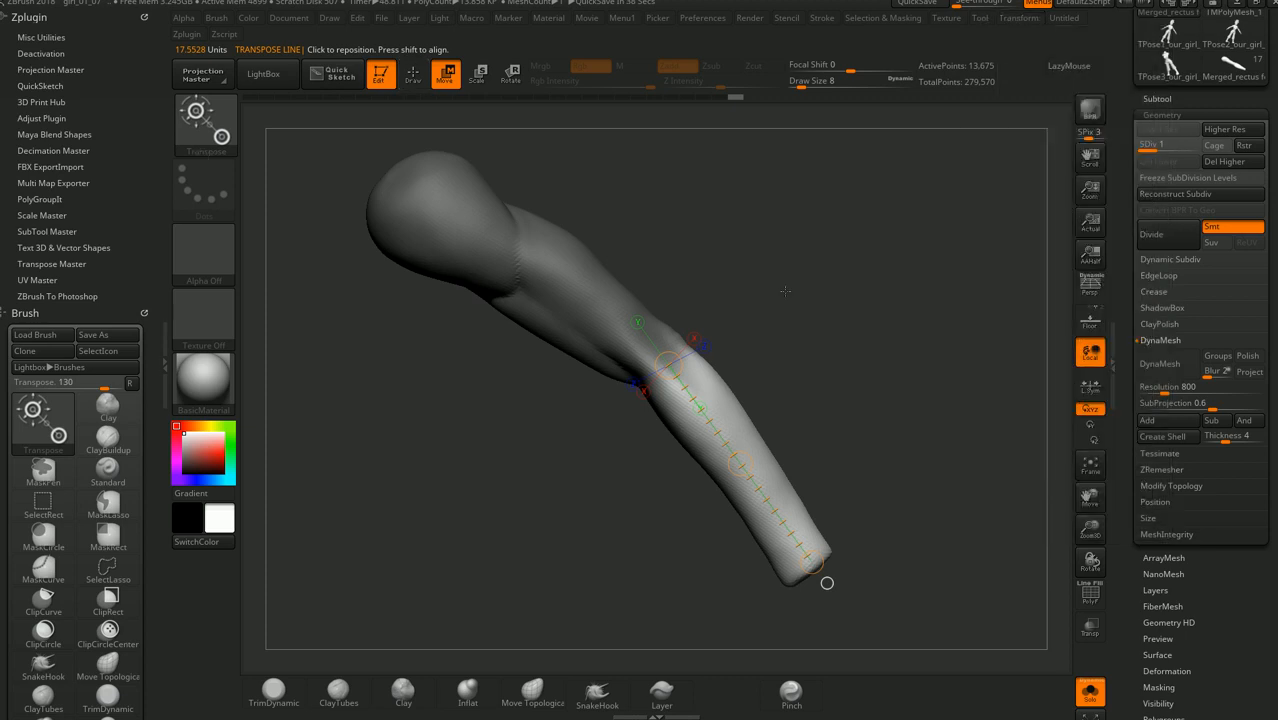
click(1018, 16)
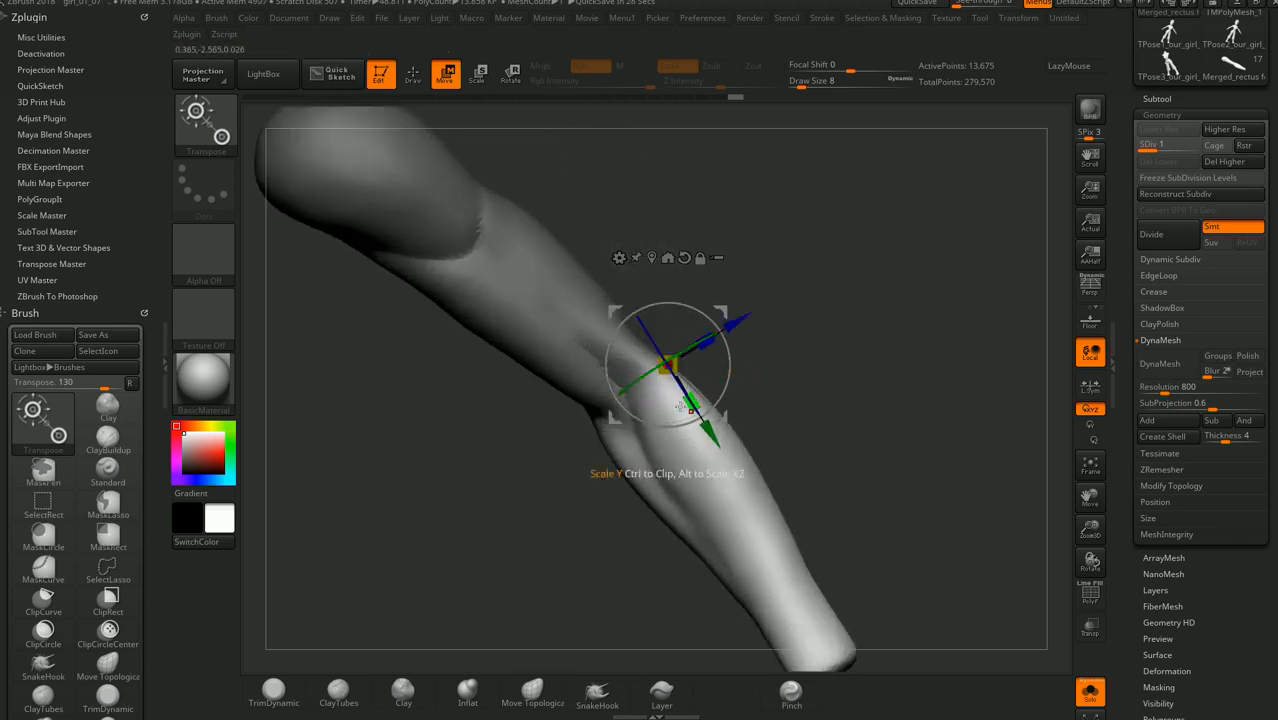
click(1018, 16)
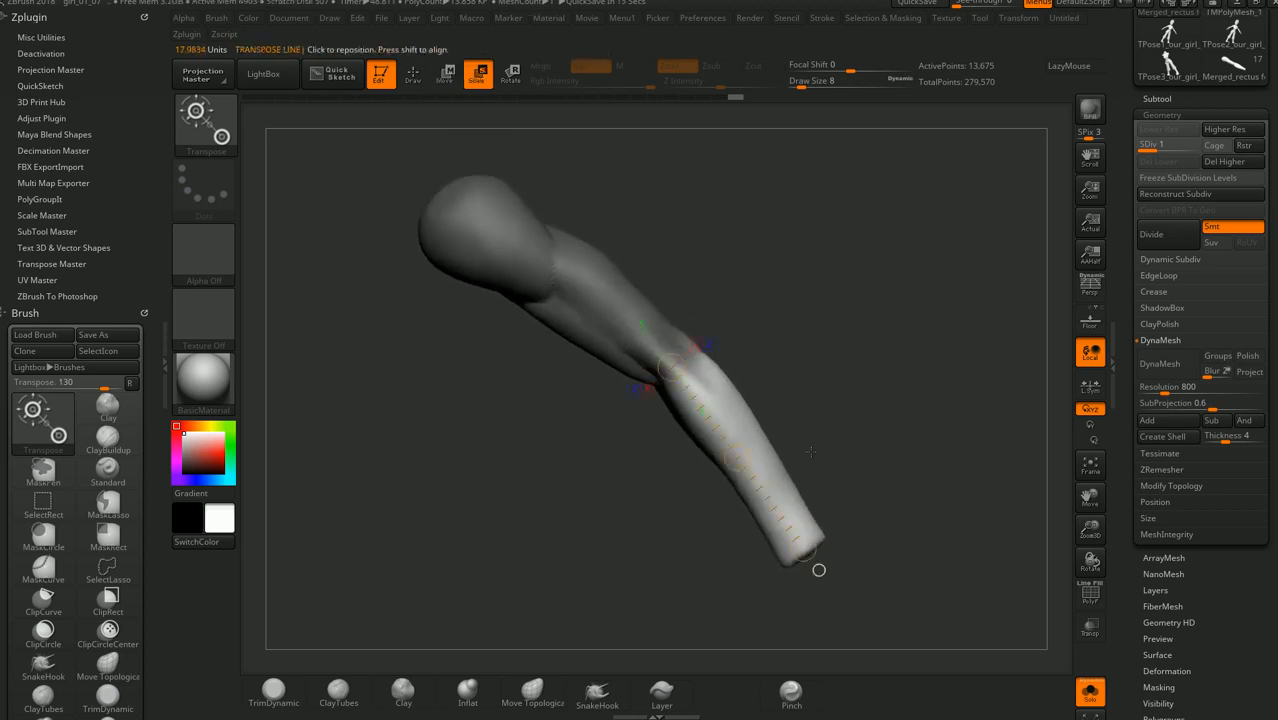
Mask the upper arm and bend the forearm downward at the elbow with the transpose line
click(510, 74)
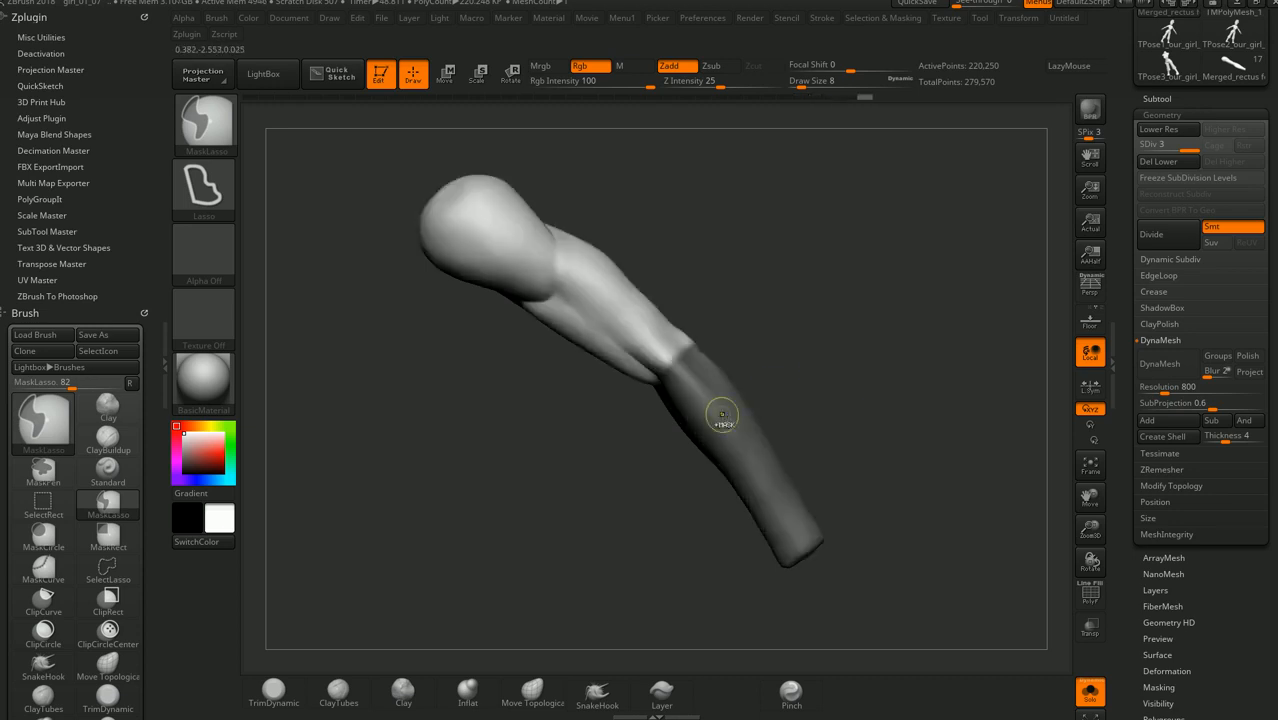
click(446, 72)
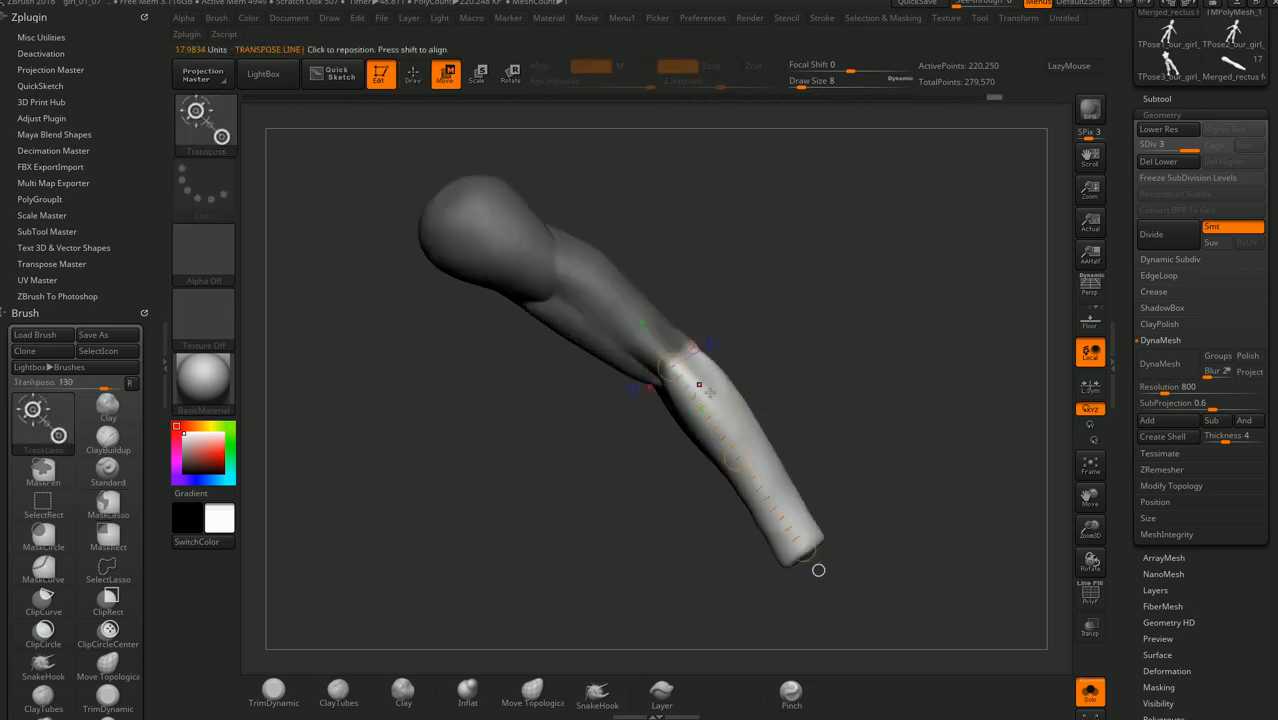
drag(700, 384, 802, 548)
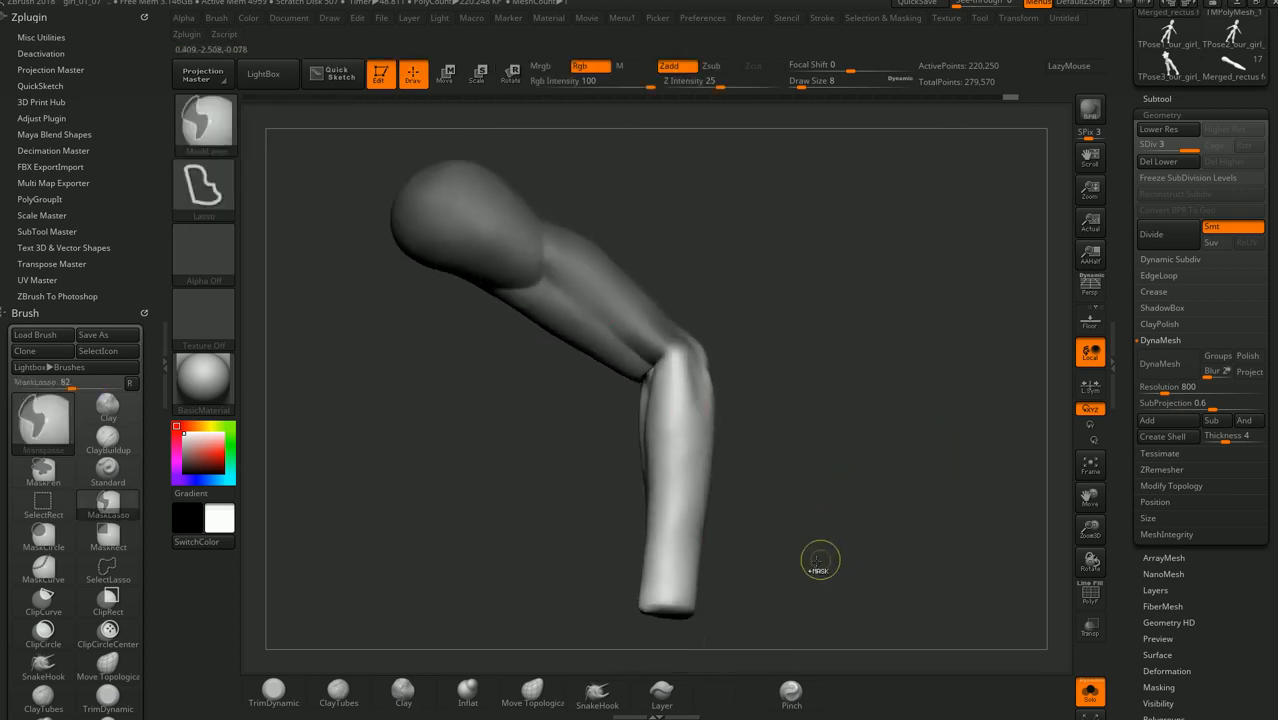
click(444, 72)
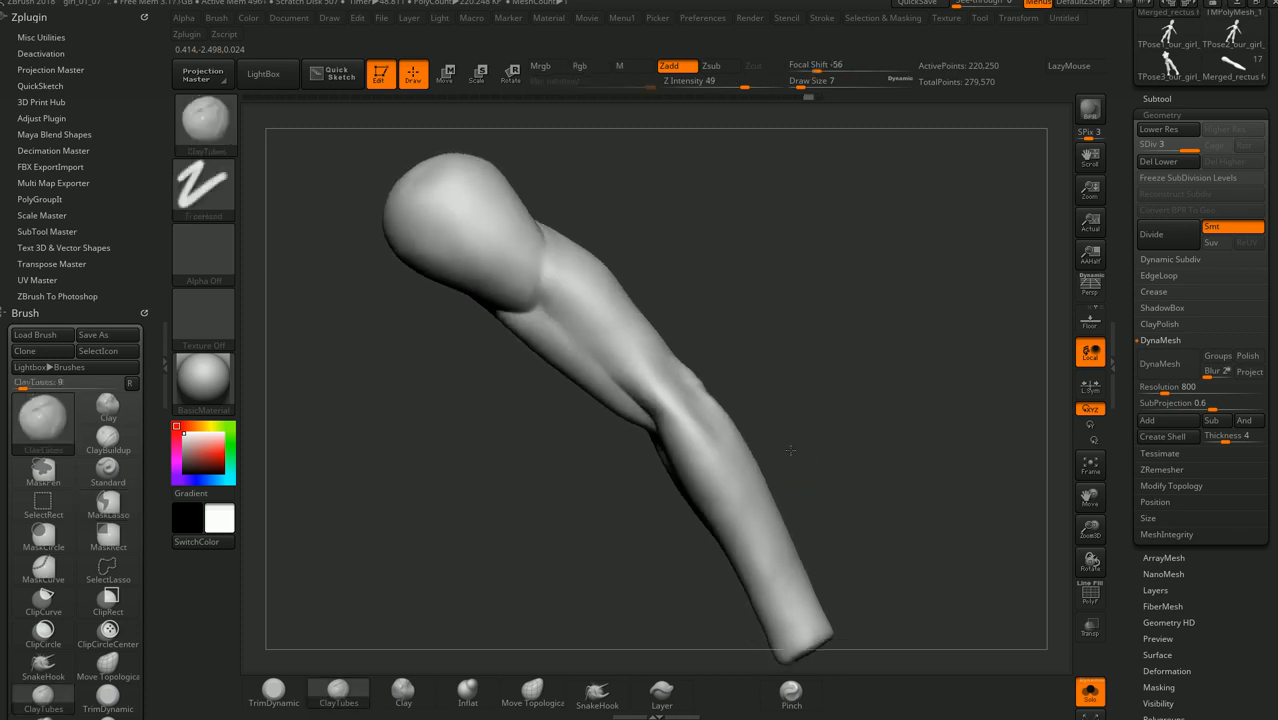
Inspect the bent arm at higher SDiv levels and start opening another project, reaching the save prompt
drag(790, 450, 844, 438)
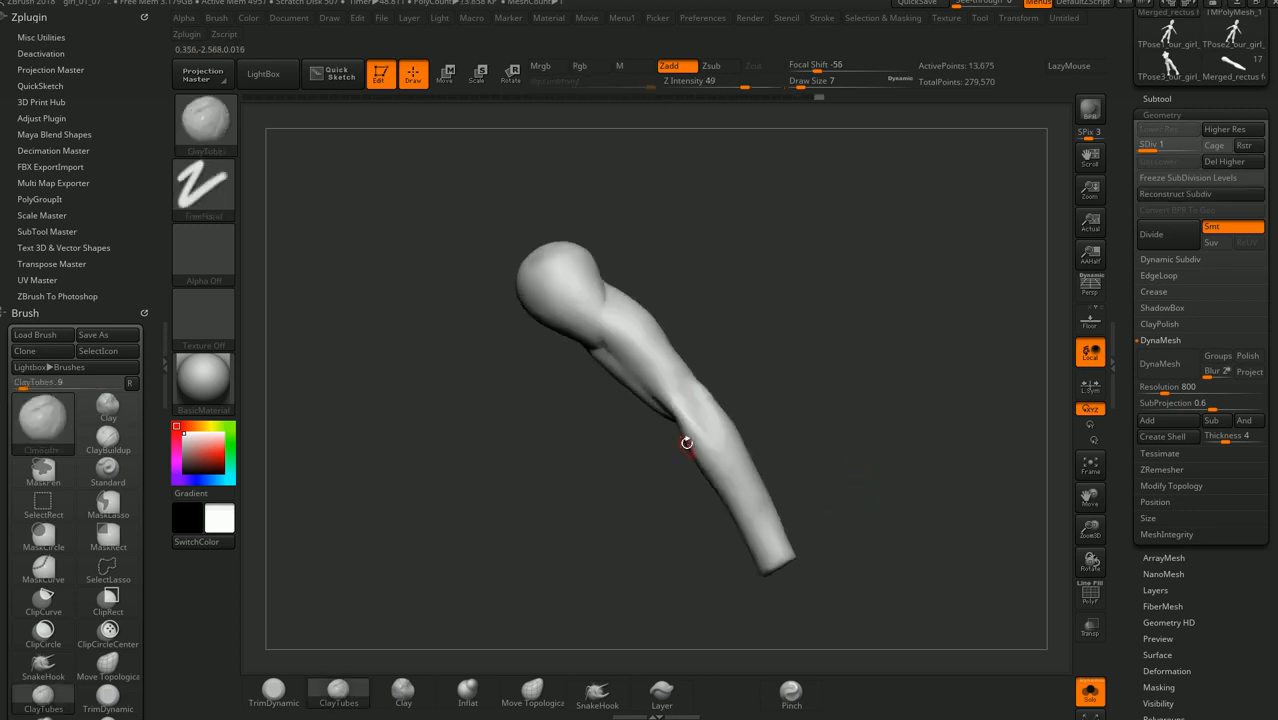
mouse_move(860, 184)
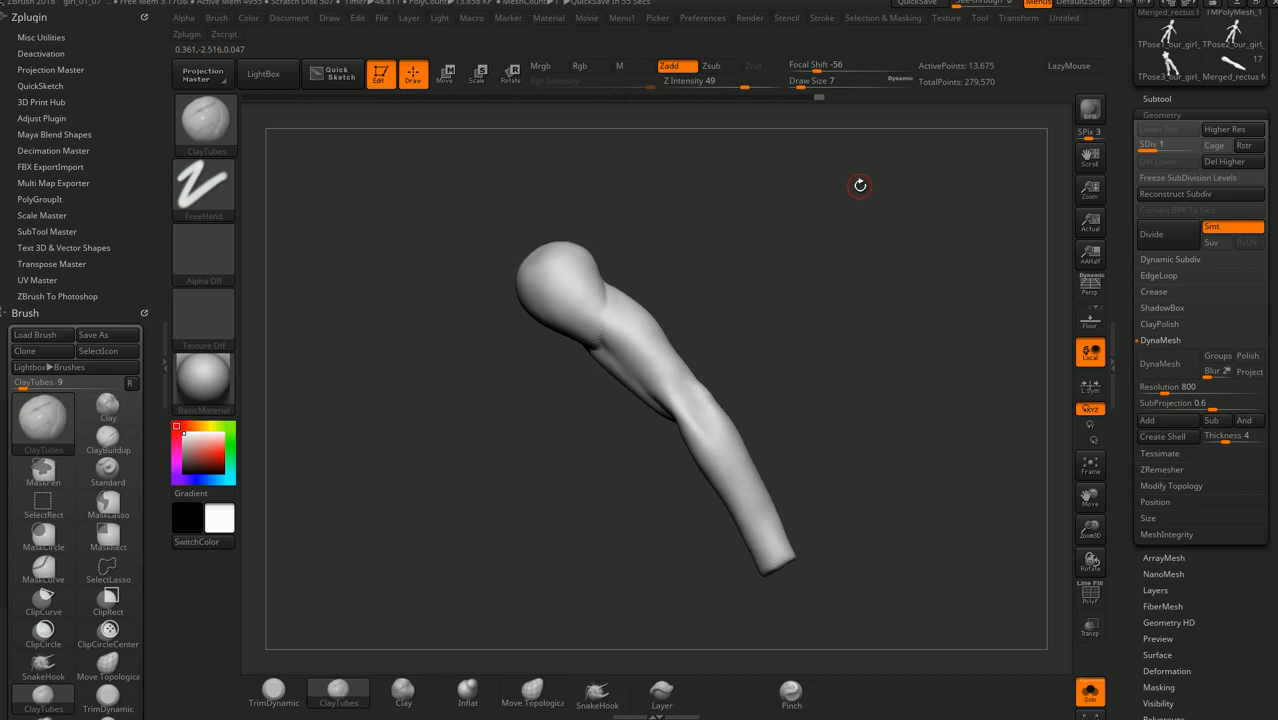
drag(860, 184, 904, 460)
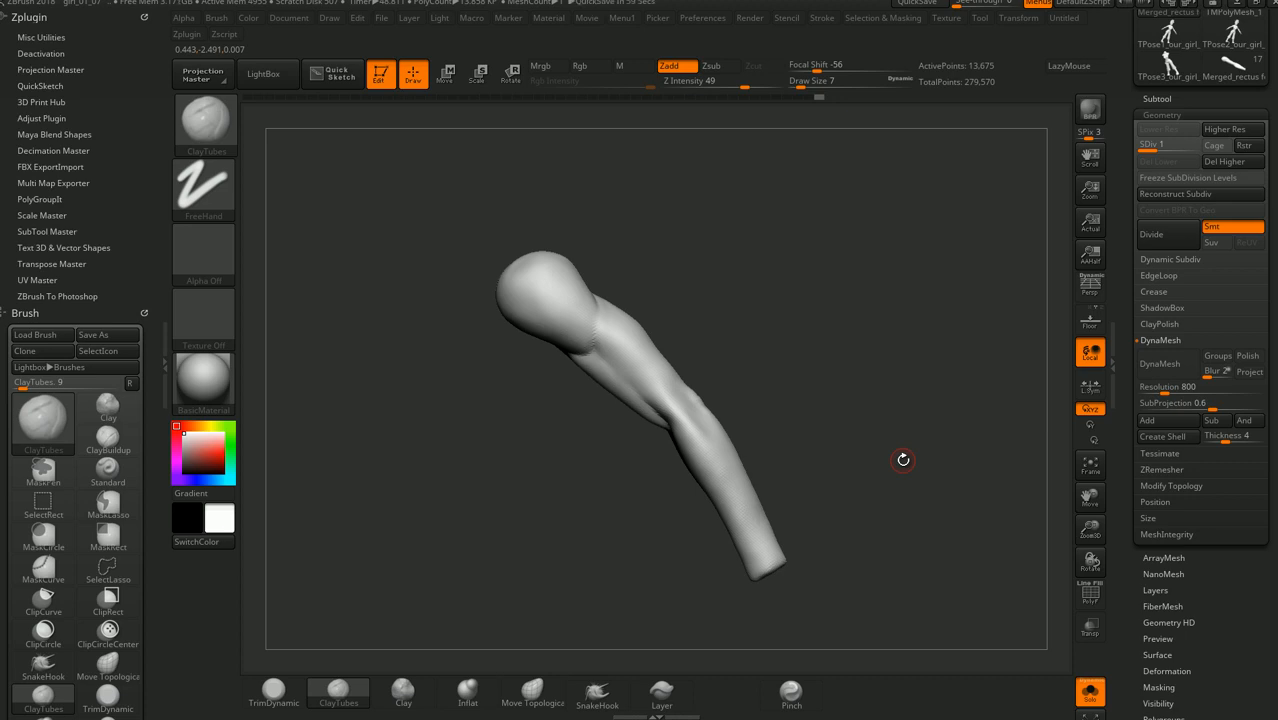
drag(904, 460, 904, 448)
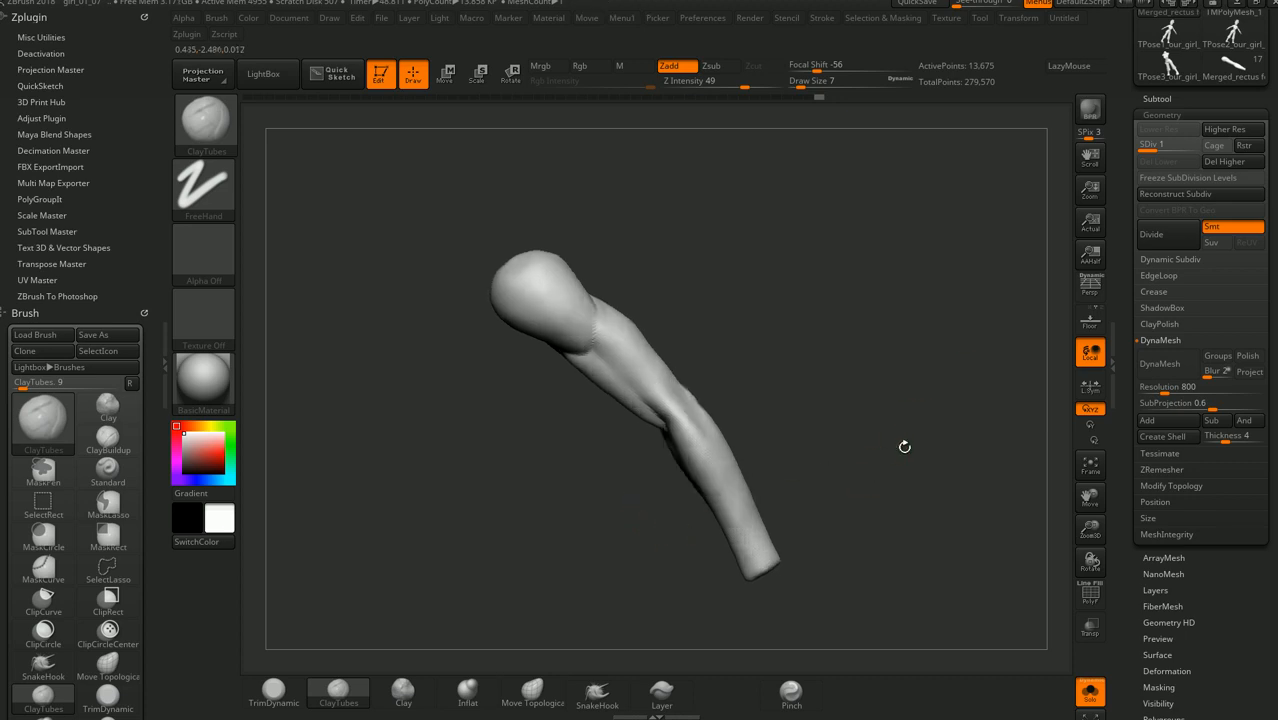
drag(904, 448, 850, 472)
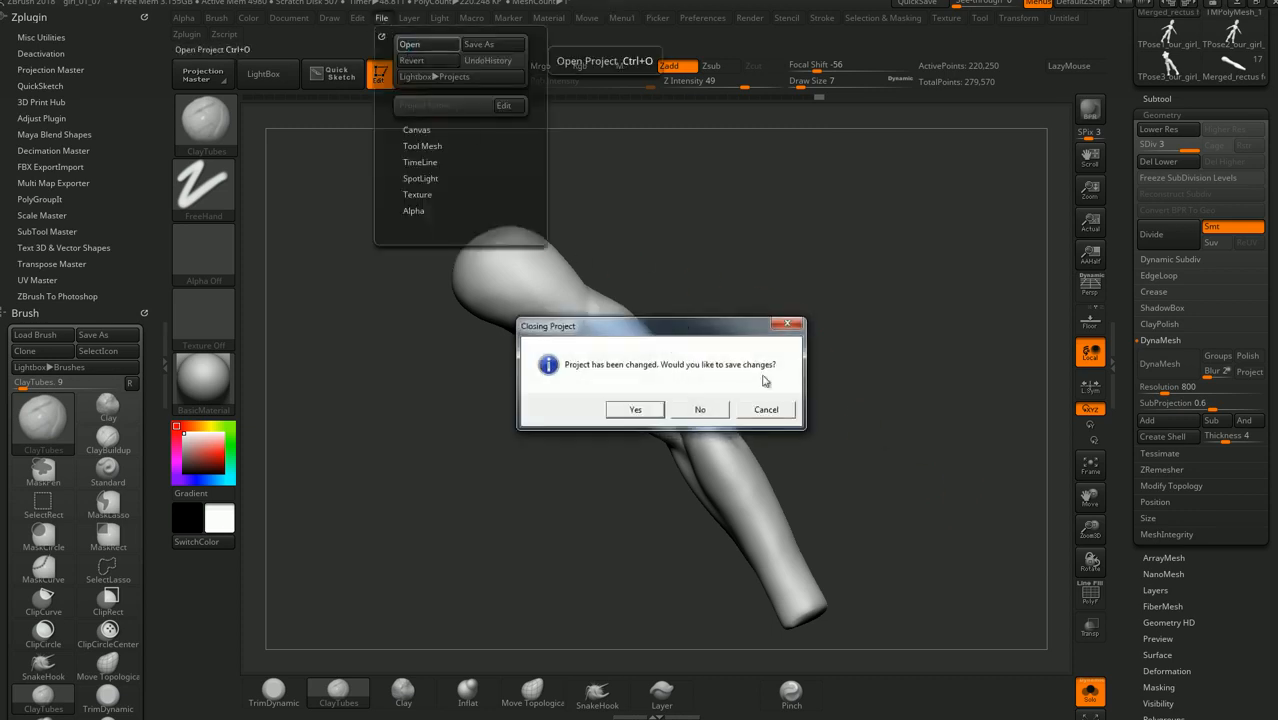
Load the skull helmet project, show the skull alone and divide it toward about 6.278 million polys
click(700, 408)
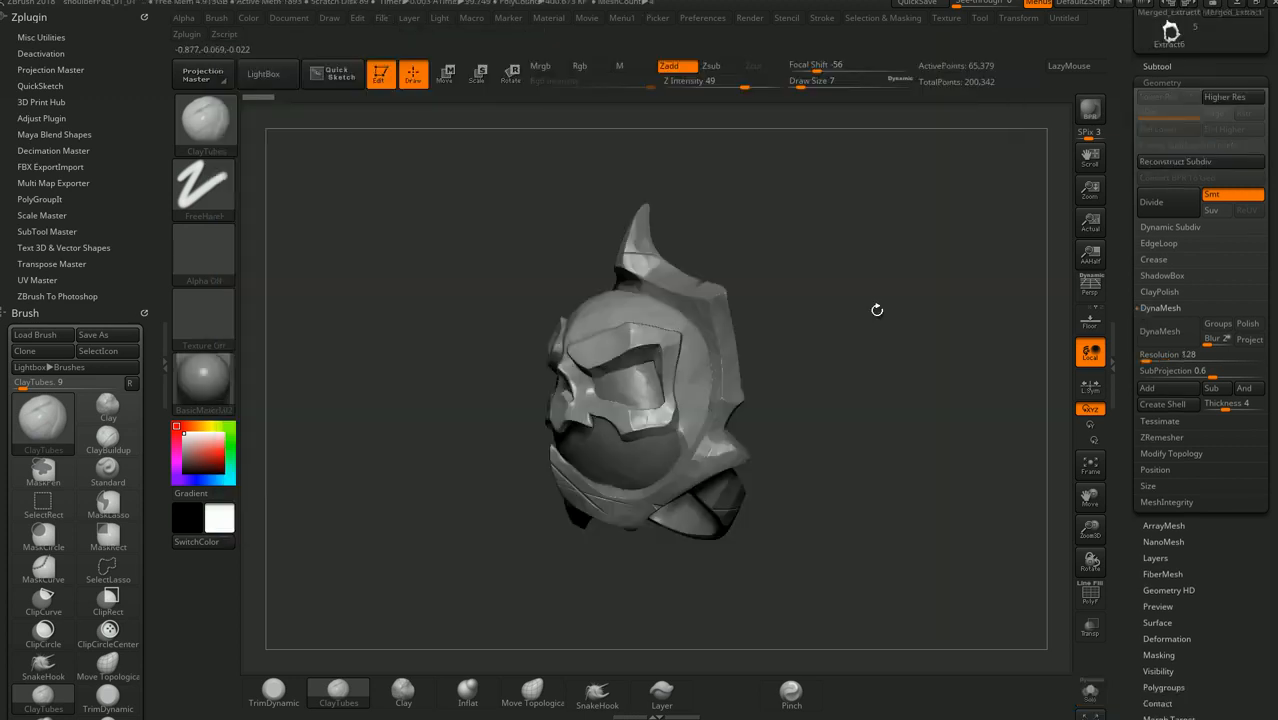
mouse_move(952, 340)
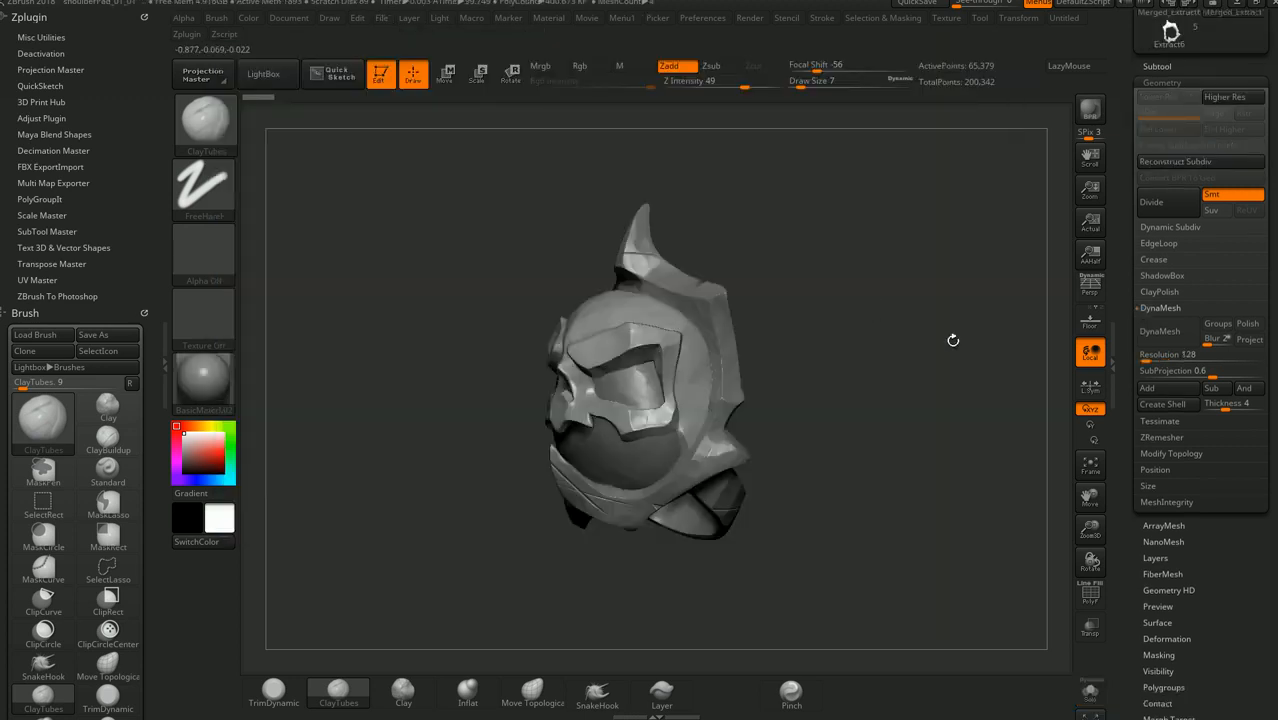
drag(952, 340, 822, 374)
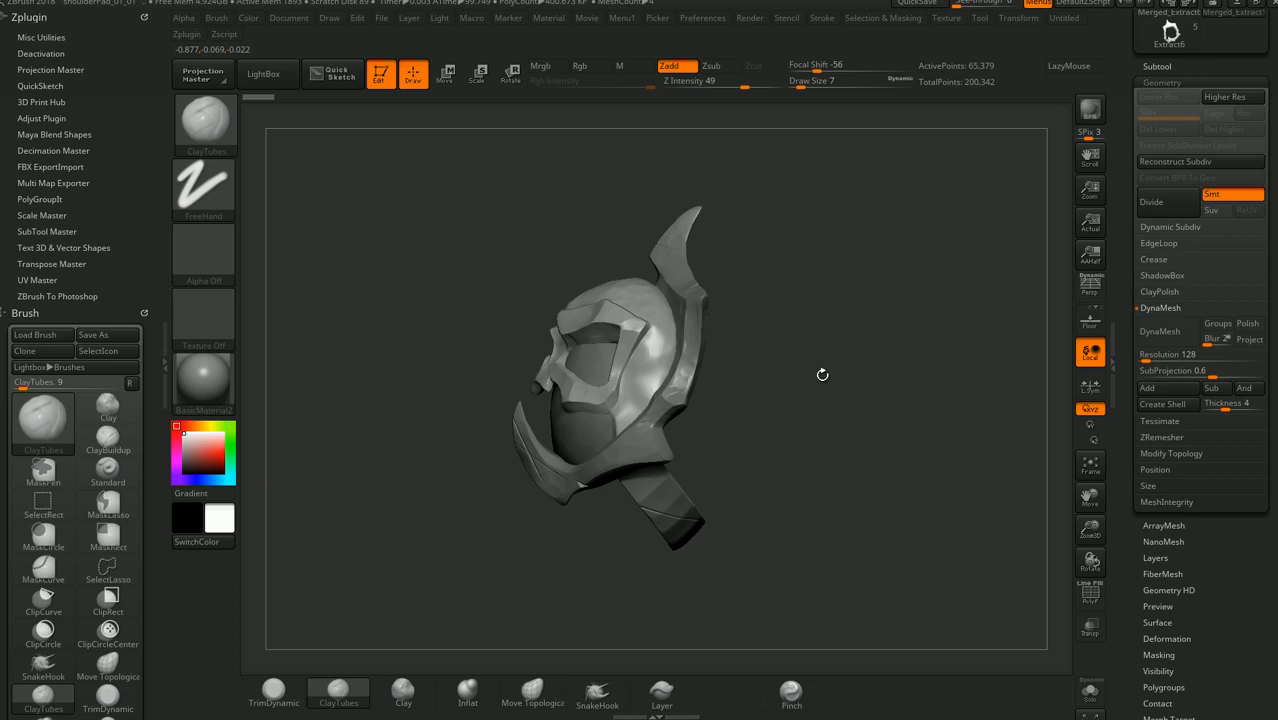
drag(822, 374, 762, 428)
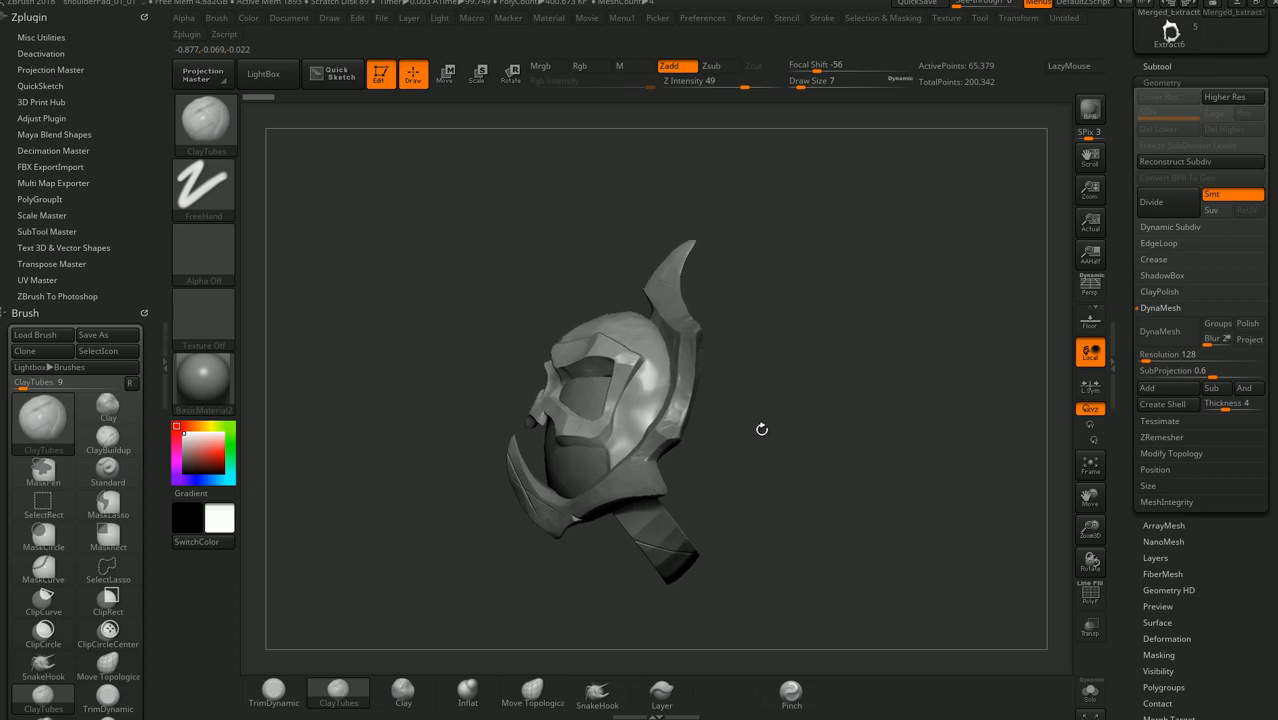
drag(762, 428, 772, 410)
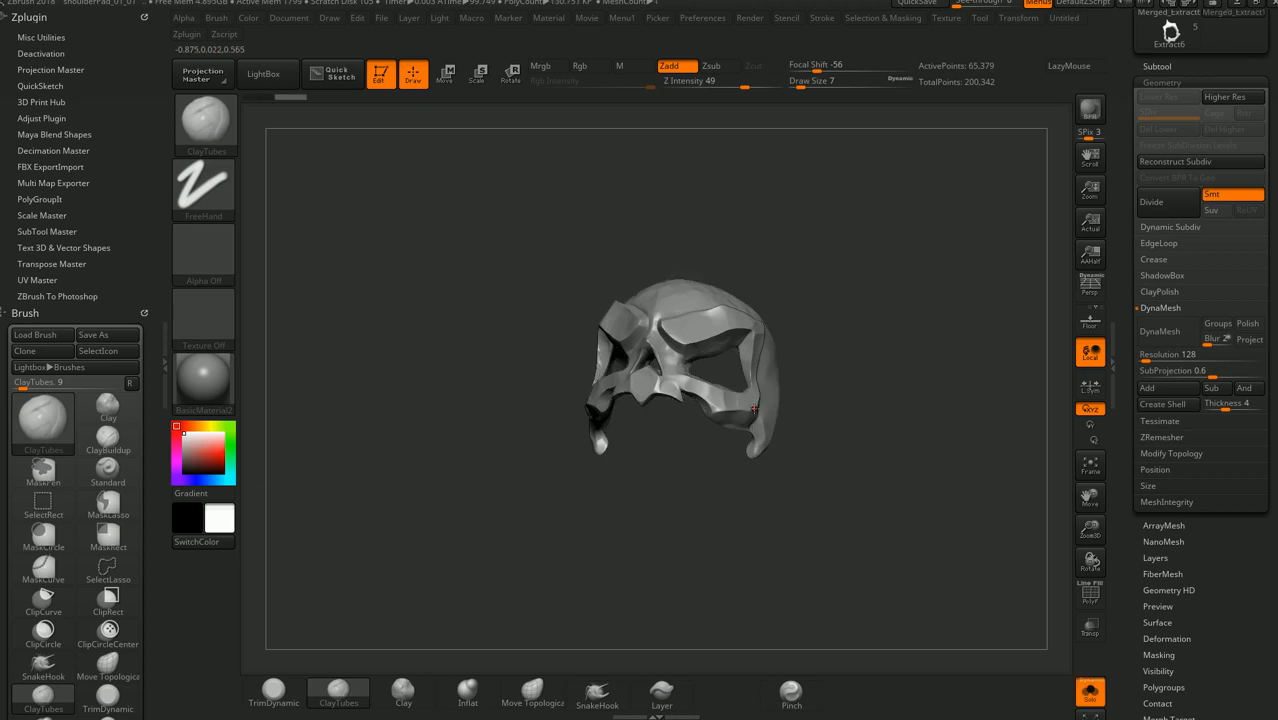
click(1156, 66)
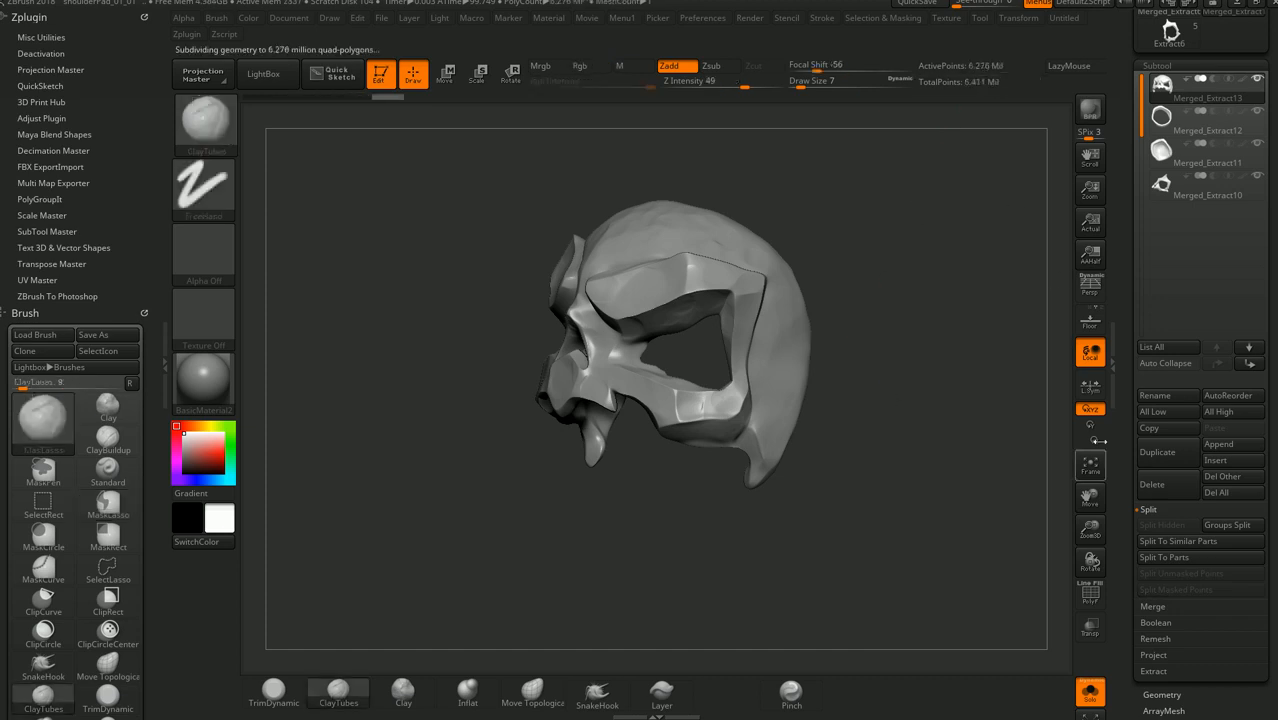
mouse_move(1090, 564)
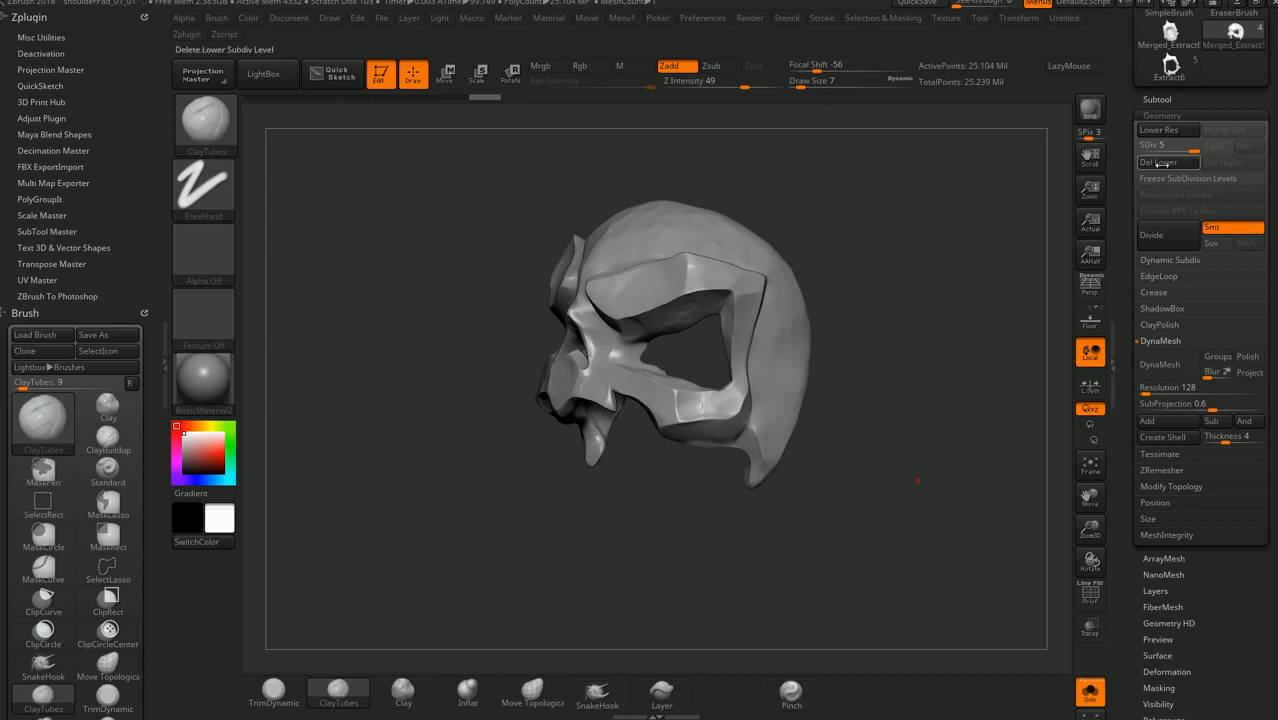
mouse_move(1160, 162)
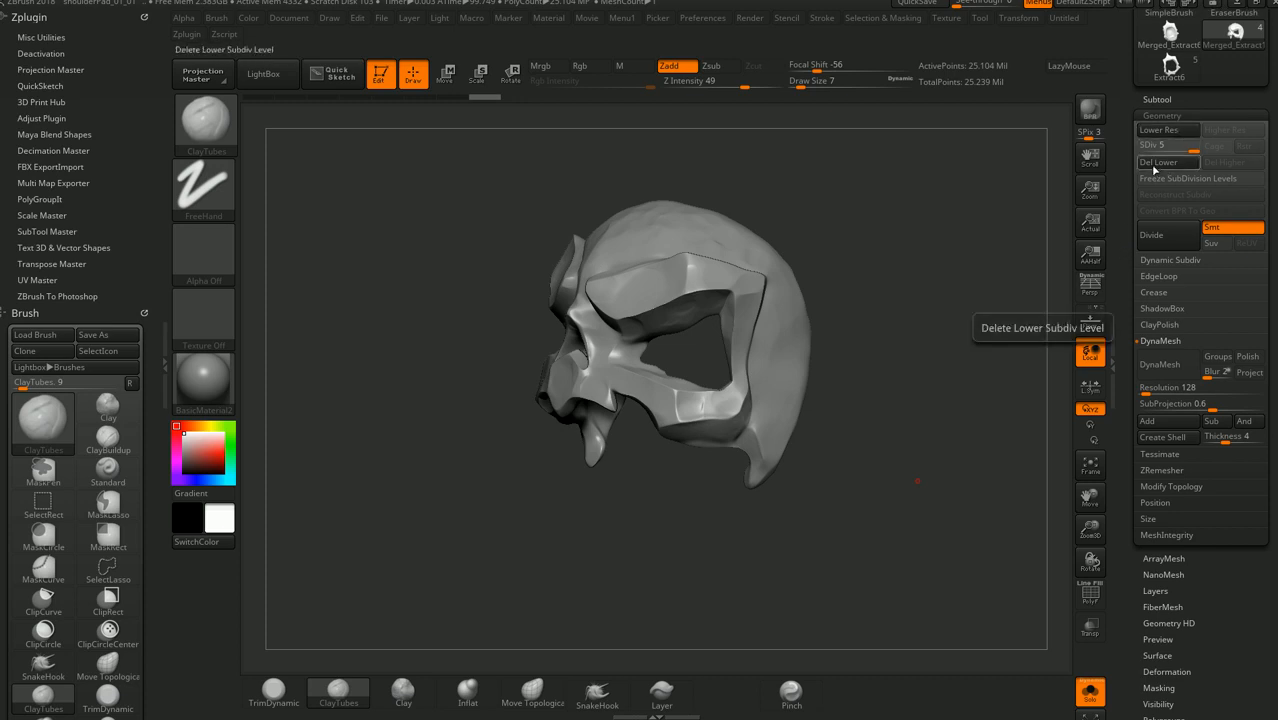
Delete the skull's lower levels and convert it to a DynaMesh surface with holes closed, then inspect it
click(1168, 162)
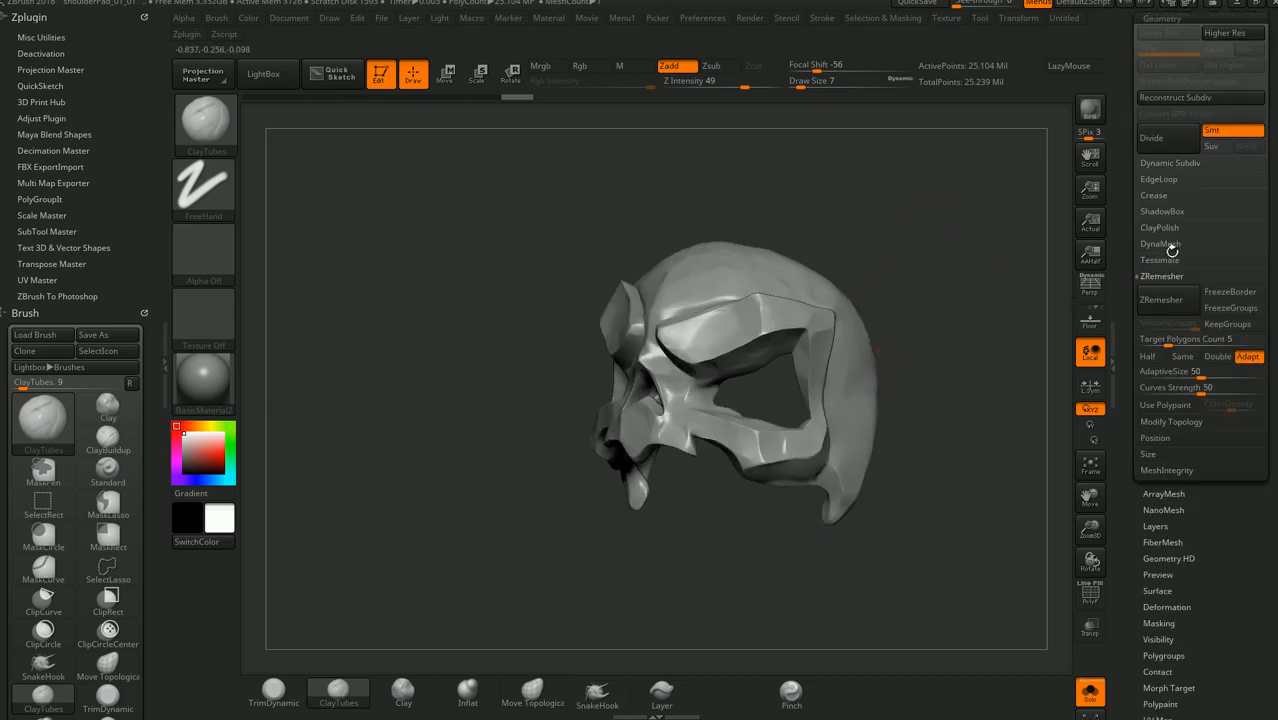
click(1160, 244)
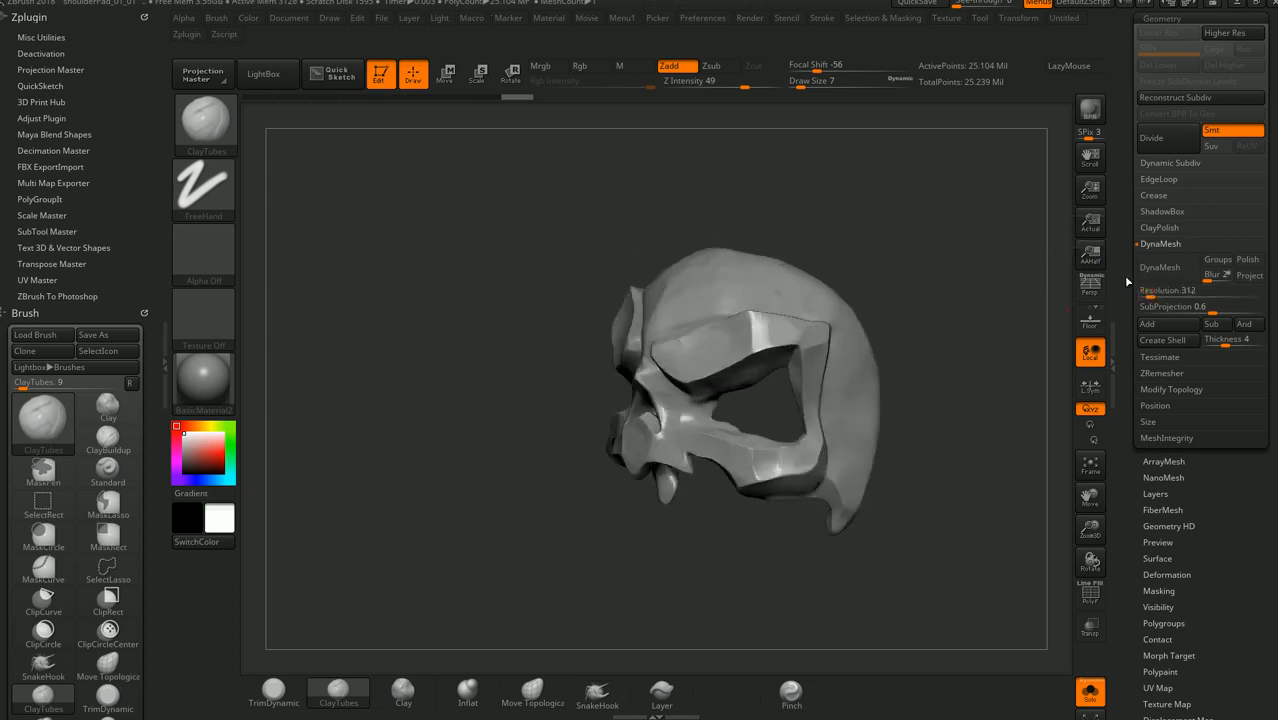
click(1166, 268)
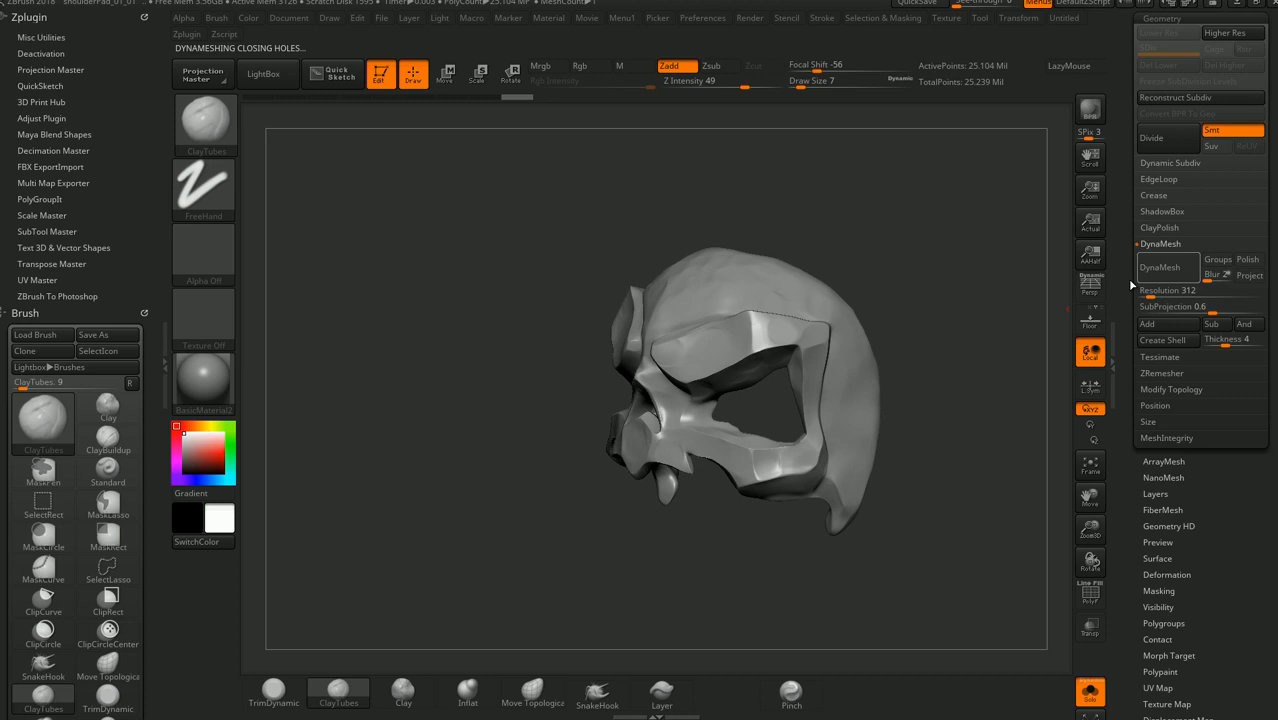
mouse_move(1248, 280)
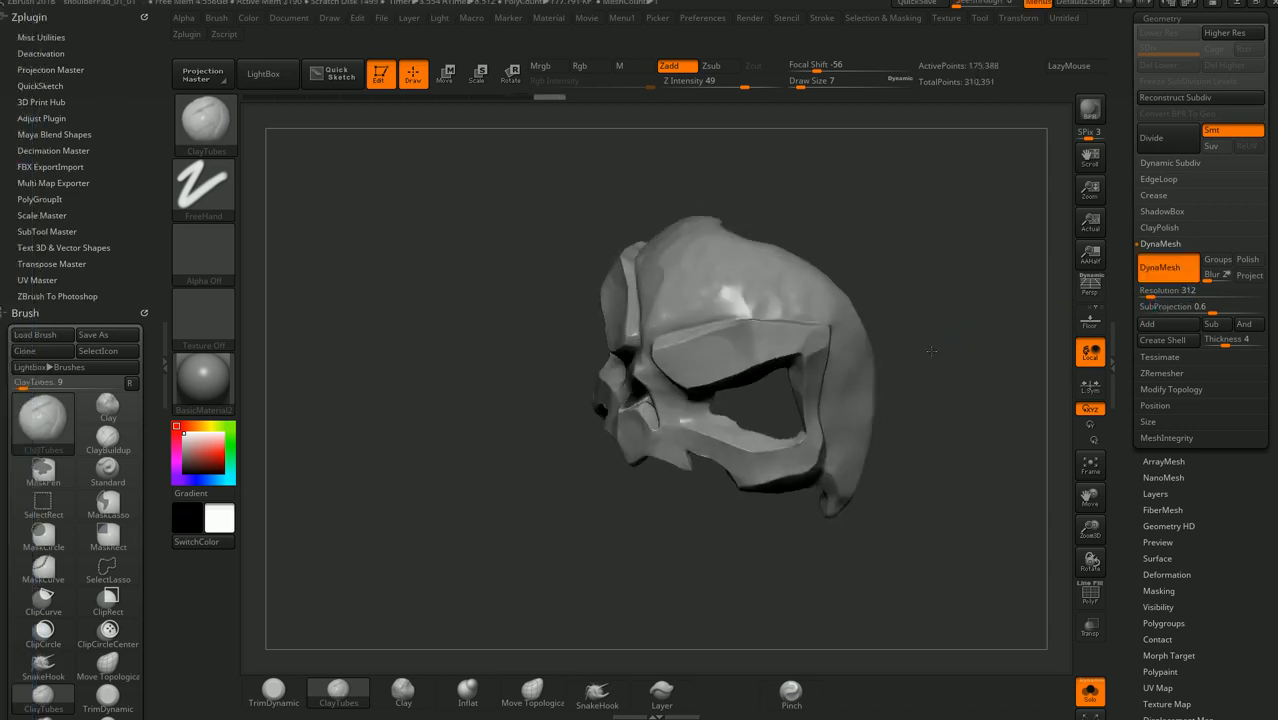
click(1248, 276)
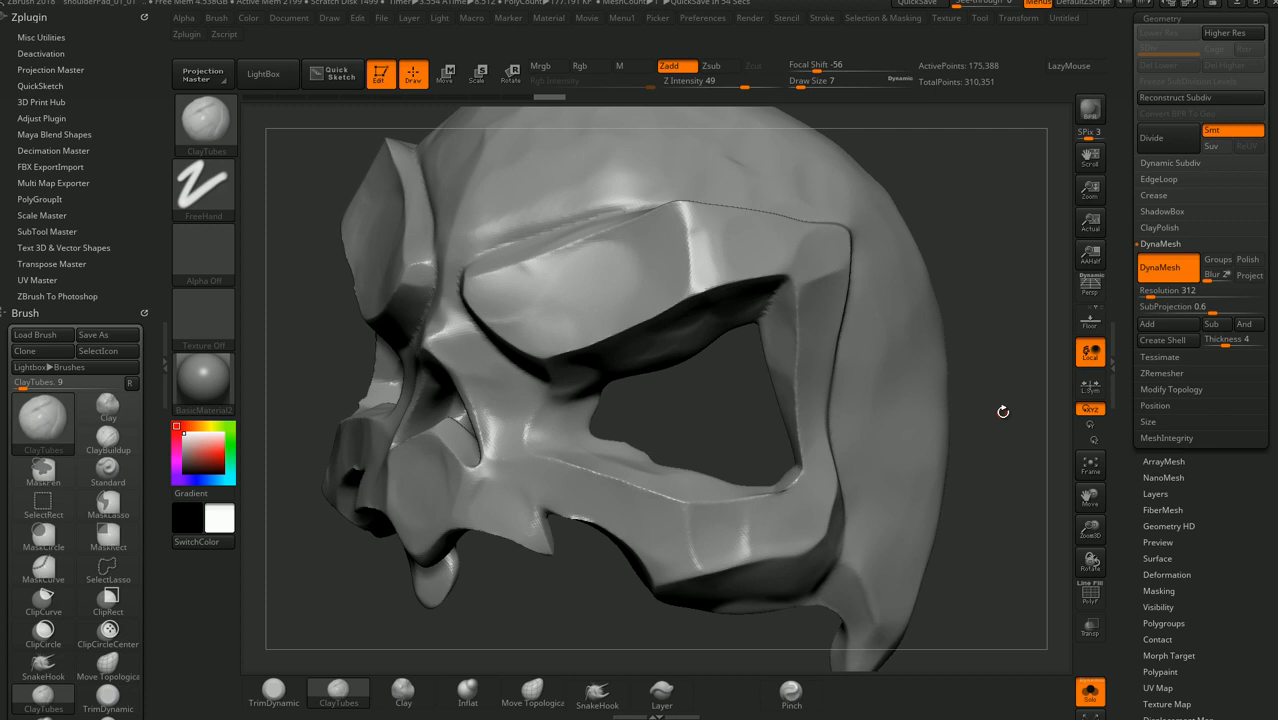
mouse_move(664, 432)
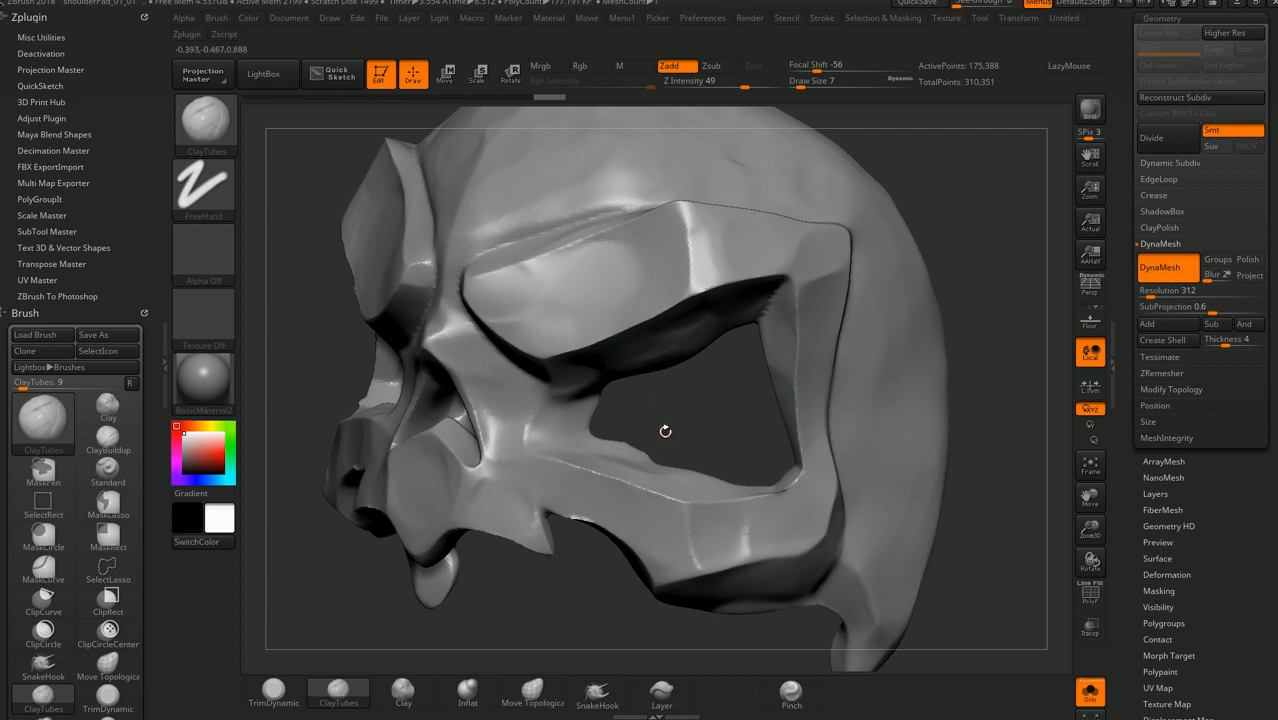
mouse_move(568, 316)
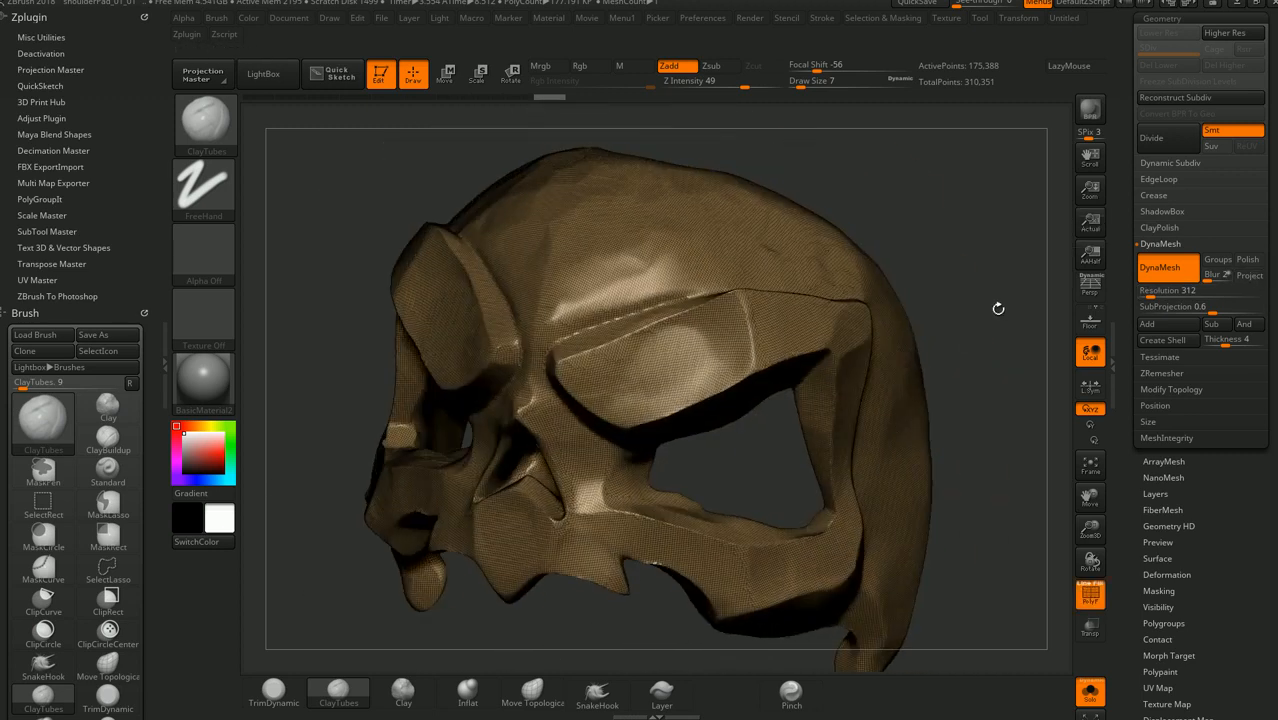
drag(998, 308, 970, 296)
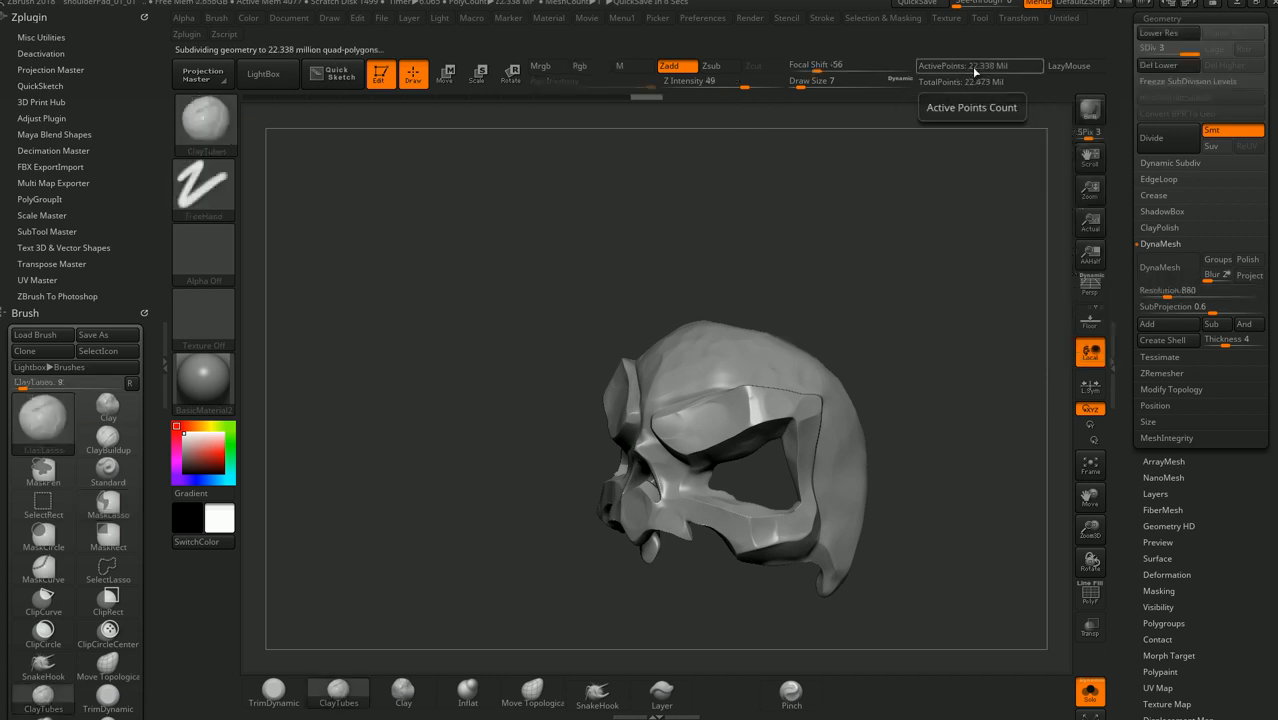
mouse_move(964, 82)
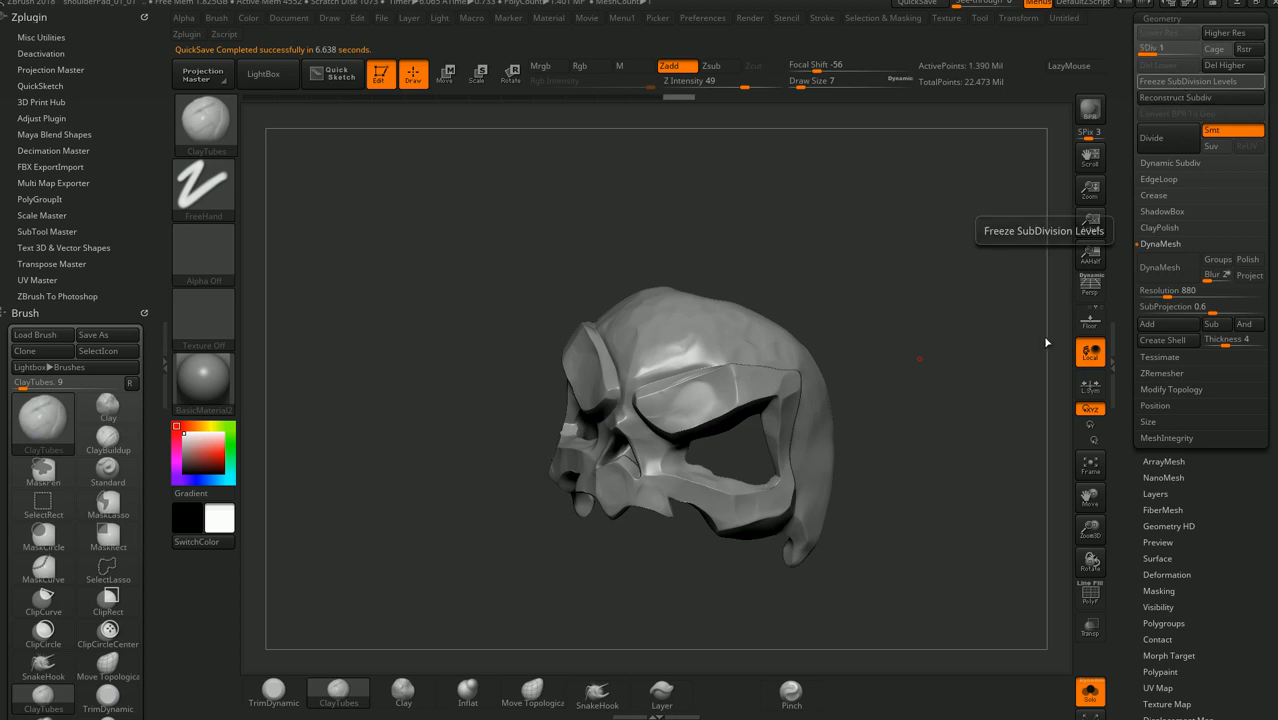
mouse_move(930, 342)
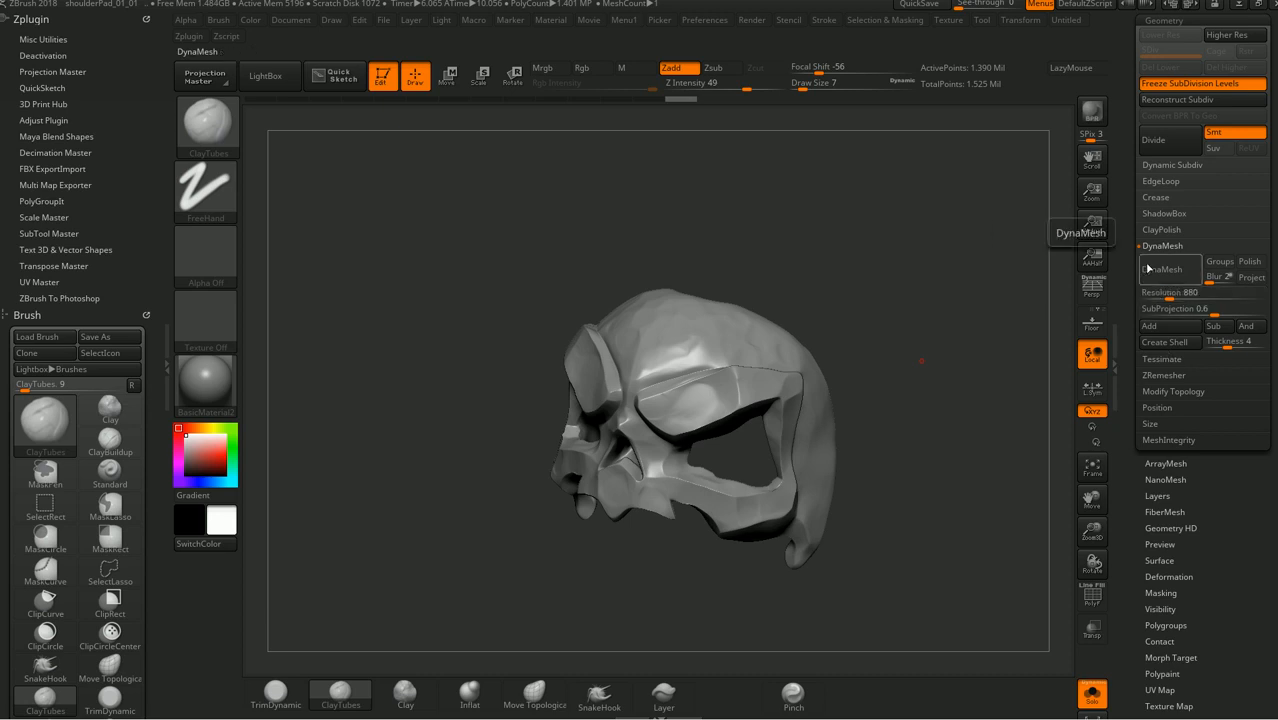
Set ZRemesher to Half polygon count with adaptive sizing and start remeshing the skull
scroll(down, 3)
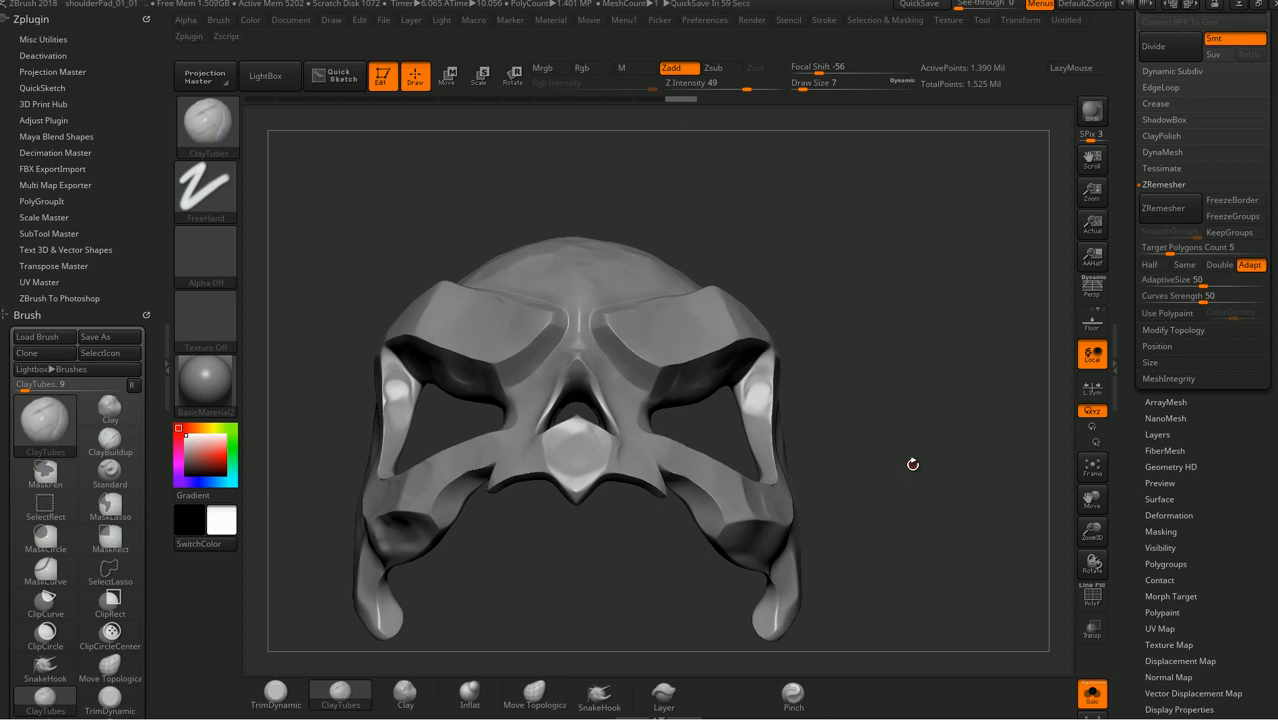
mouse_move(1040, 272)
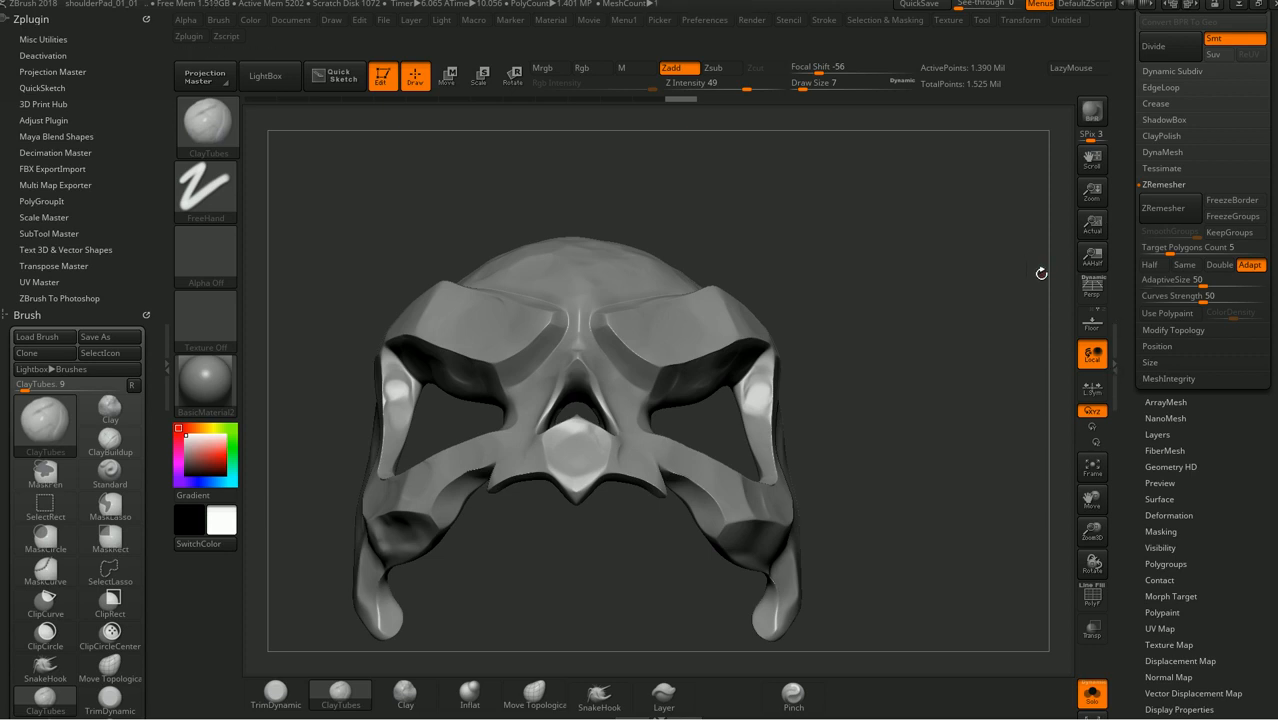
mouse_move(956, 340)
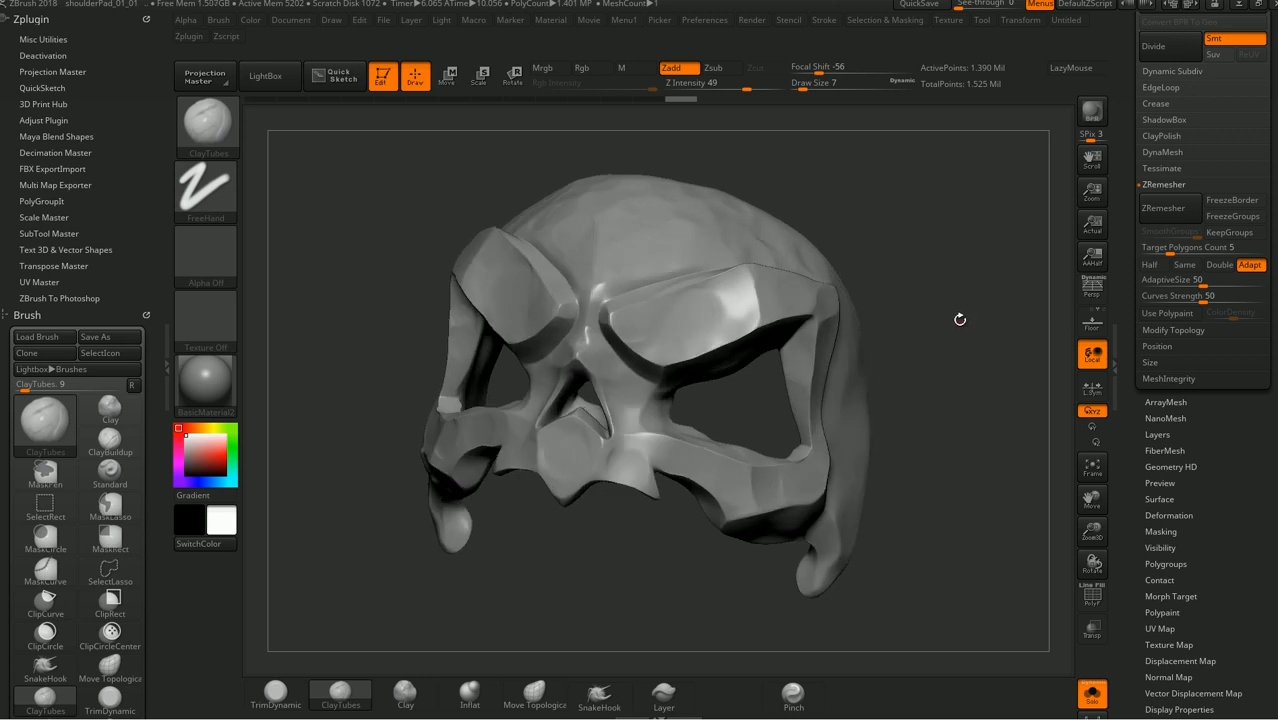
drag(960, 318, 912, 272)
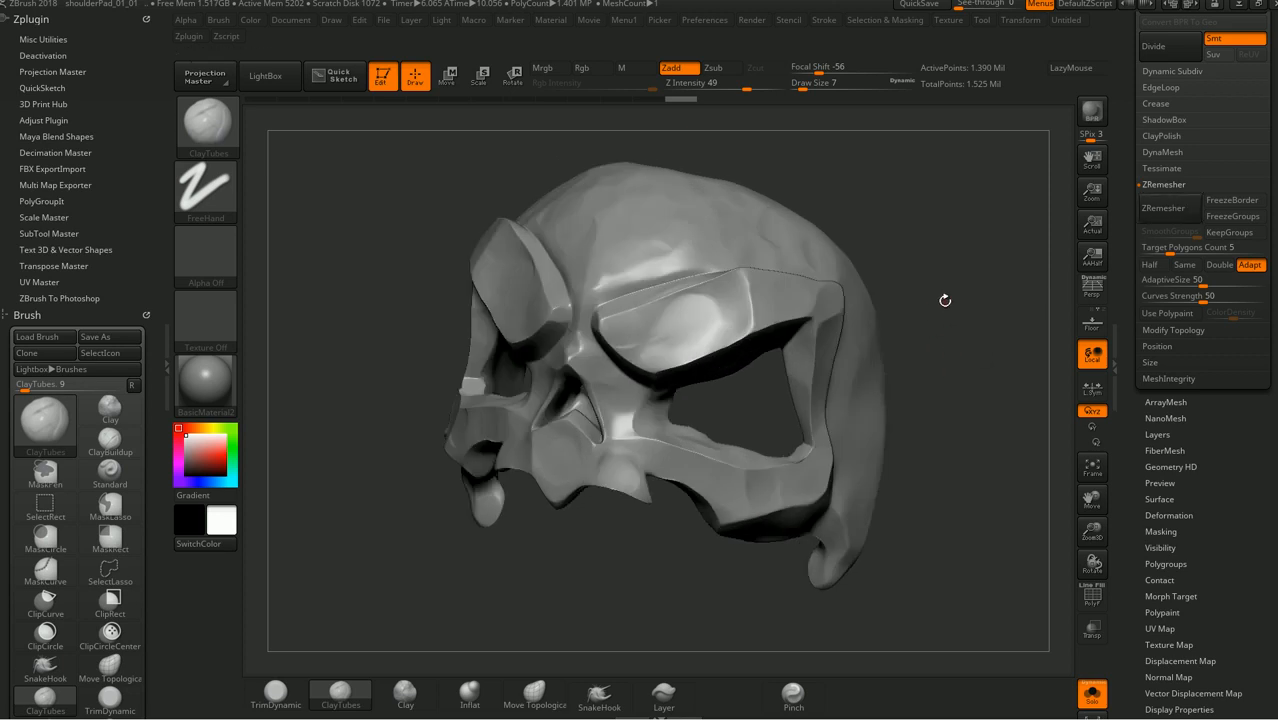
mouse_move(1092, 292)
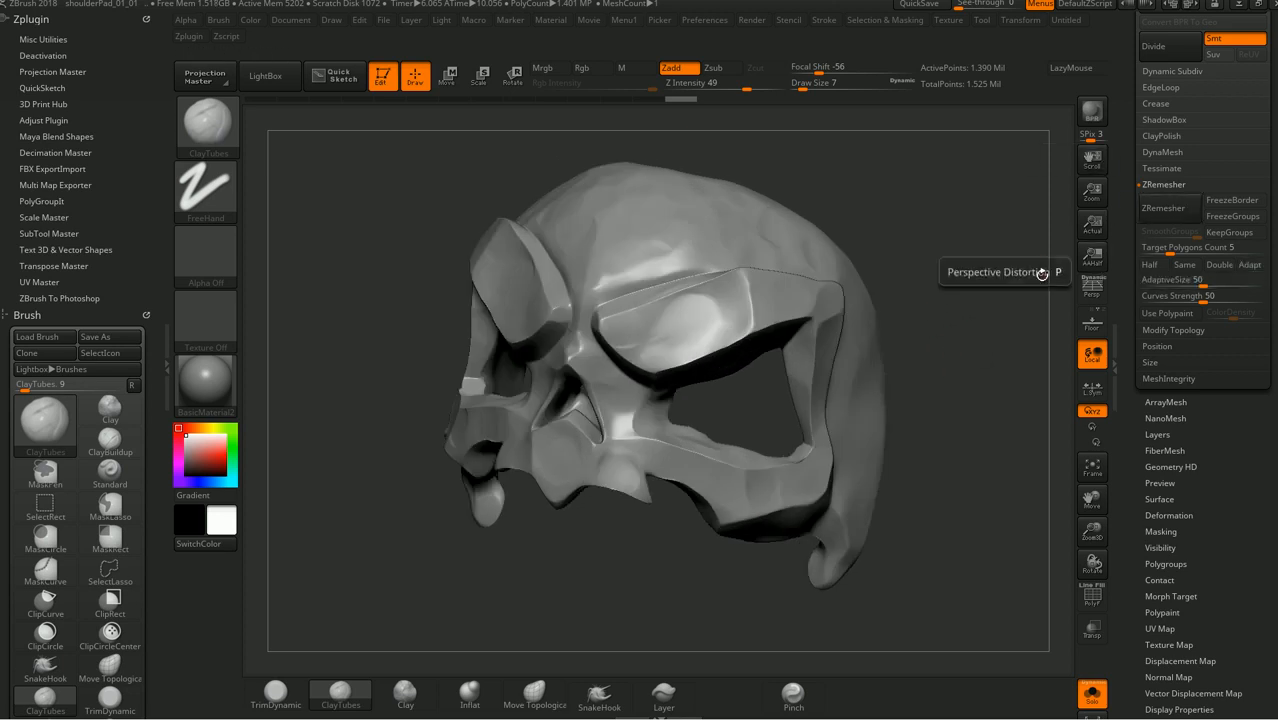
mouse_move(988, 114)
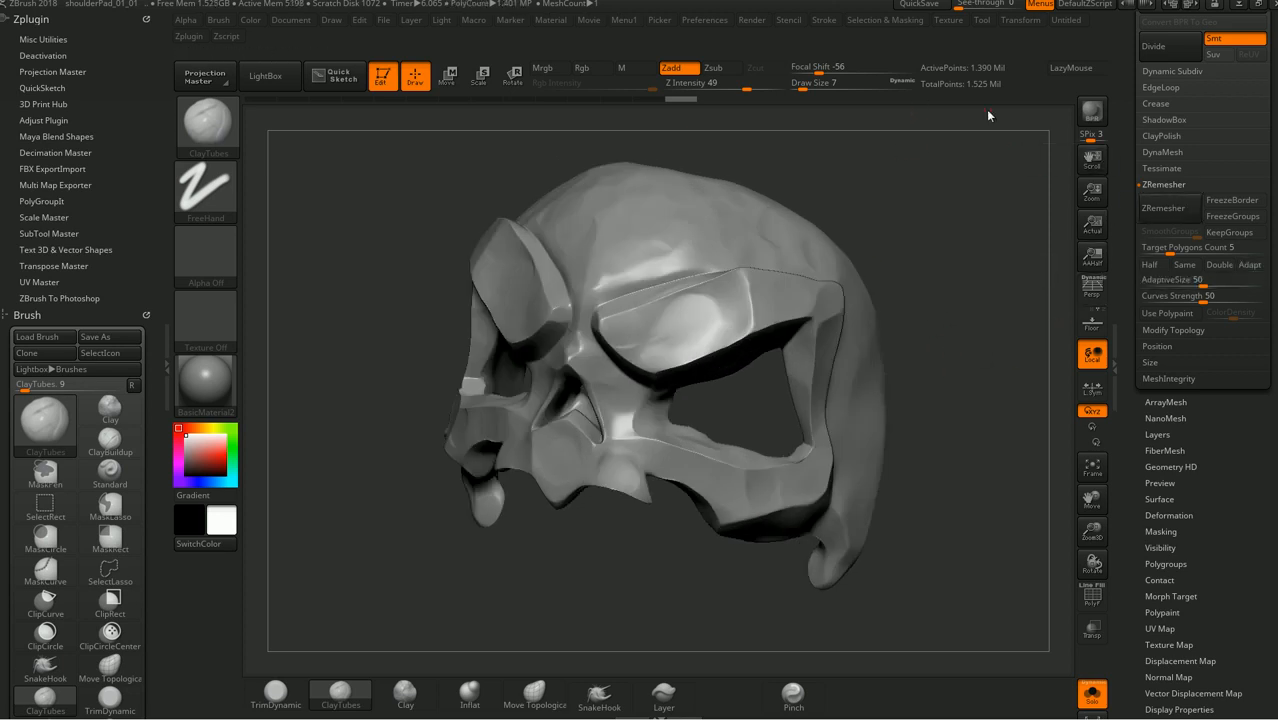
mouse_move(1128, 228)
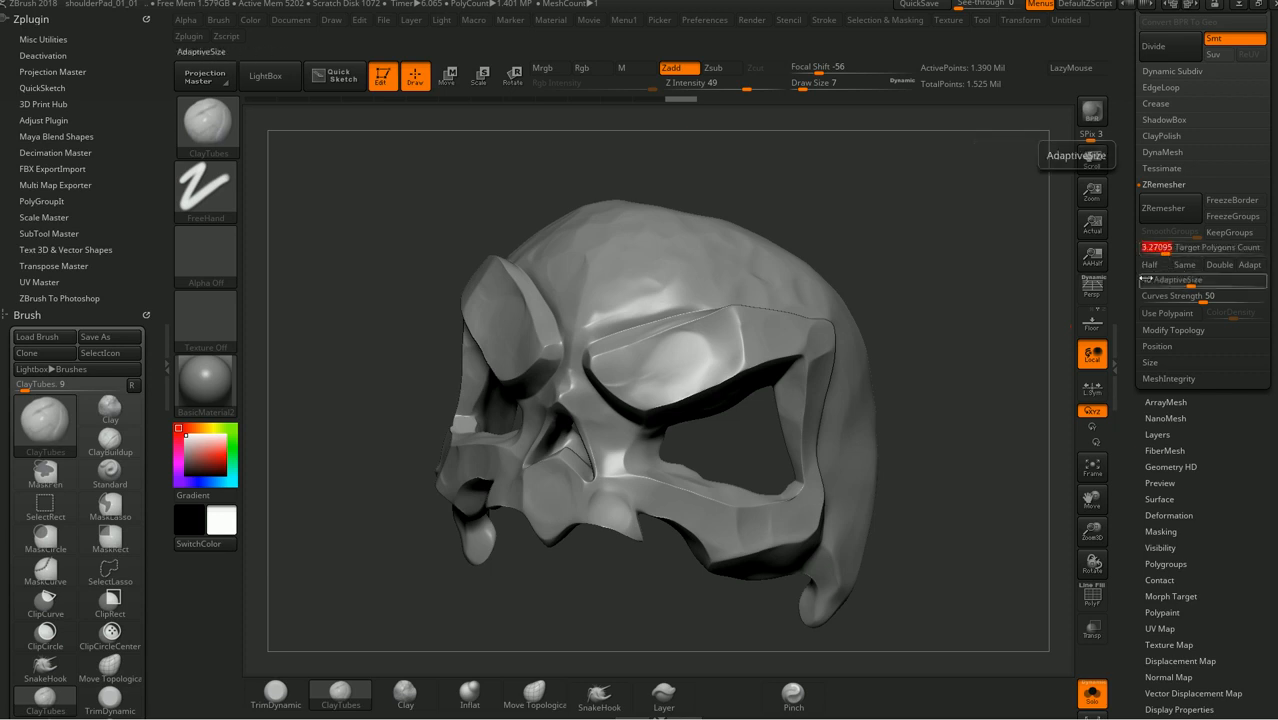
click(1156, 264)
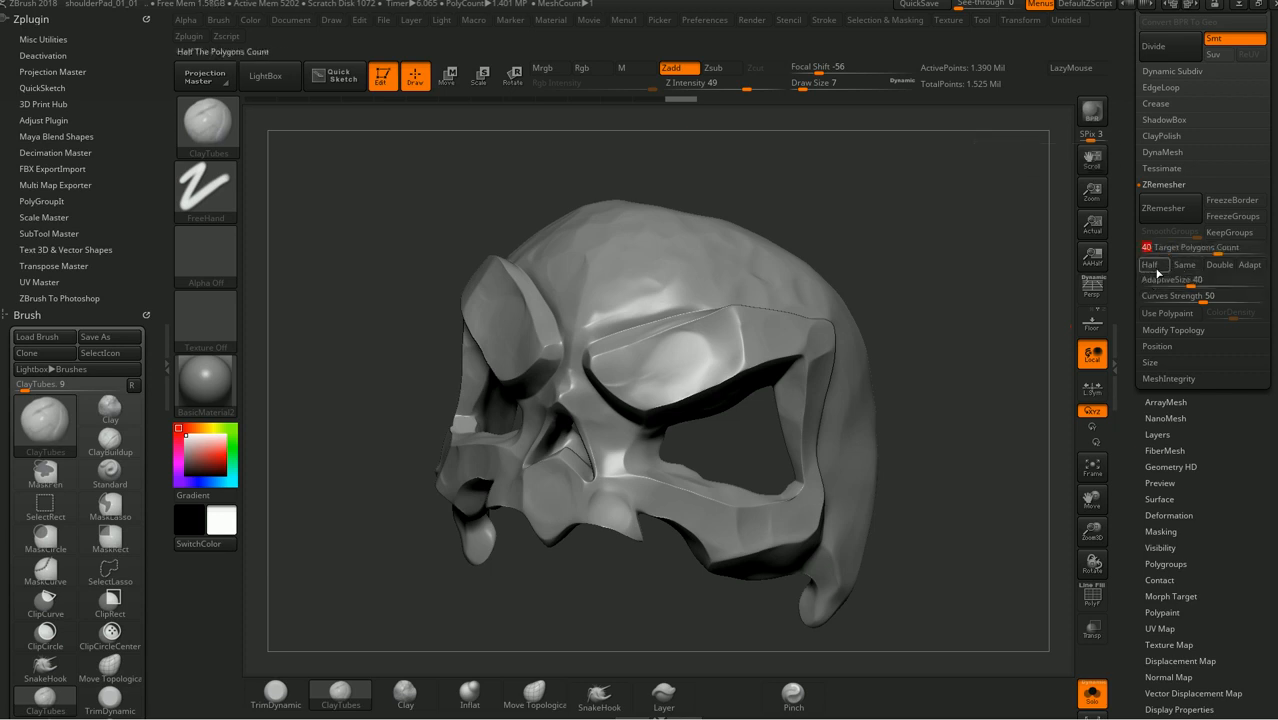
mouse_move(1190, 248)
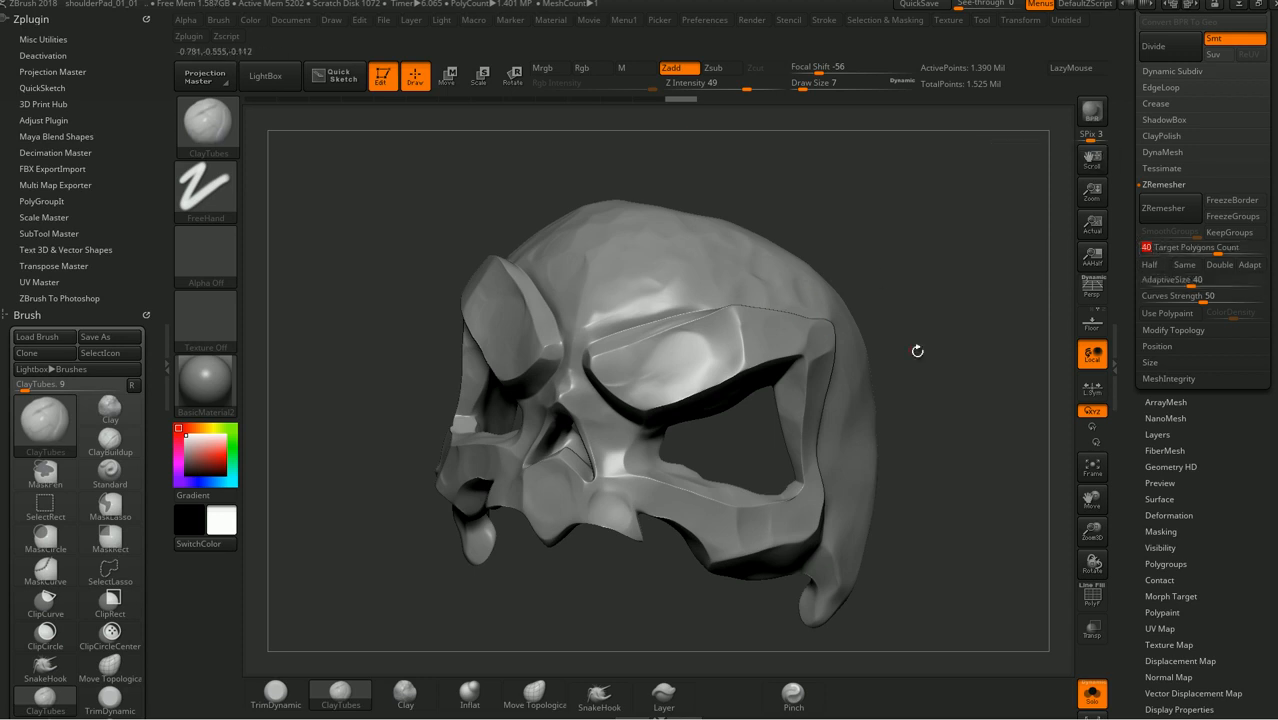
click(1164, 208)
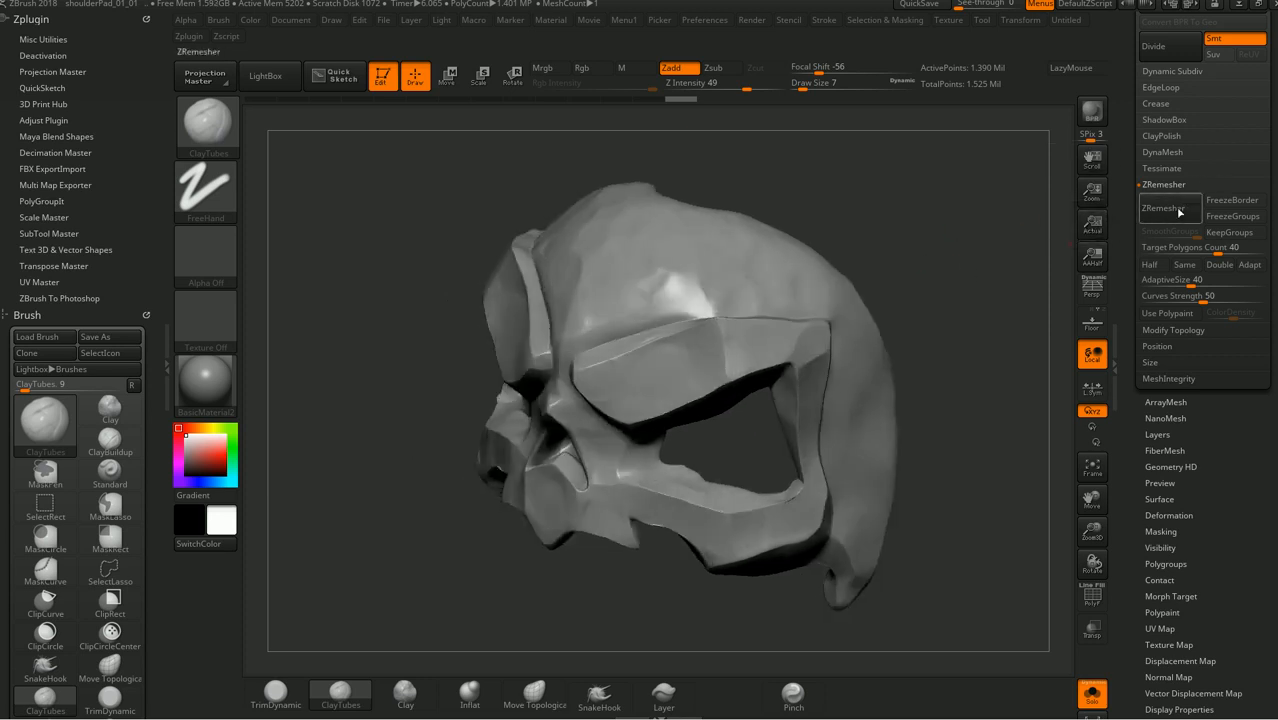
click(1164, 208)
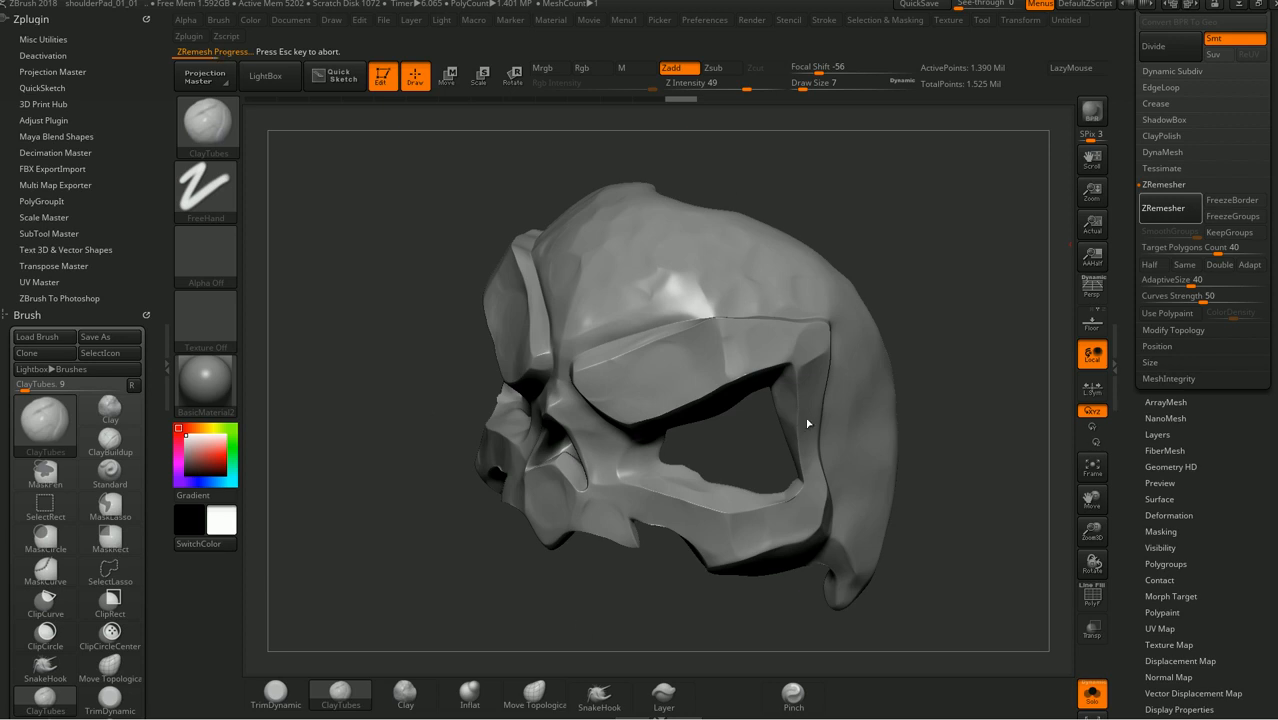
mouse_move(720, 378)
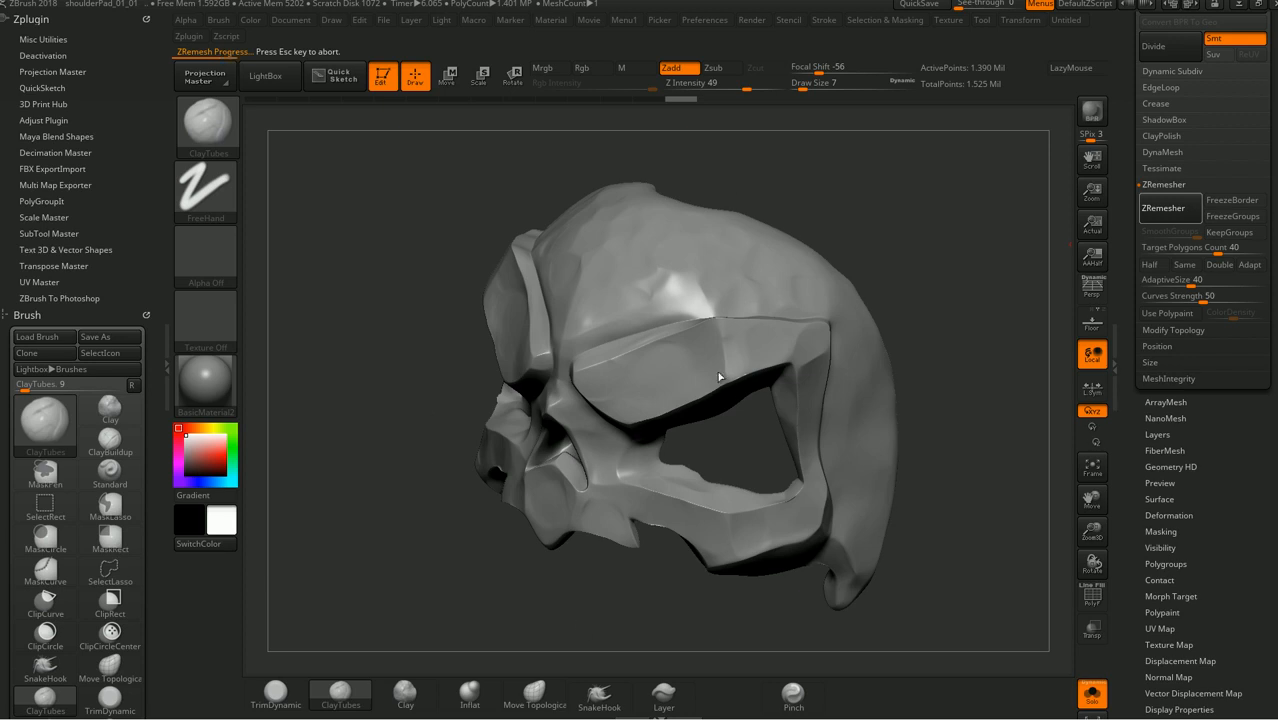
mouse_move(632, 508)
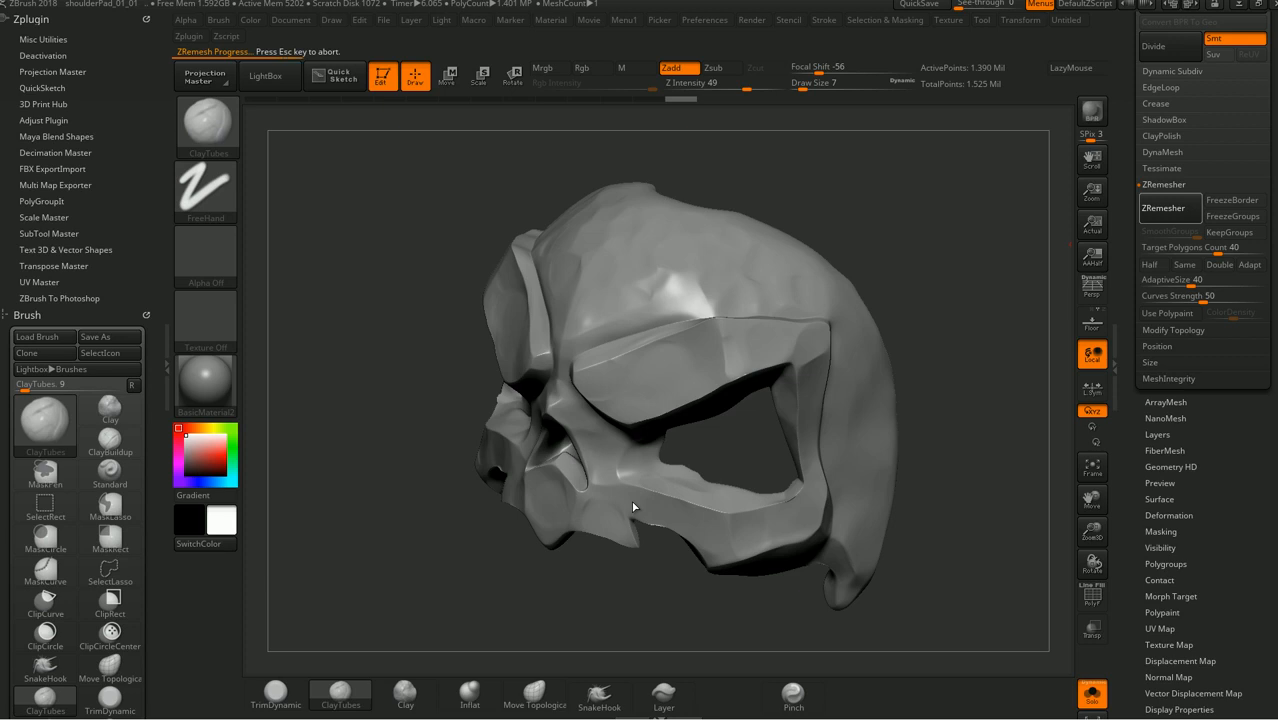
mouse_move(1160, 166)
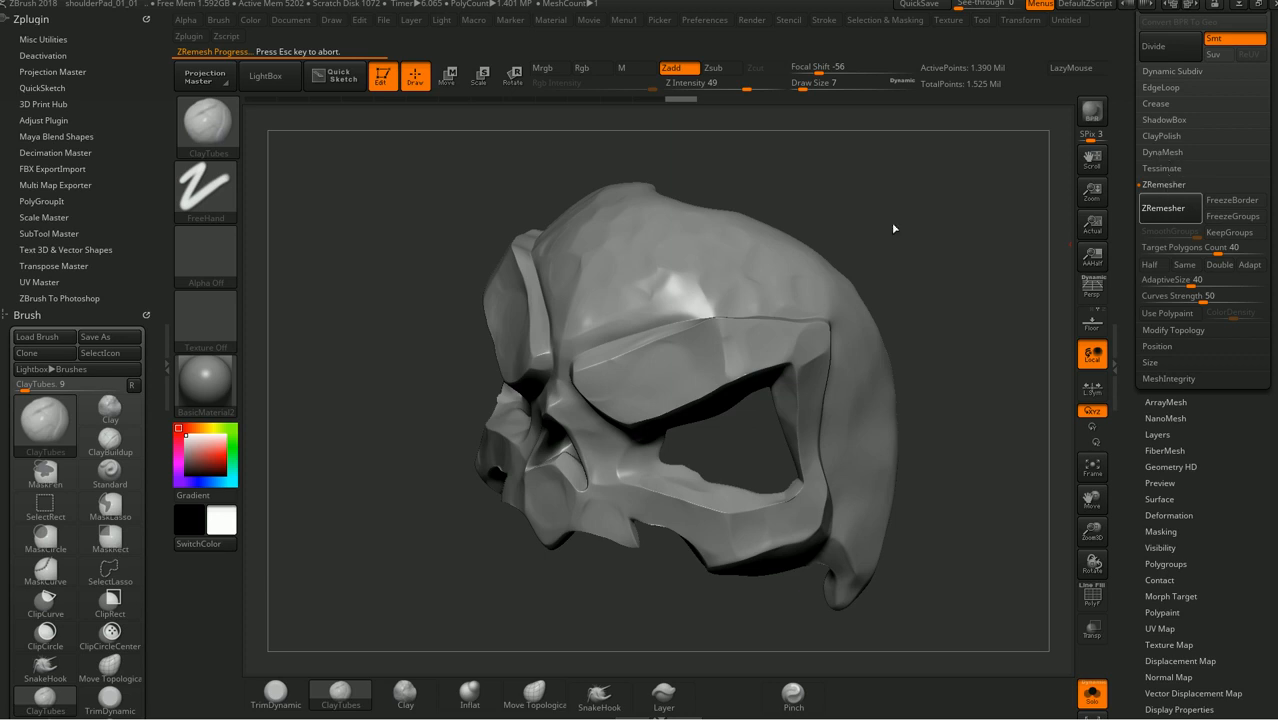
mouse_move(1120, 244)
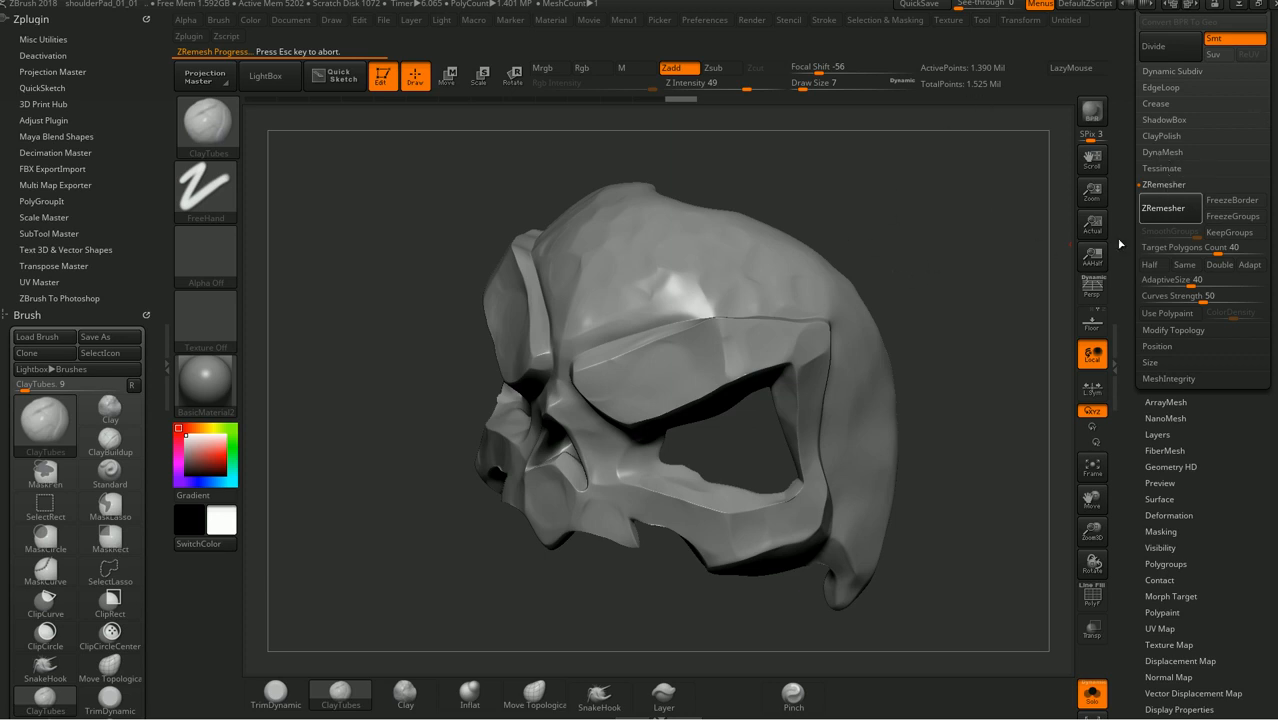
mouse_move(1144, 210)
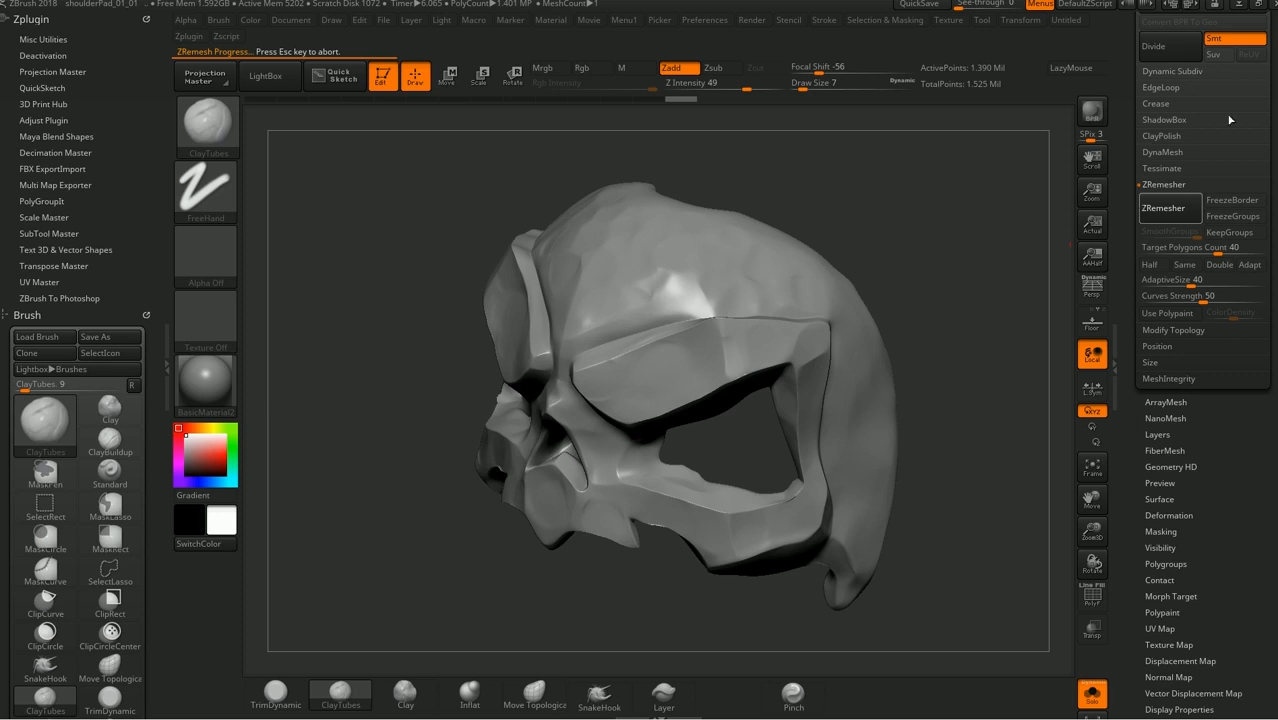
mouse_move(628, 444)
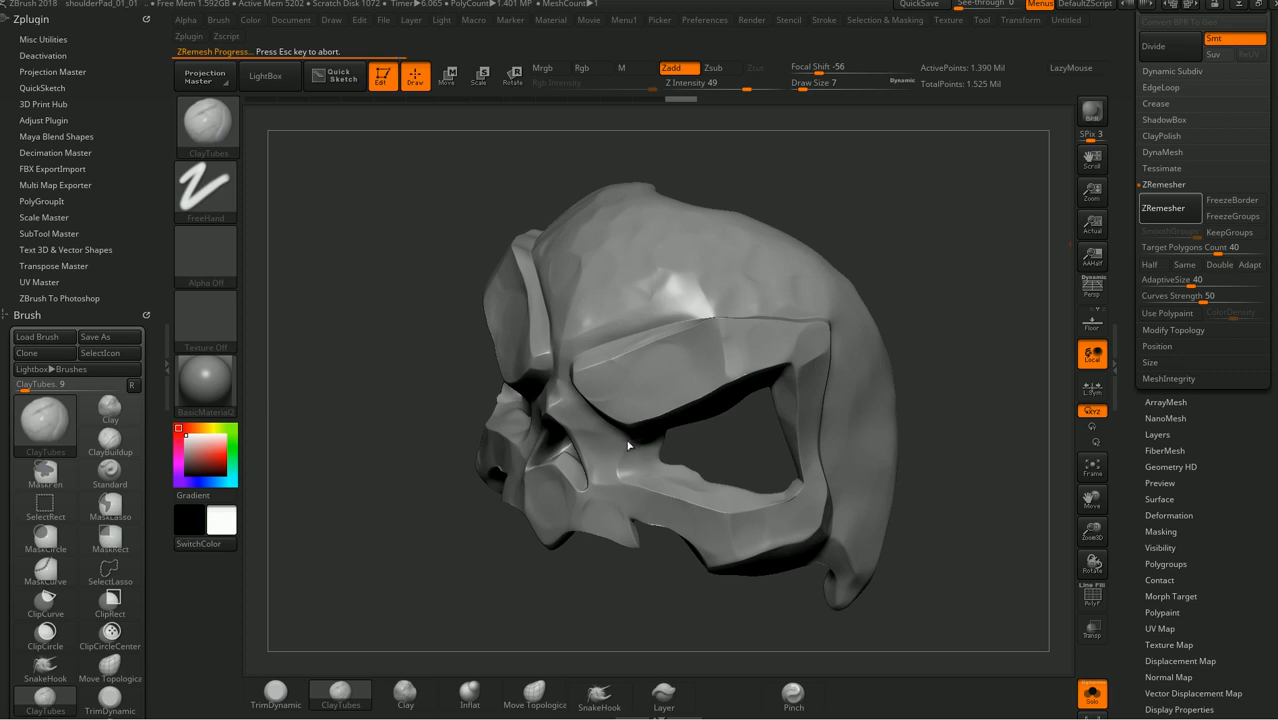
mouse_move(878, 238)
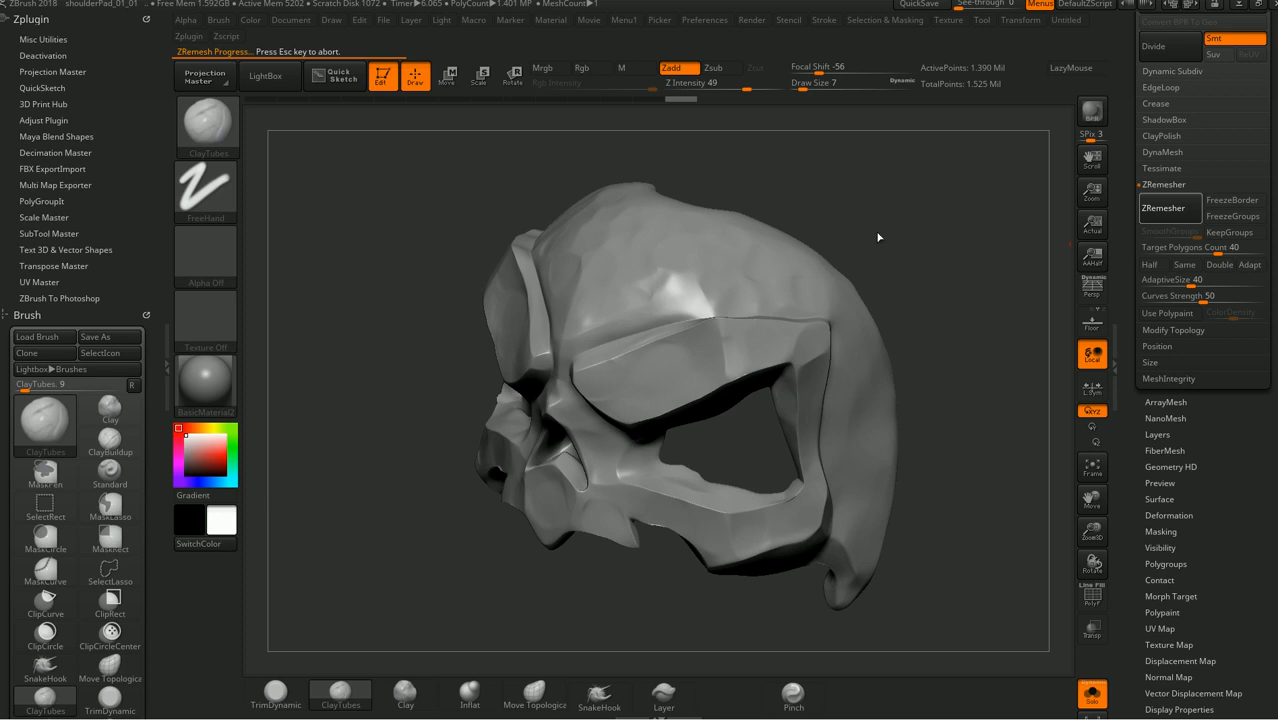
Let ZRemesh Progress complete and re-subdivide the frozen levels onto the new low-poly skull base
click(1164, 208)
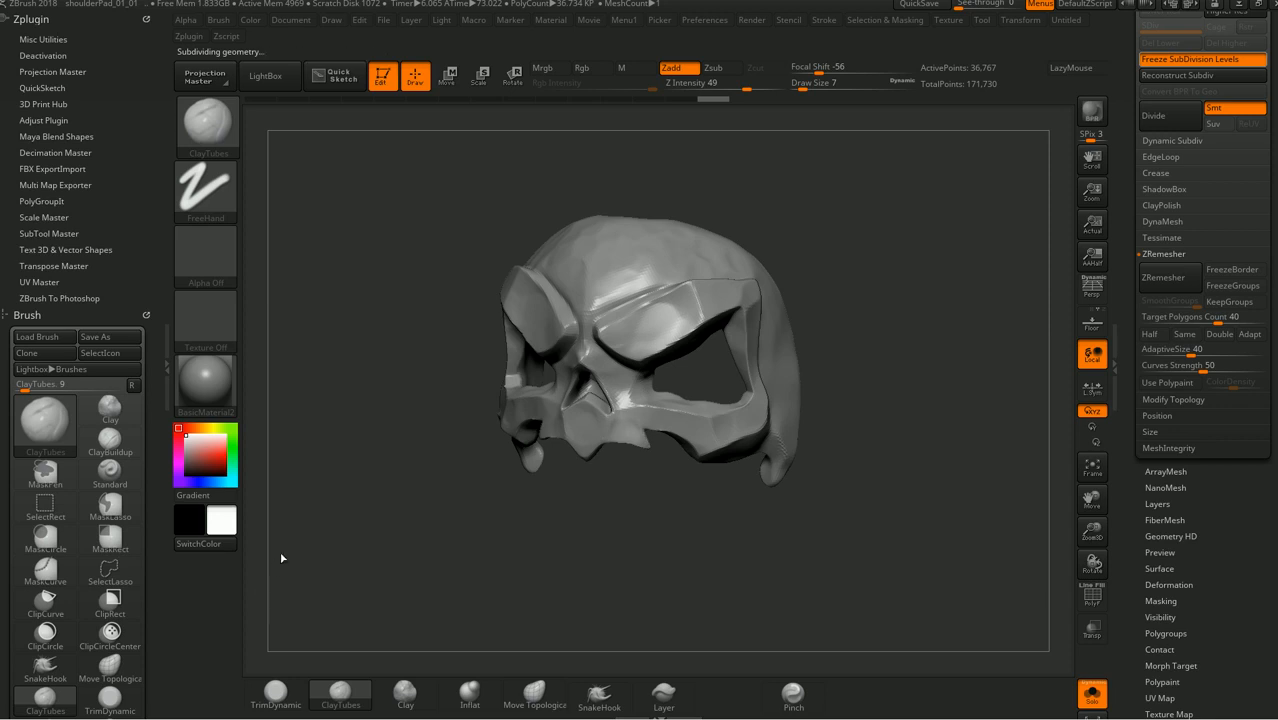
mouse_move(702, 572)
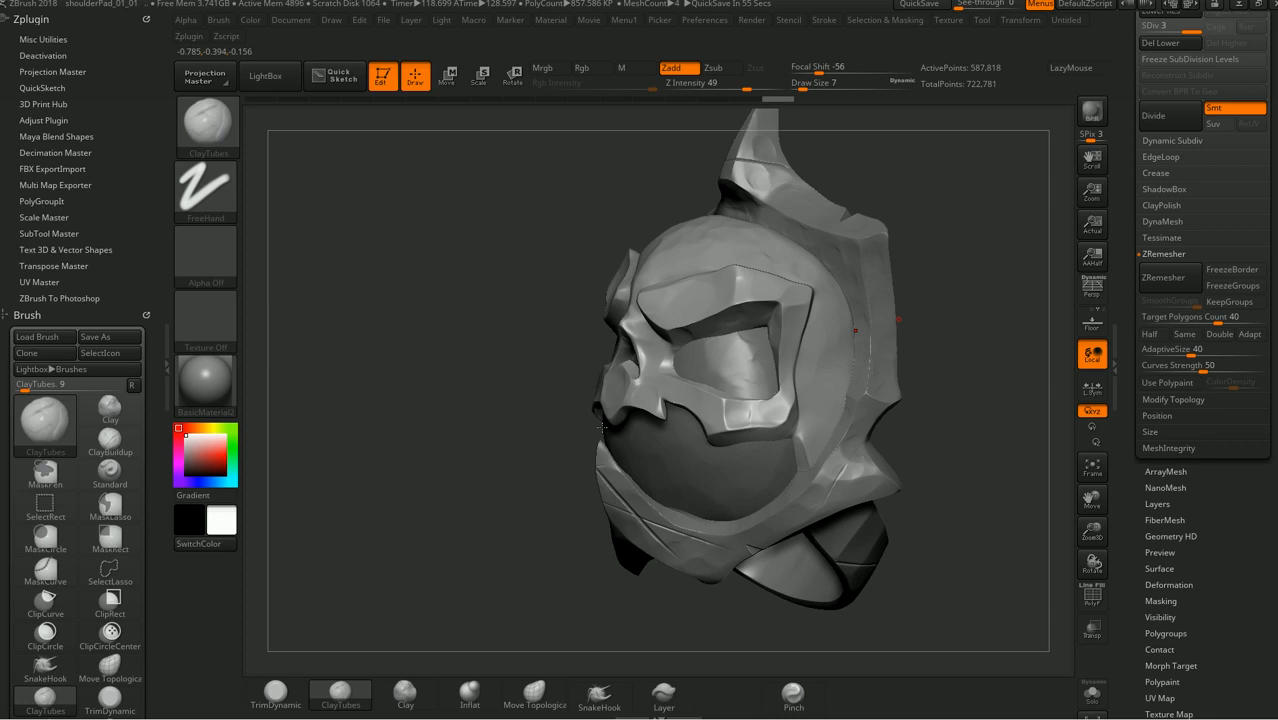
mouse_move(602, 432)
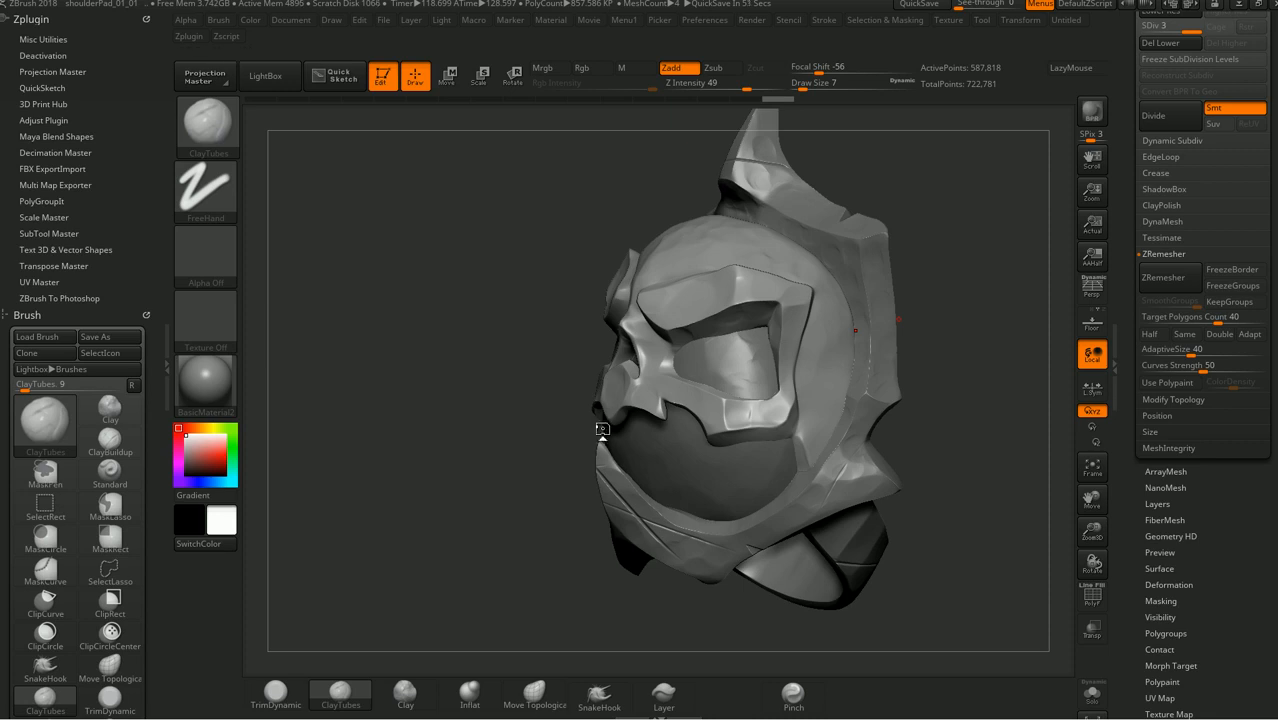